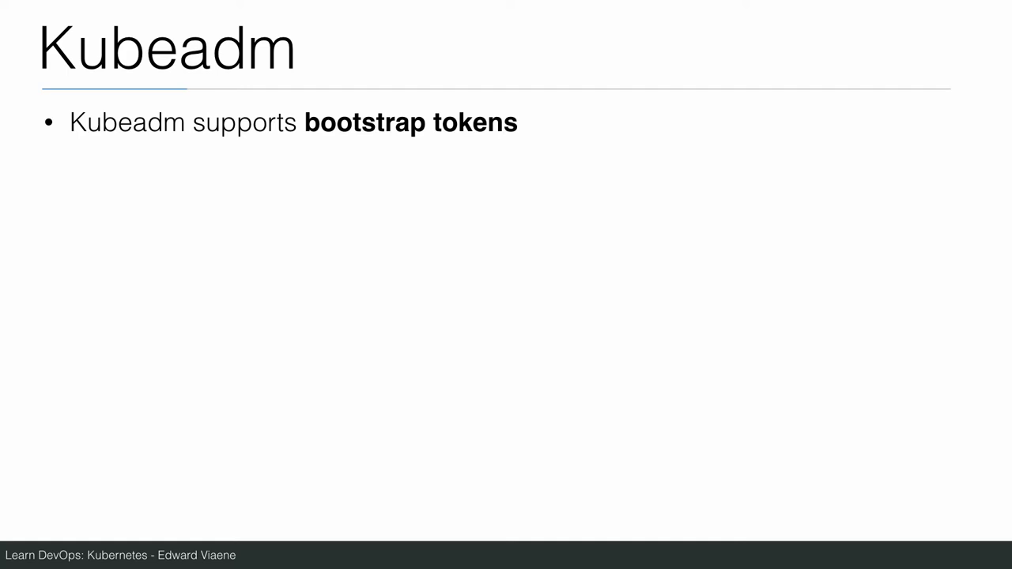
Advance the slides from the Kubeadm bootstrap tokens to the Demo title slide
key("Right")
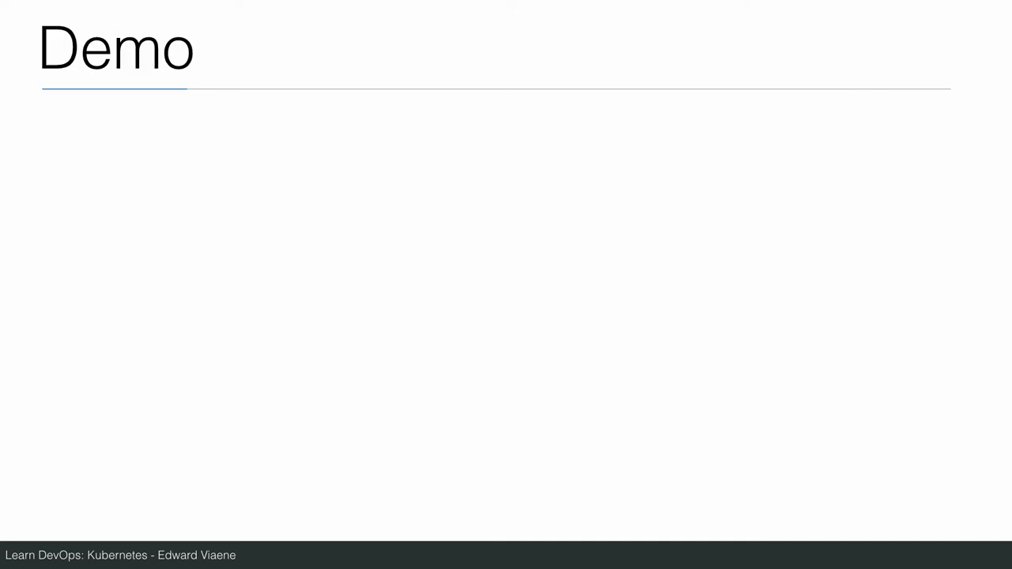
Reveal the Demo bullets about DigitalOcean droplets and the sign-up credit link, then move on
key("right")
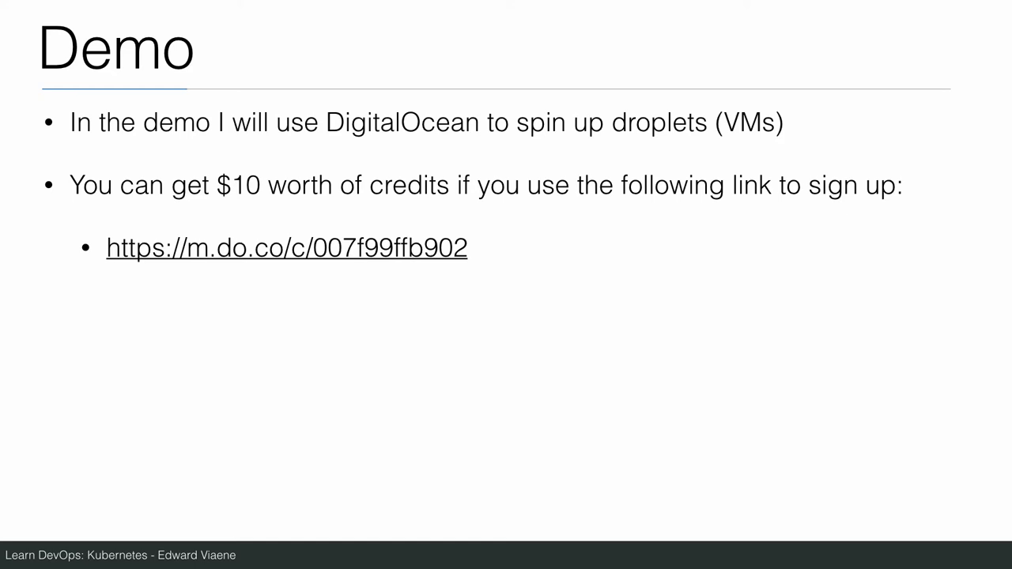
key("Right")
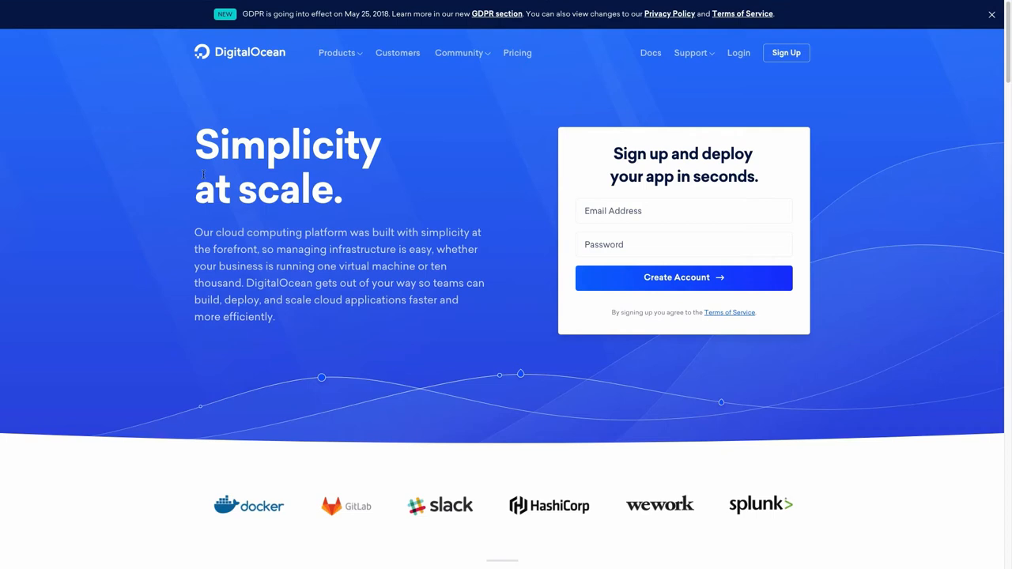
mouse_move(204, 175)
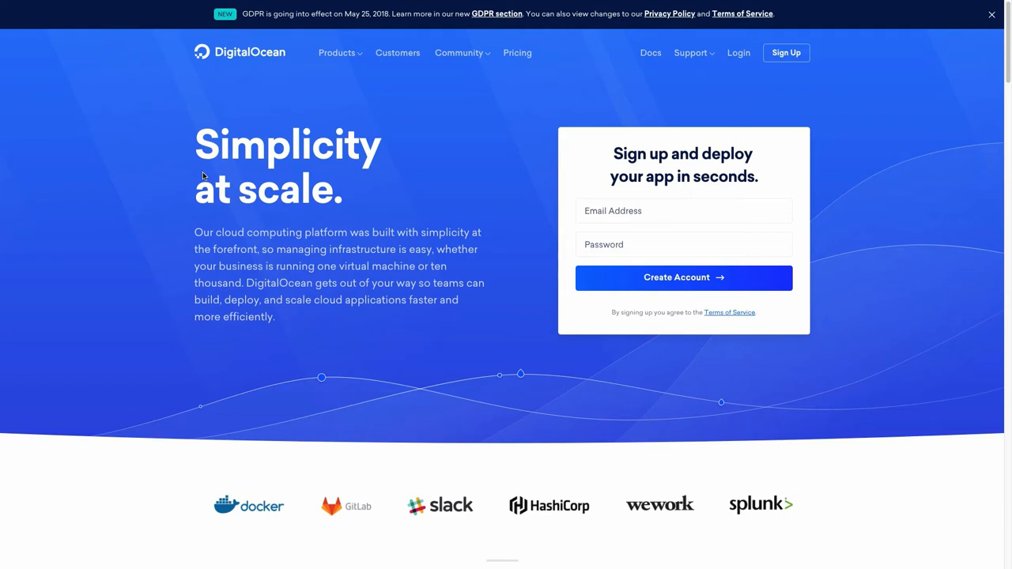
mouse_move(174, 217)
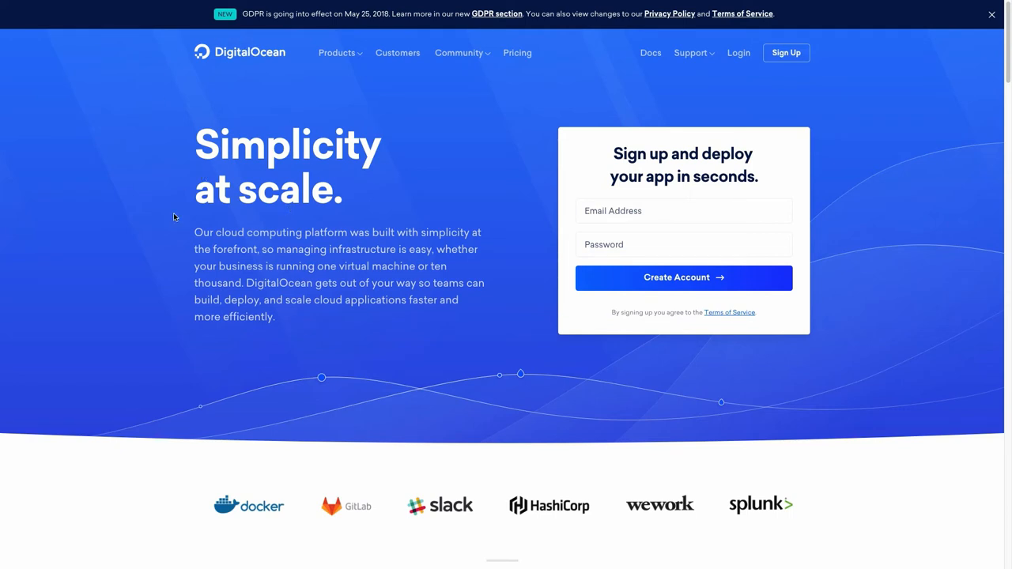
mouse_move(496, 177)
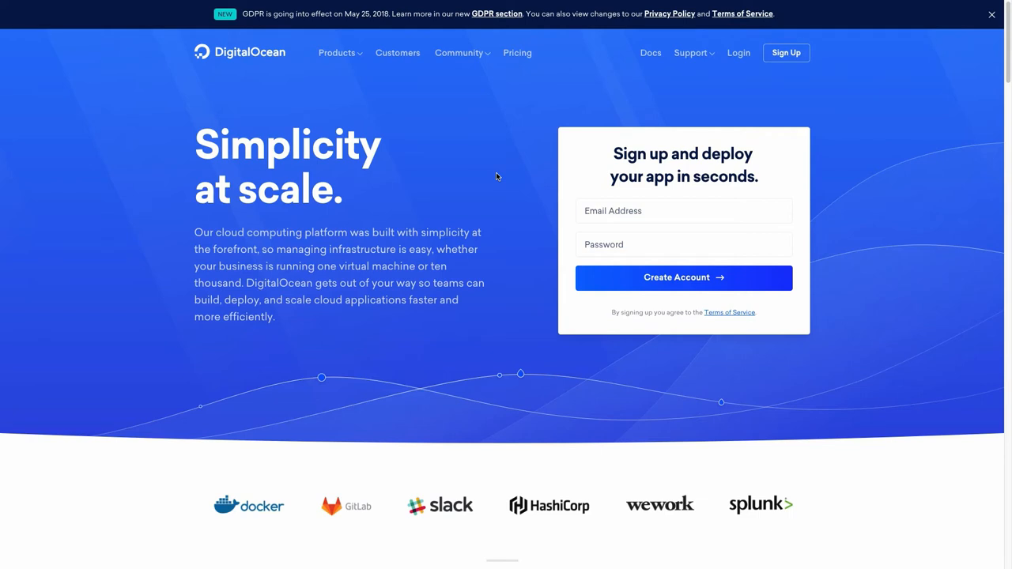
mouse_move(537, 288)
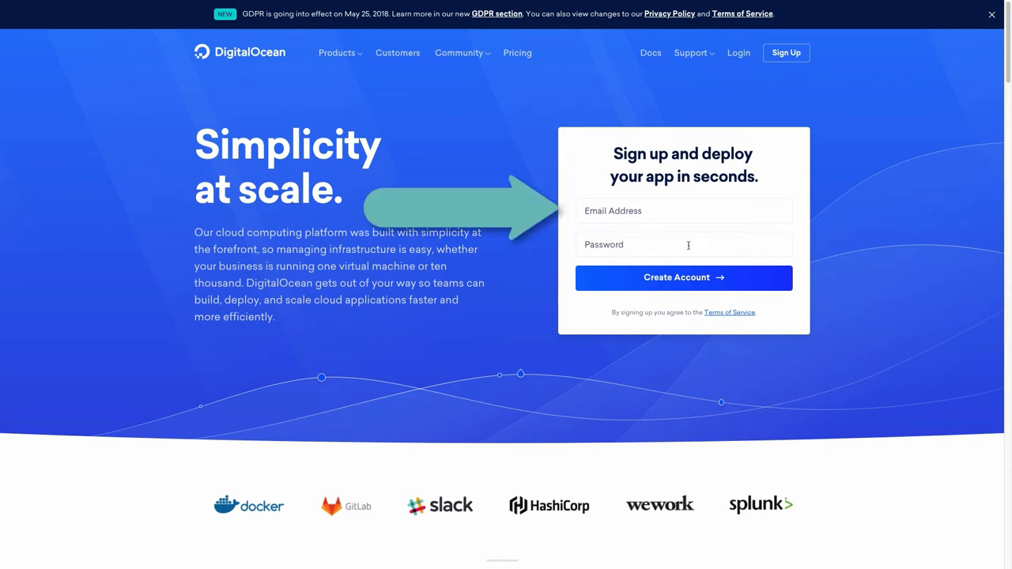
Begin entering account details in the DigitalOcean sign-up form
left_click(683, 276)
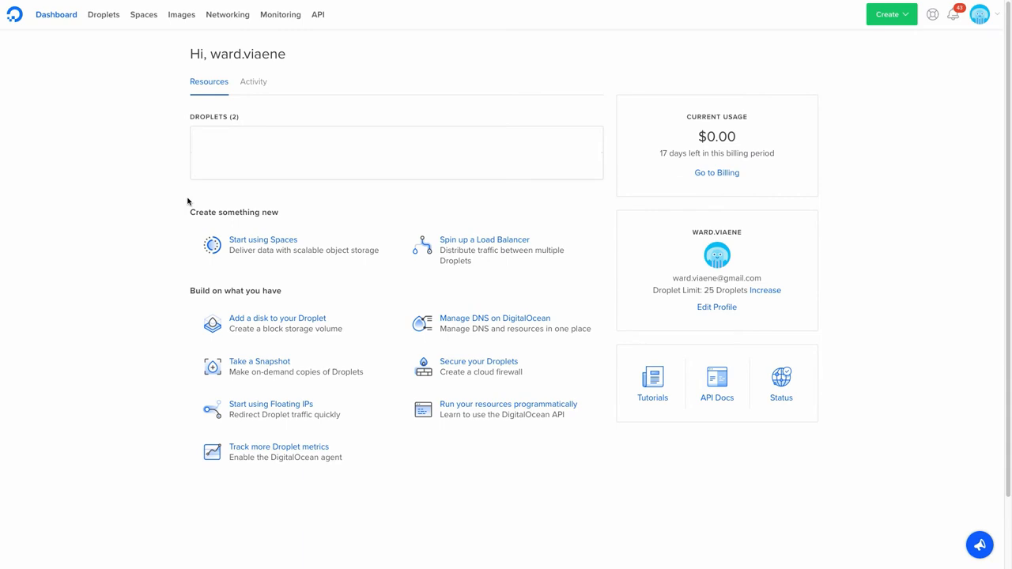
mouse_move(55, 14)
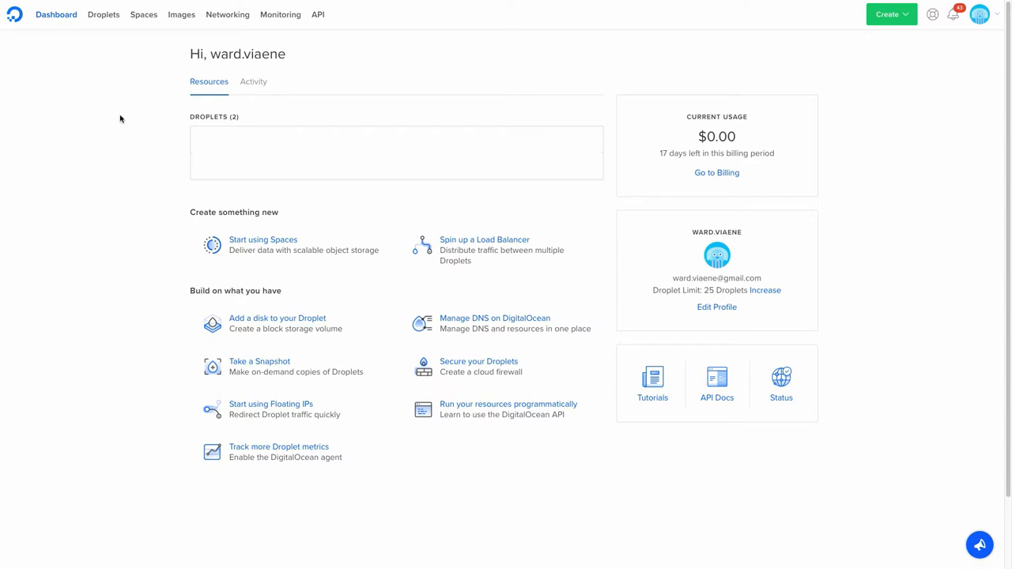
mouse_move(120, 119)
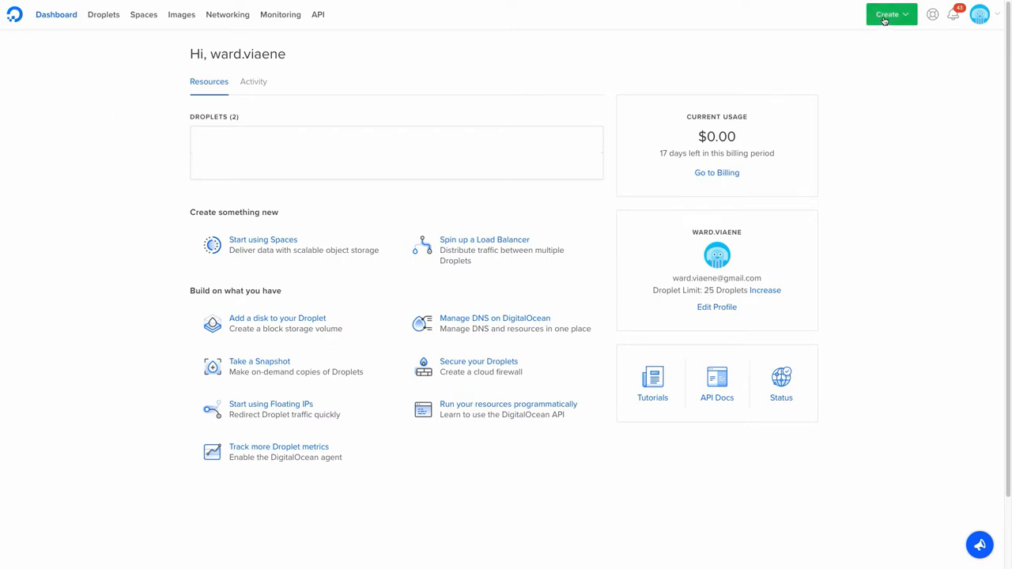
Start a new droplet and keep the Ubuntu 16.04.4 x64 distribution image after checking container images
left_click(887, 14)
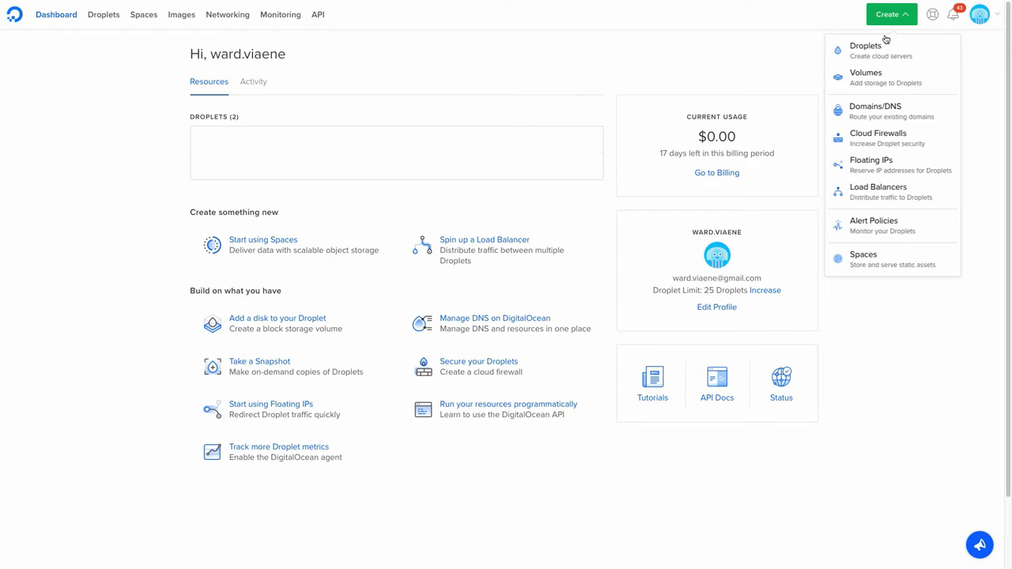
mouse_move(929, 50)
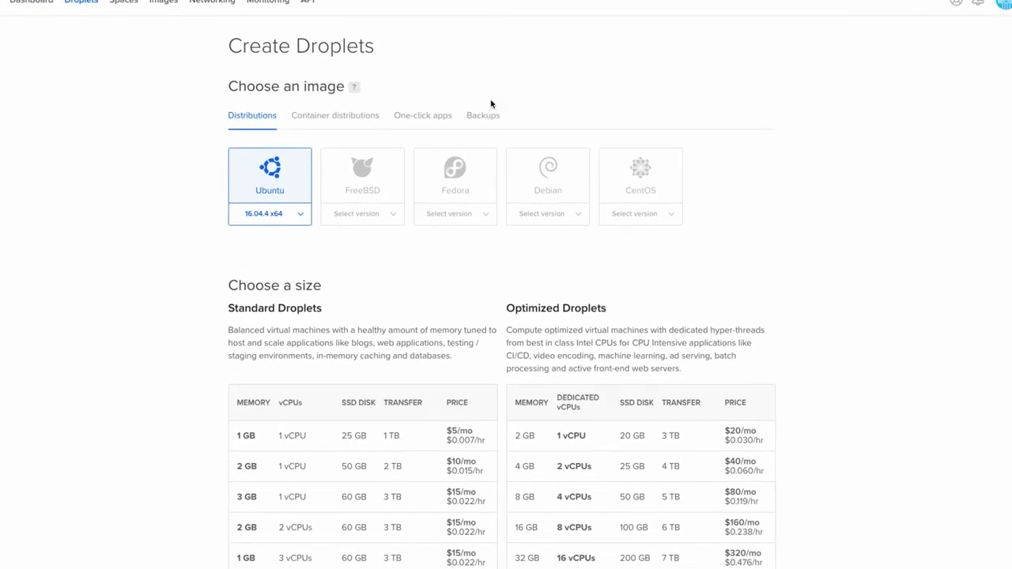
scroll("down", 3)
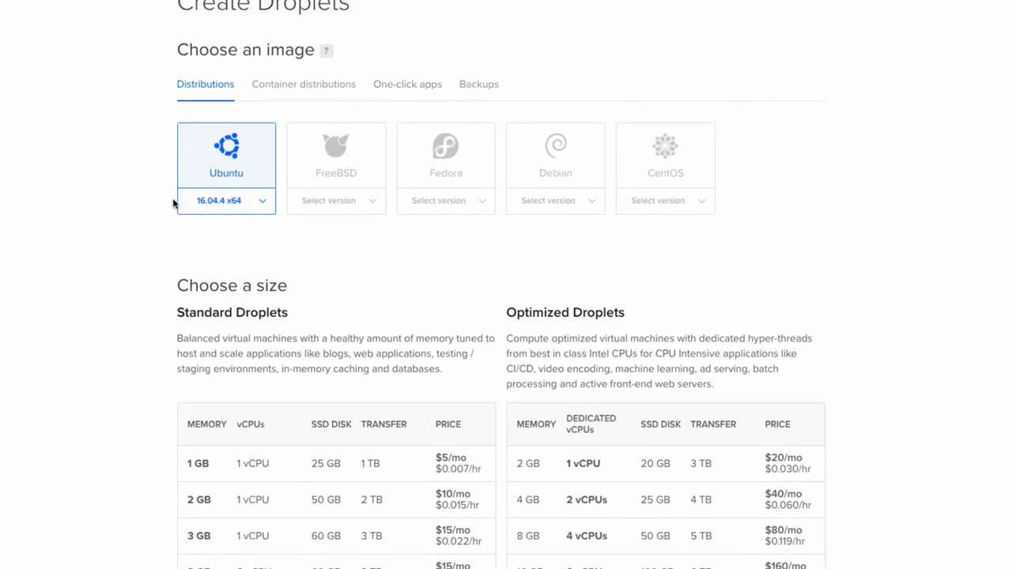
mouse_move(168, 199)
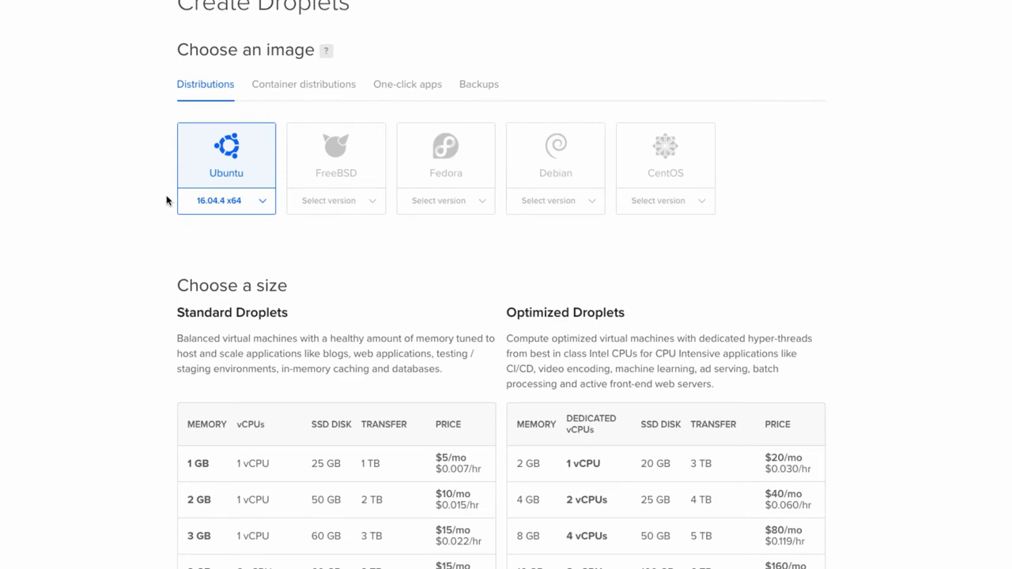
mouse_move(220, 139)
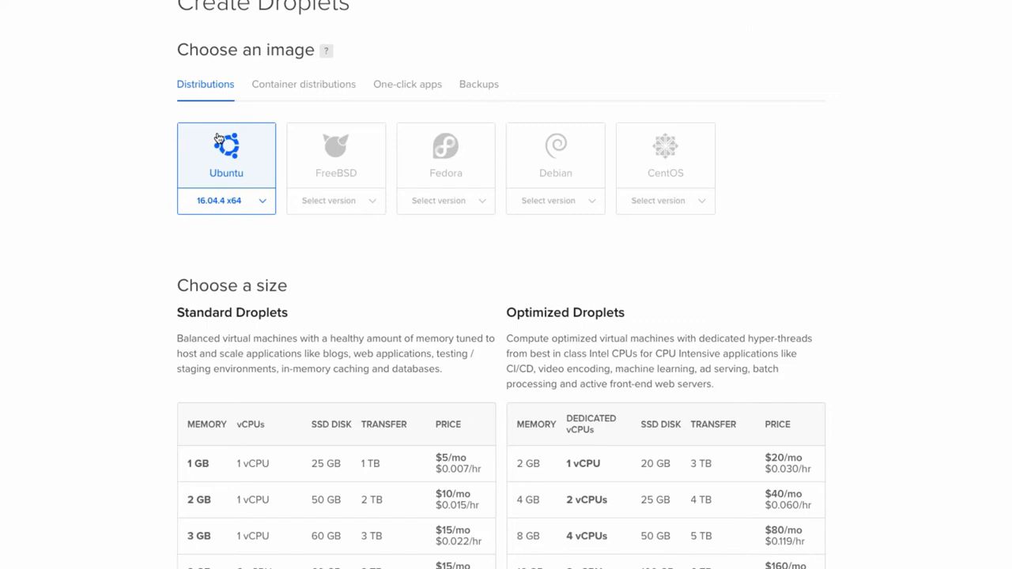
left_click(226, 199)
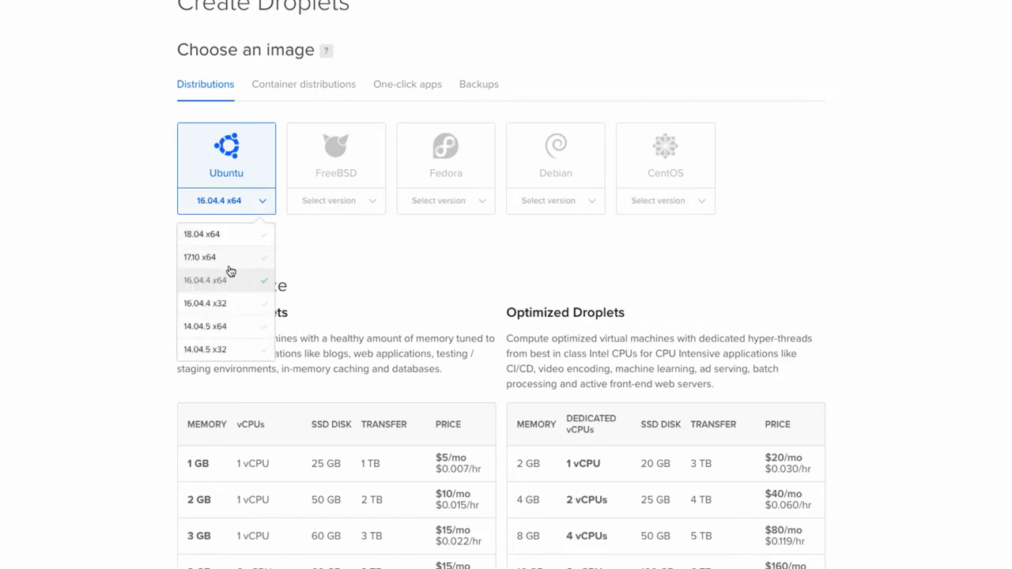
mouse_move(222, 288)
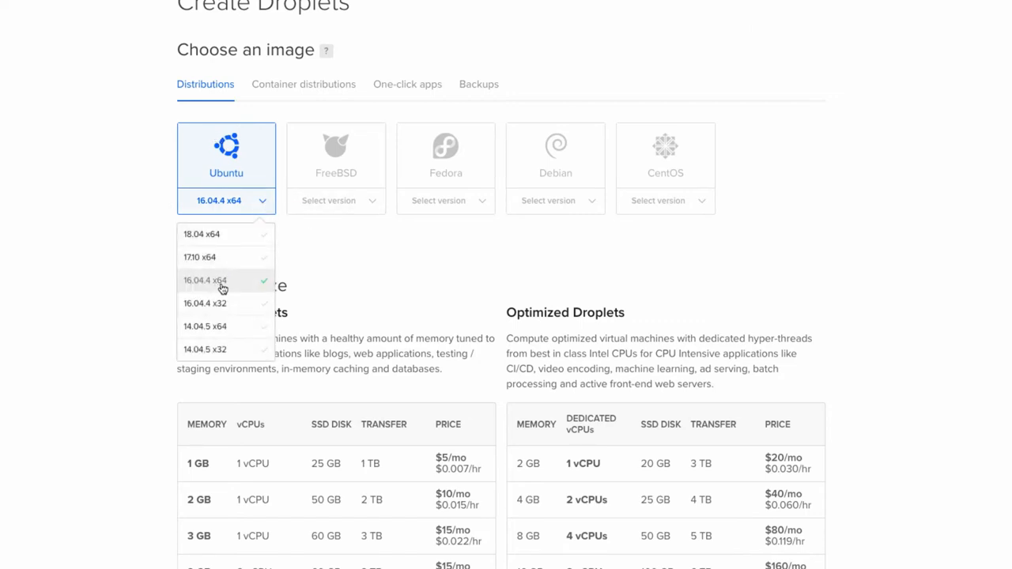
mouse_move(228, 285)
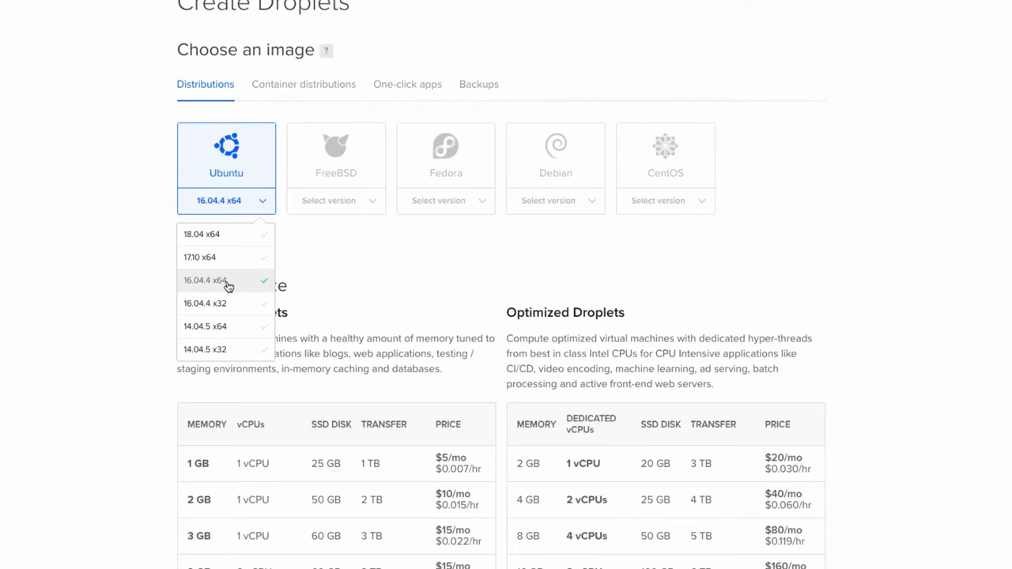
mouse_move(135, 265)
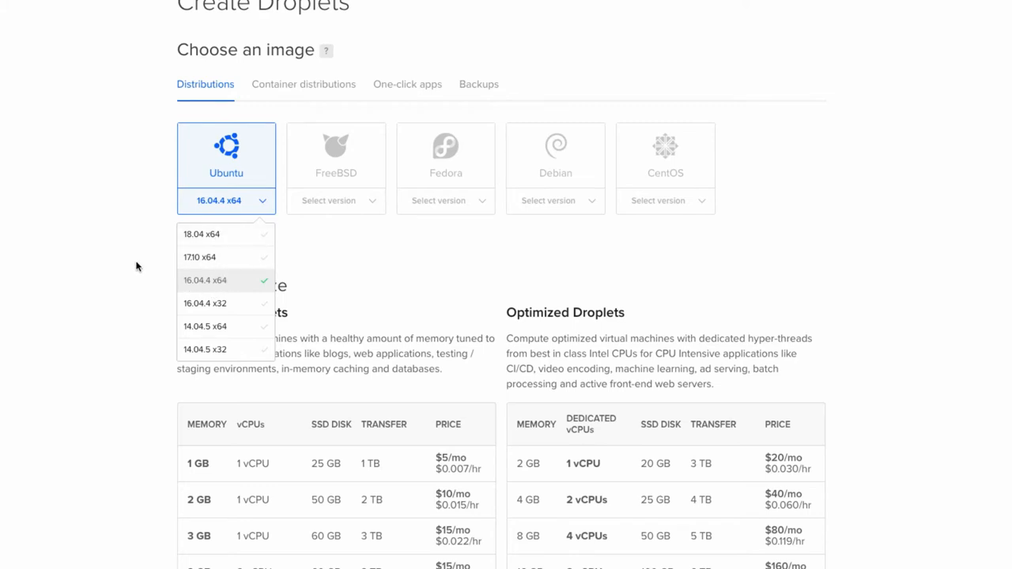
mouse_move(101, 272)
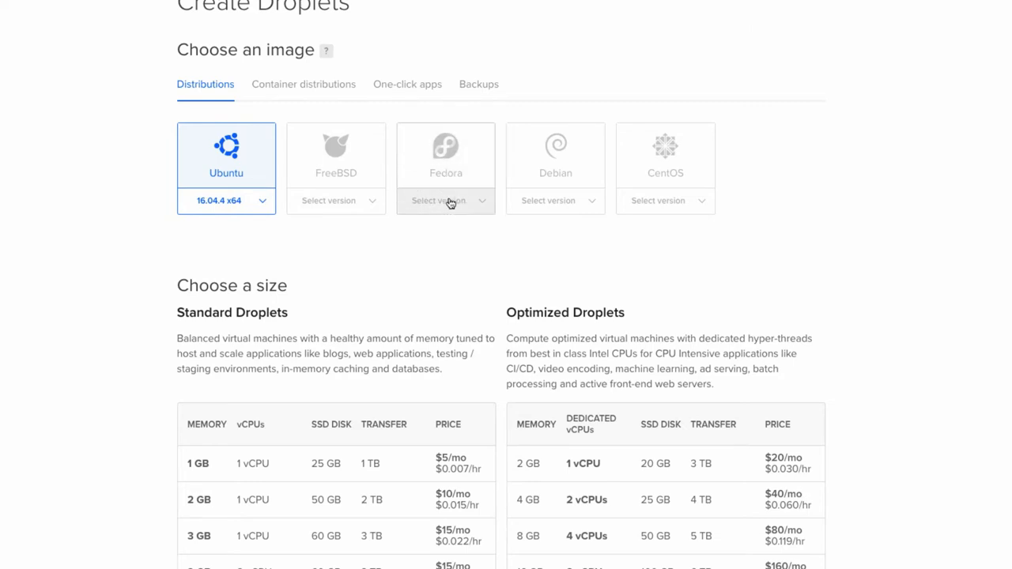
mouse_move(534, 210)
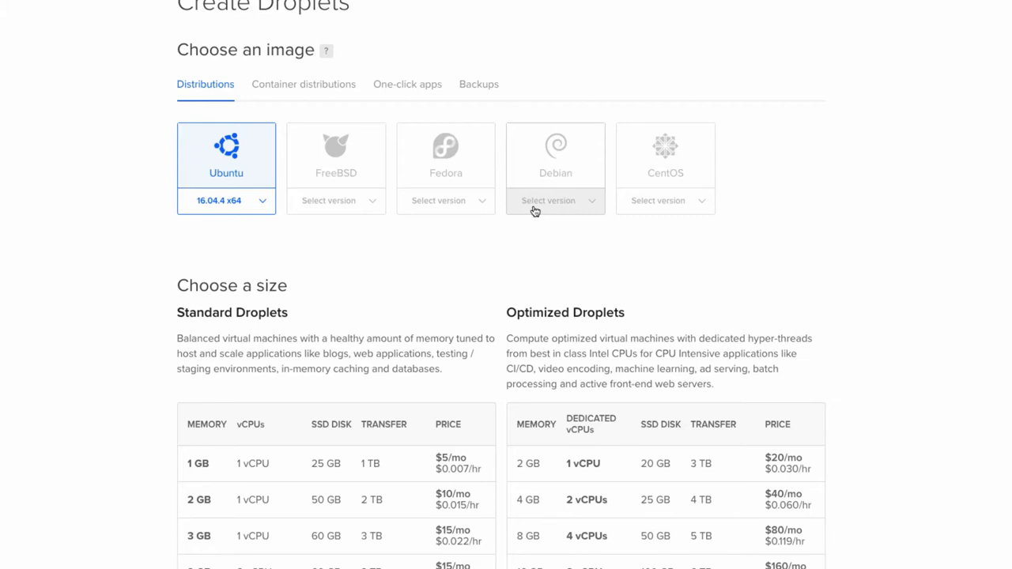
mouse_move(344, 139)
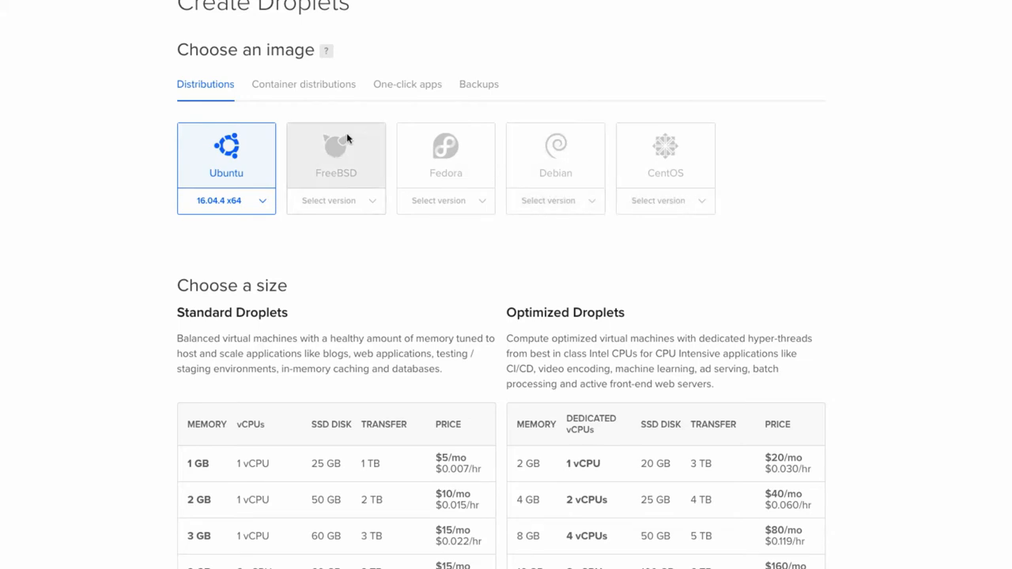
left_click(304, 83)
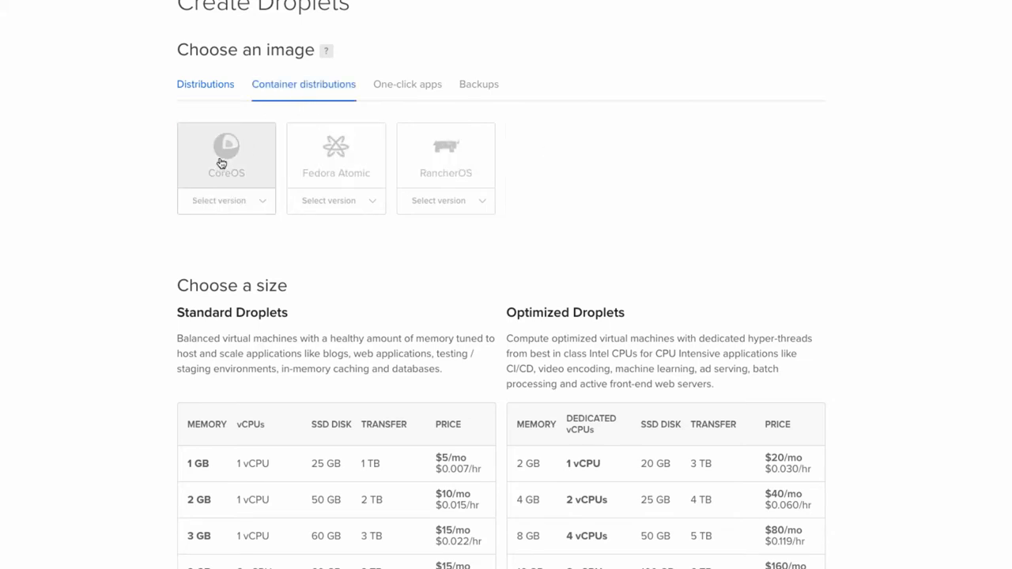
mouse_move(224, 177)
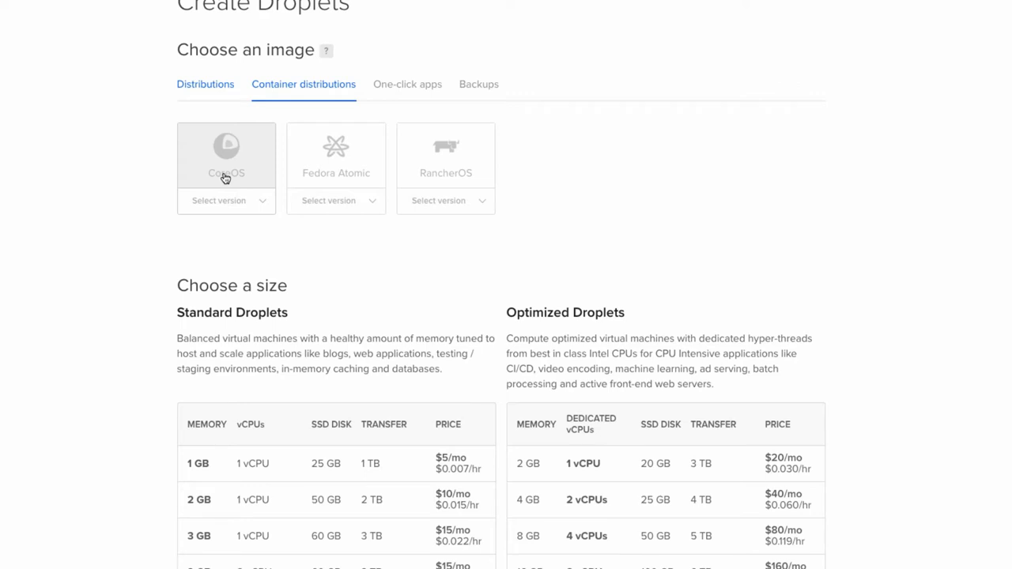
mouse_move(101, 196)
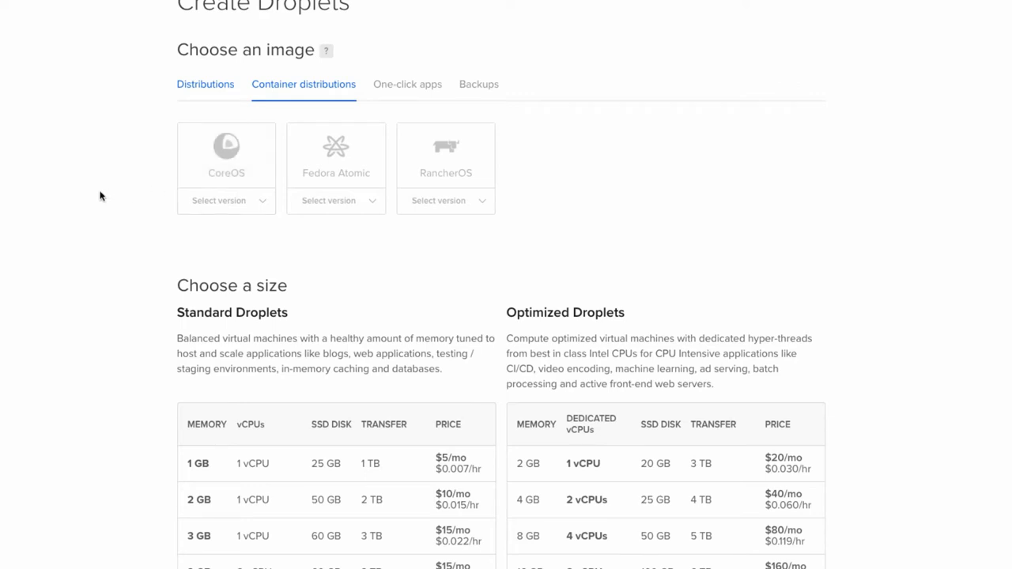
left_click(206, 83)
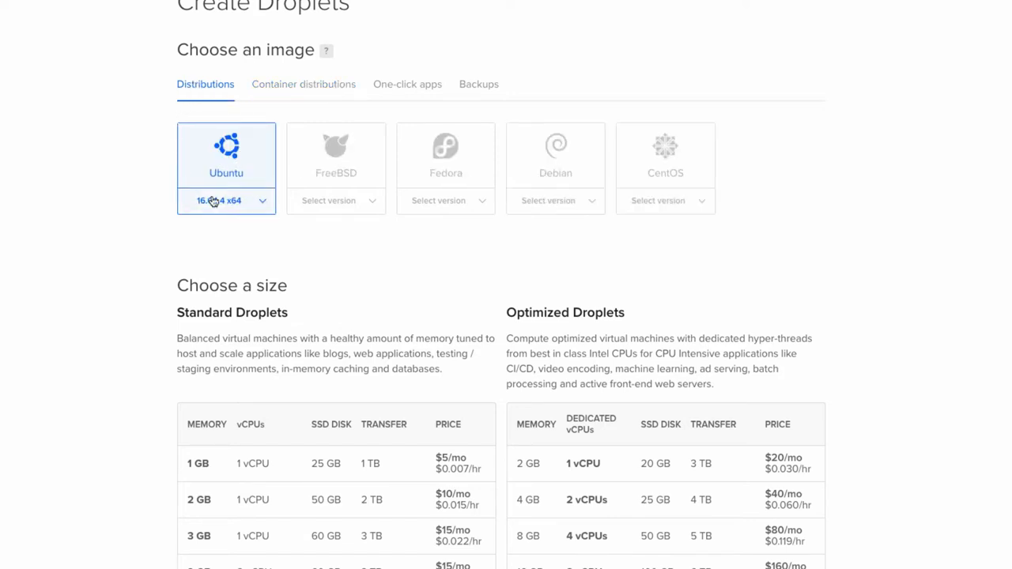
Choose the standard 2 GB, 1 vCPU droplet size at $10 per month
scroll("down", 3)
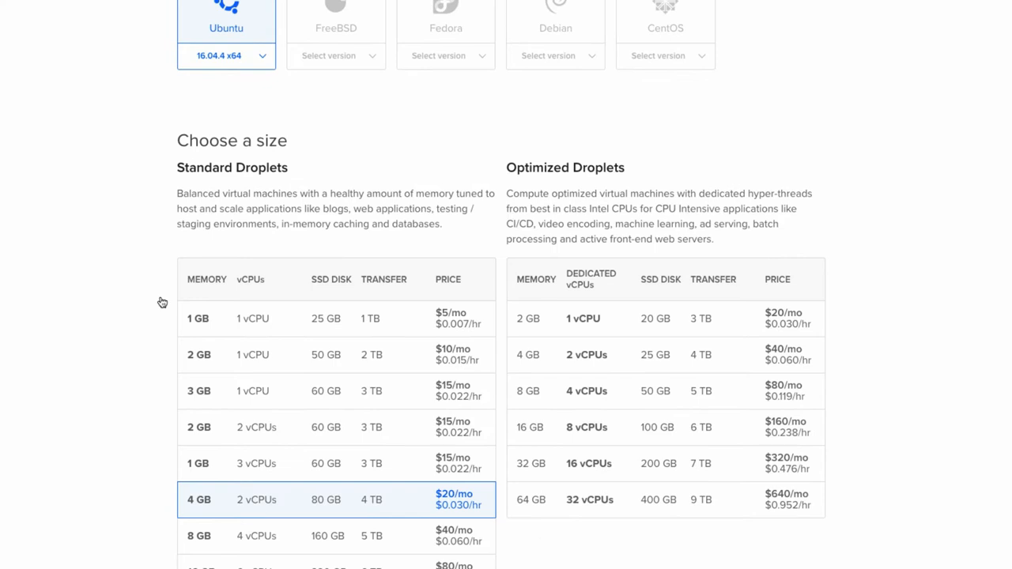
left_click(335, 354)
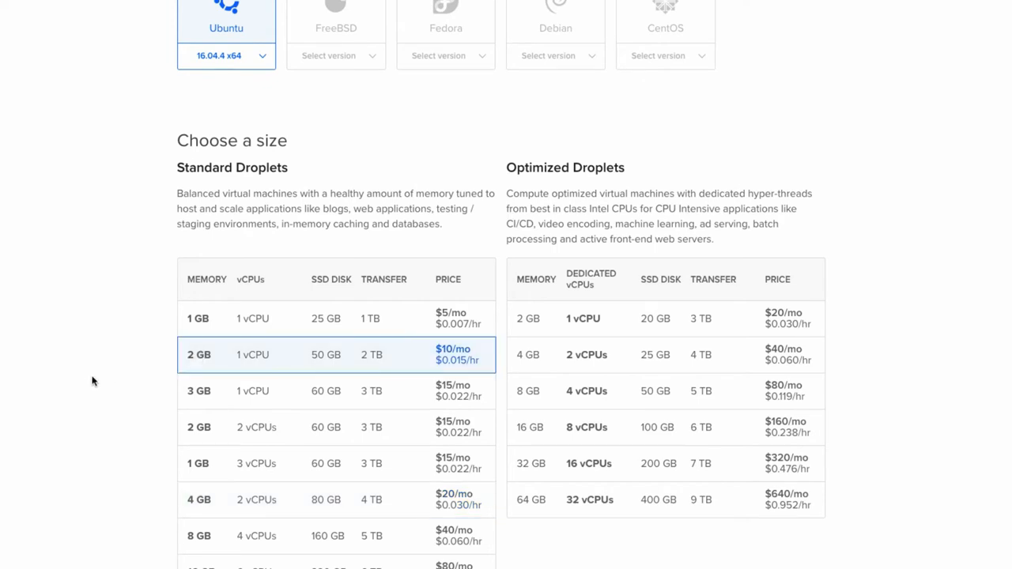
scroll("down", 3)
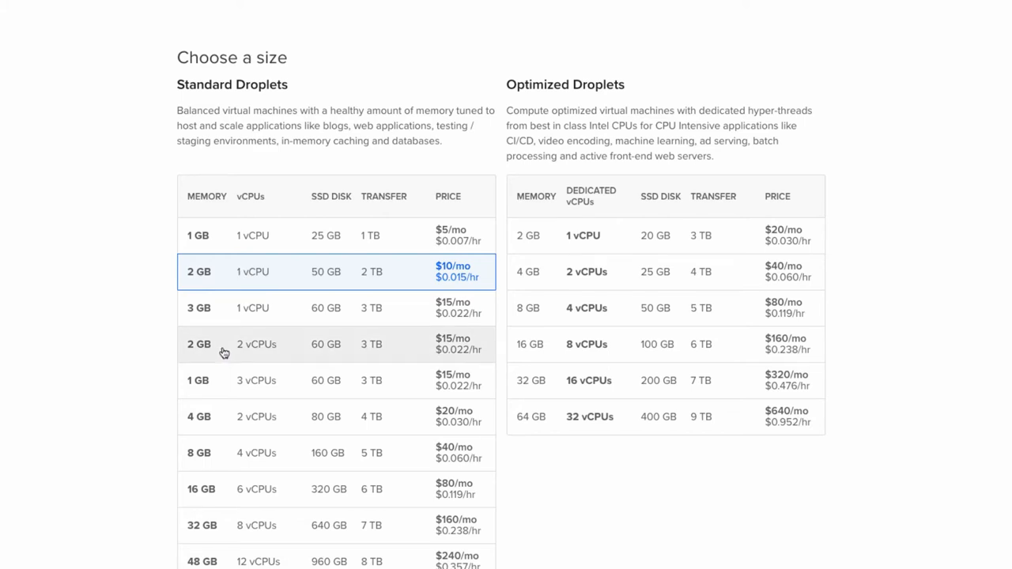
left_click(256, 345)
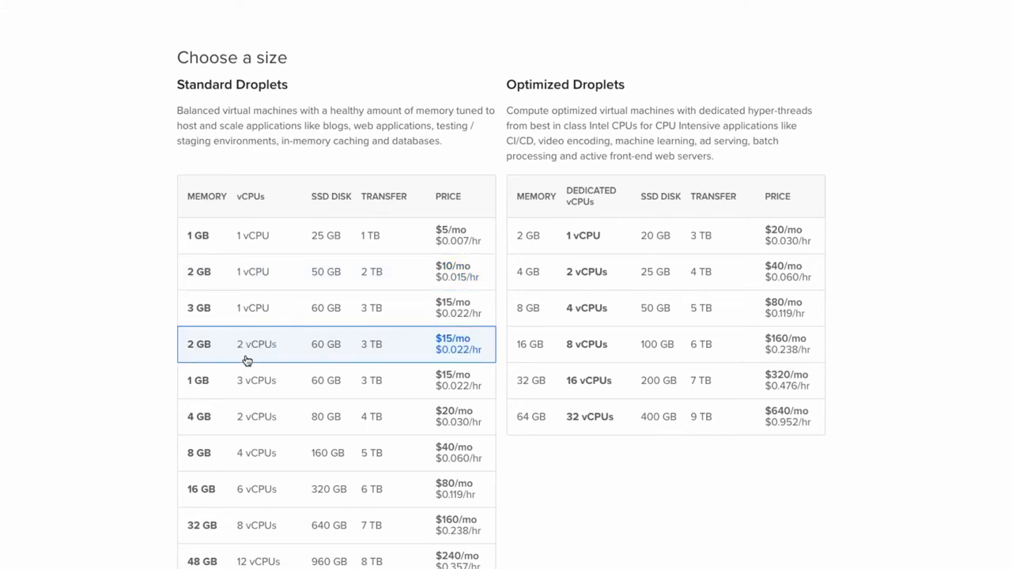
mouse_move(247, 307)
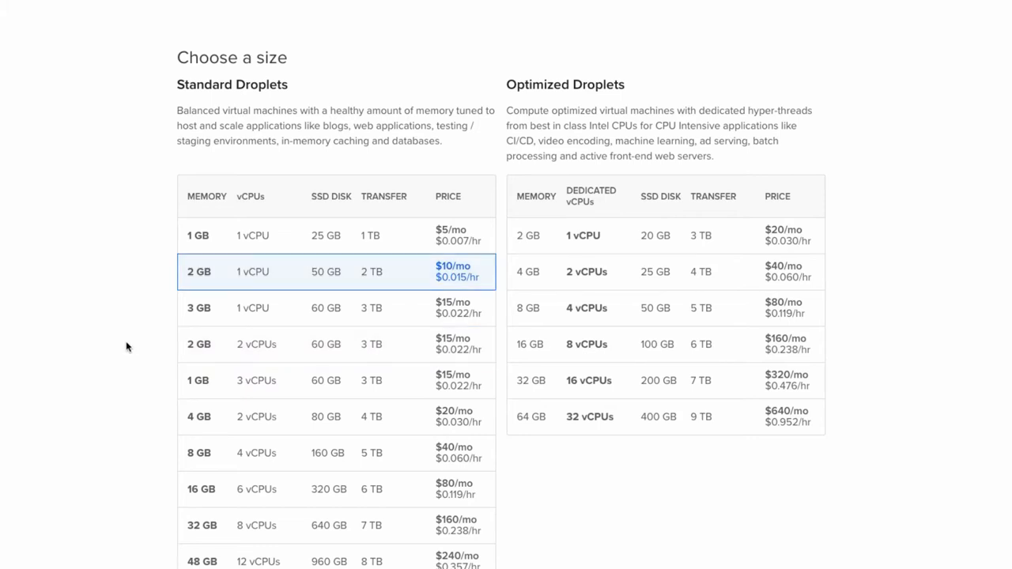
mouse_move(123, 351)
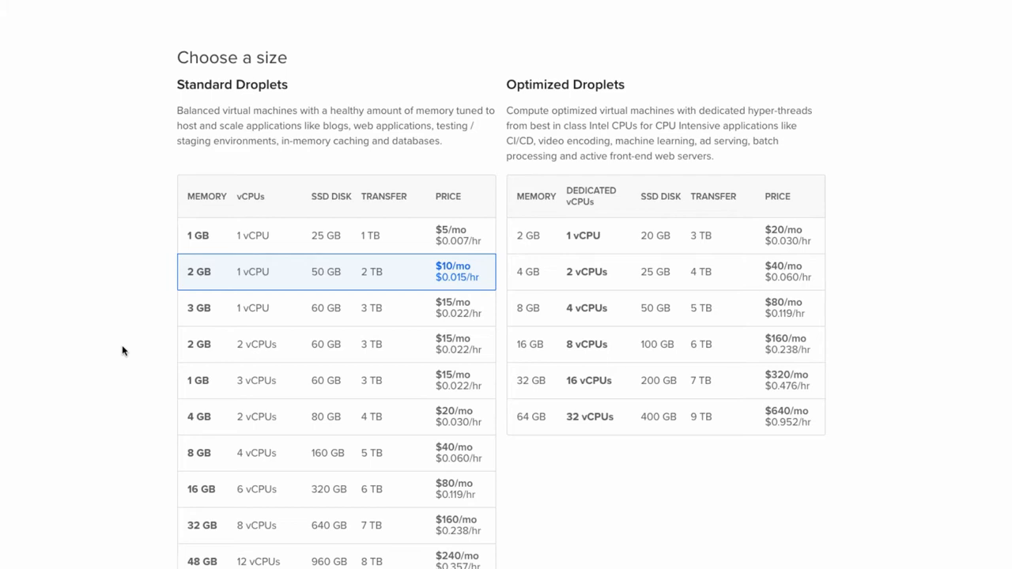
scroll("down", 3)
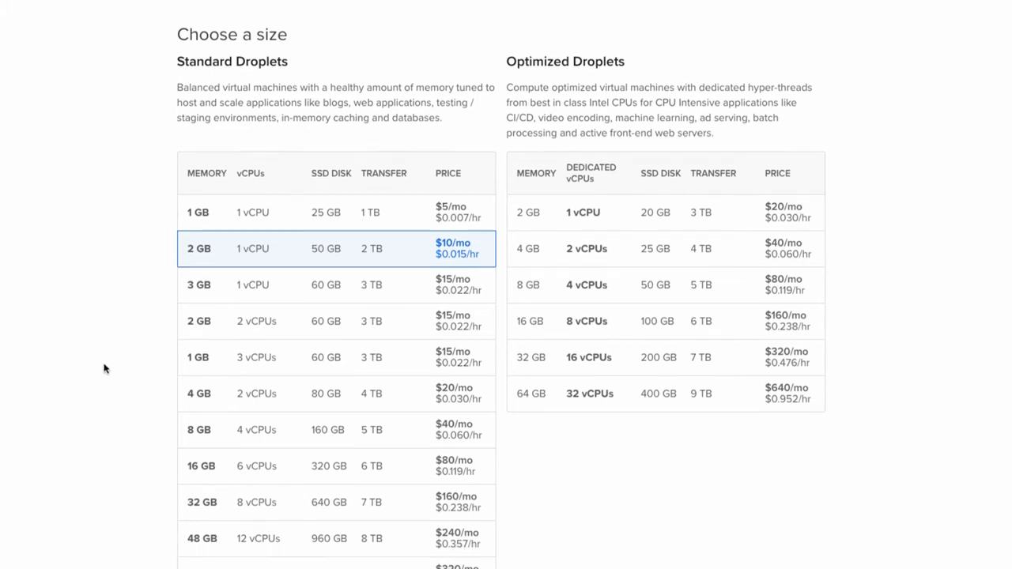
scroll("down", 3)
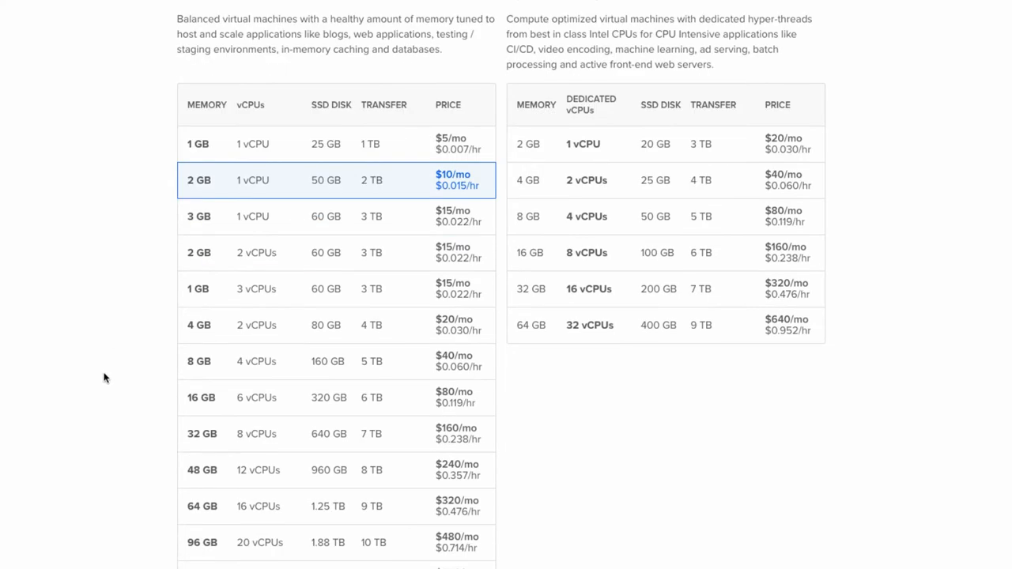
mouse_move(102, 384)
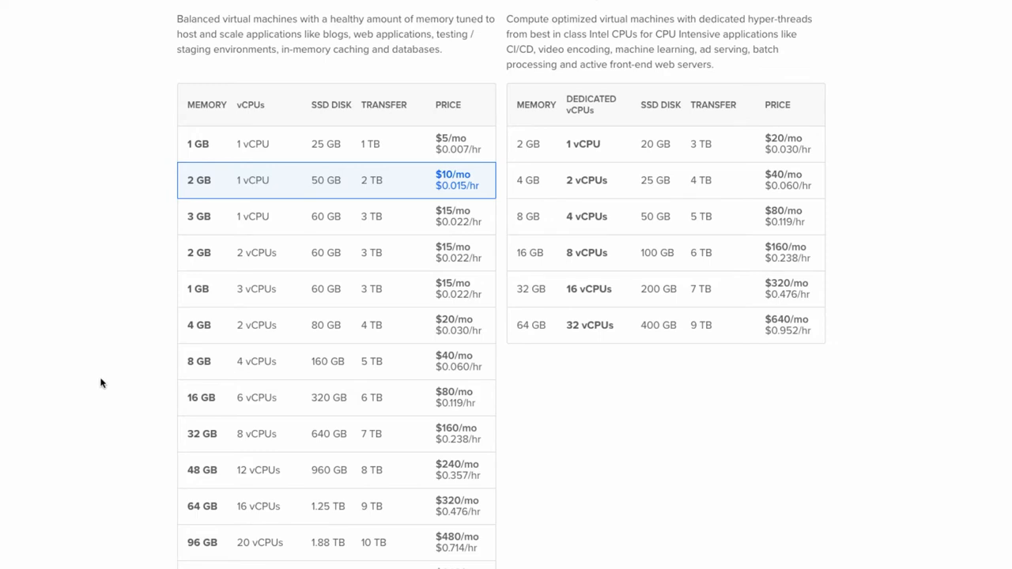
Choose London as the datacenter region for the new droplets
scroll("down", 3)
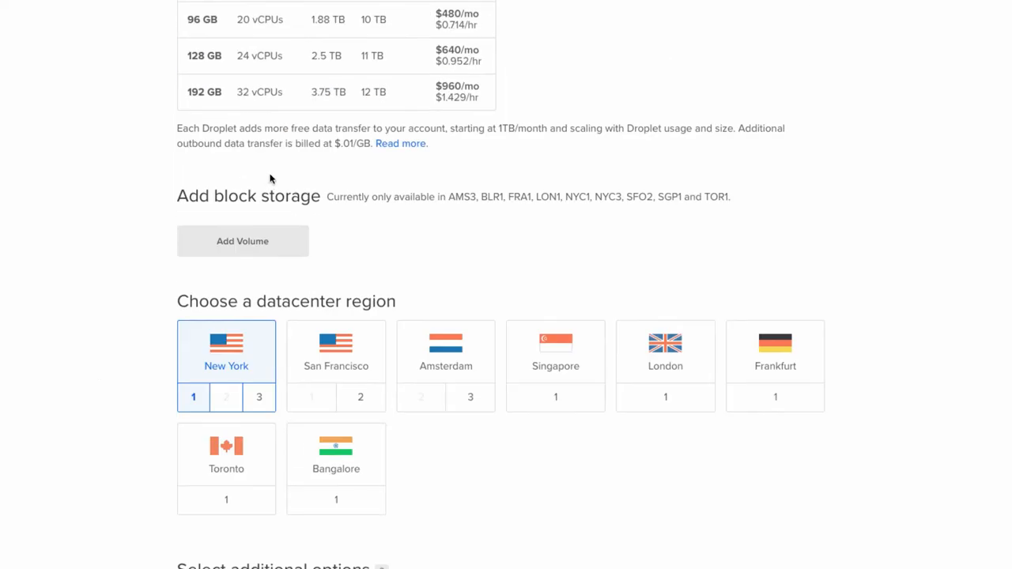
mouse_move(367, 285)
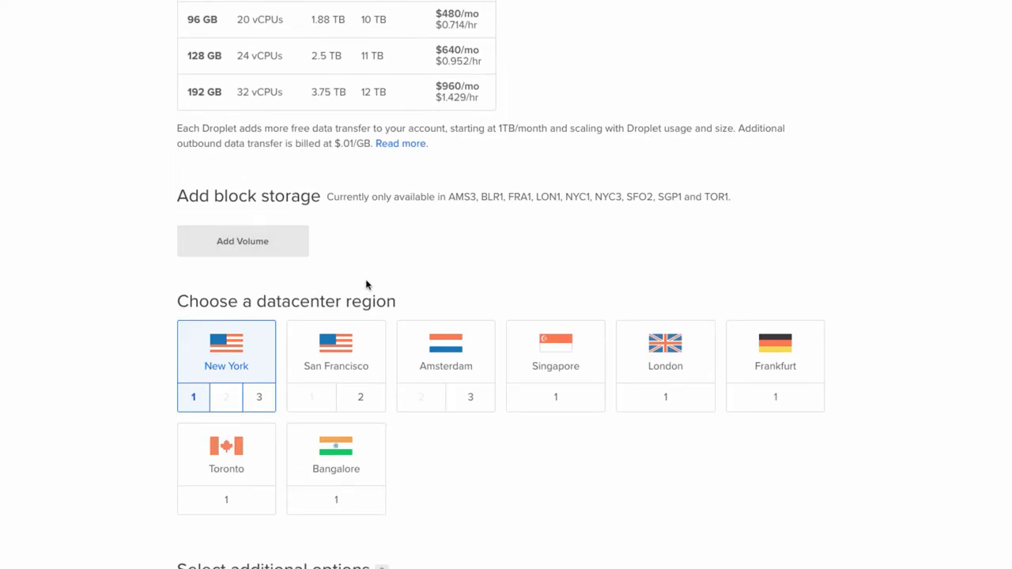
left_click(664, 351)
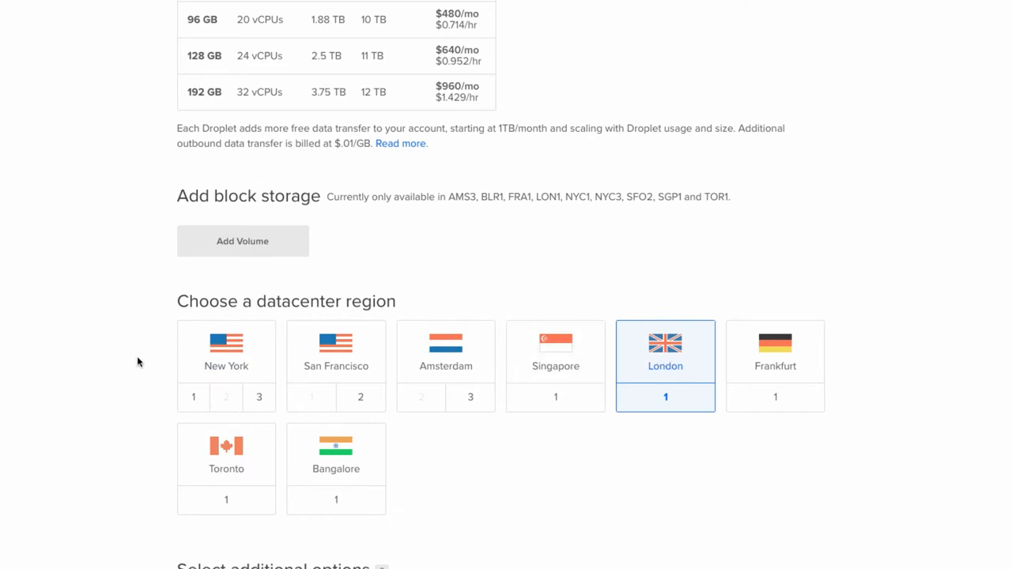
scroll("down", 3)
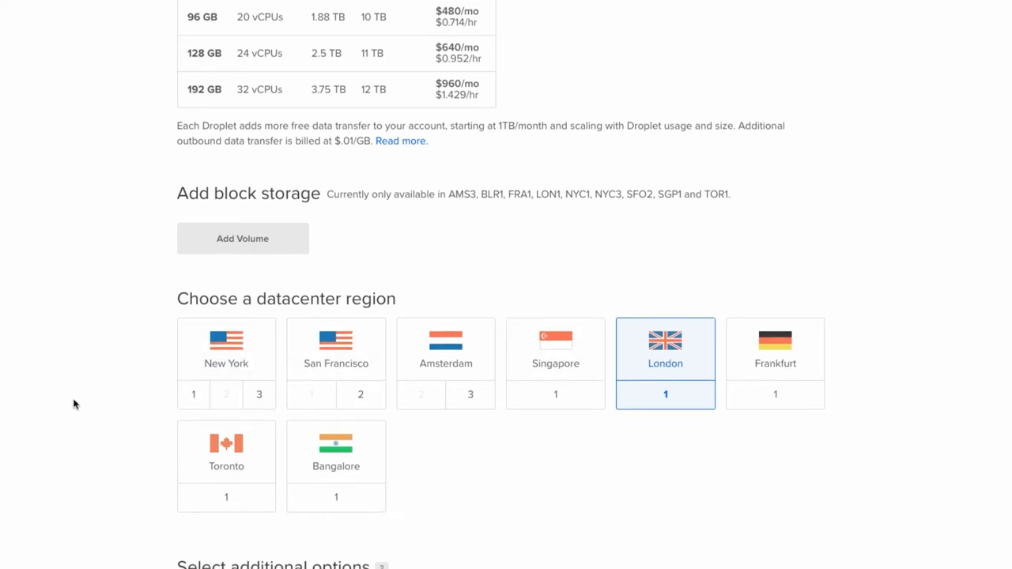
scroll("down", 3)
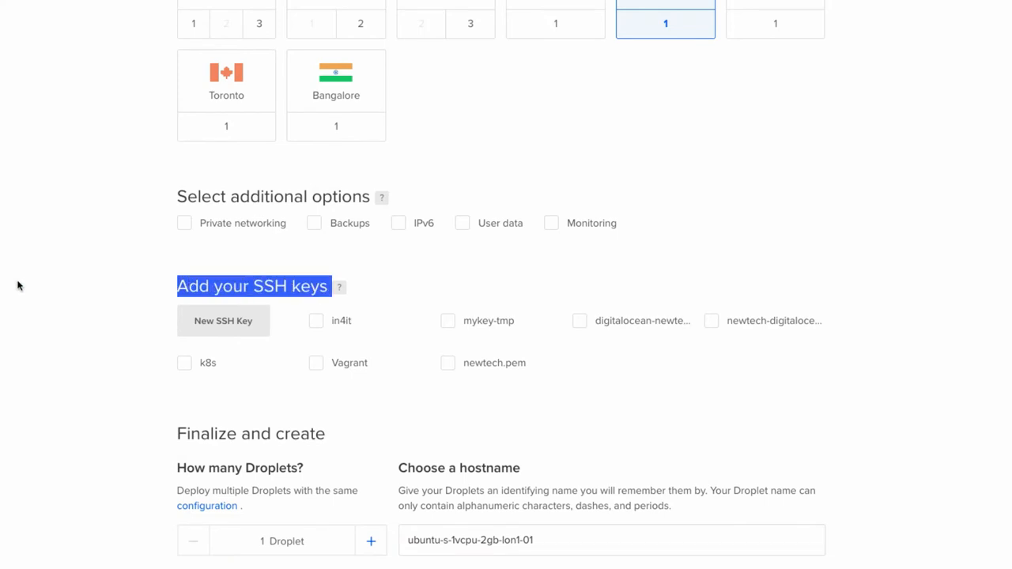
left_click(24, 283)
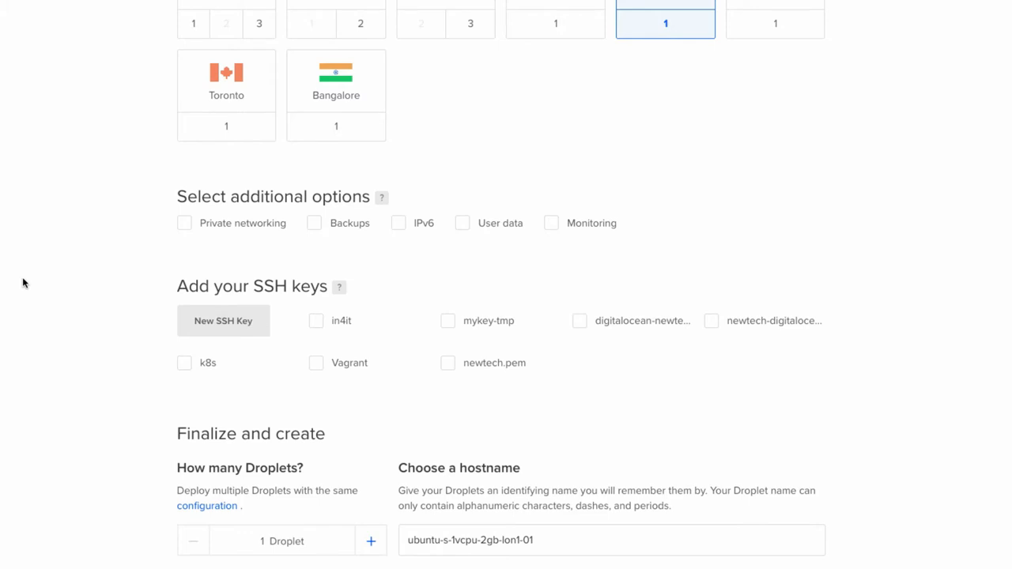
mouse_move(8, 259)
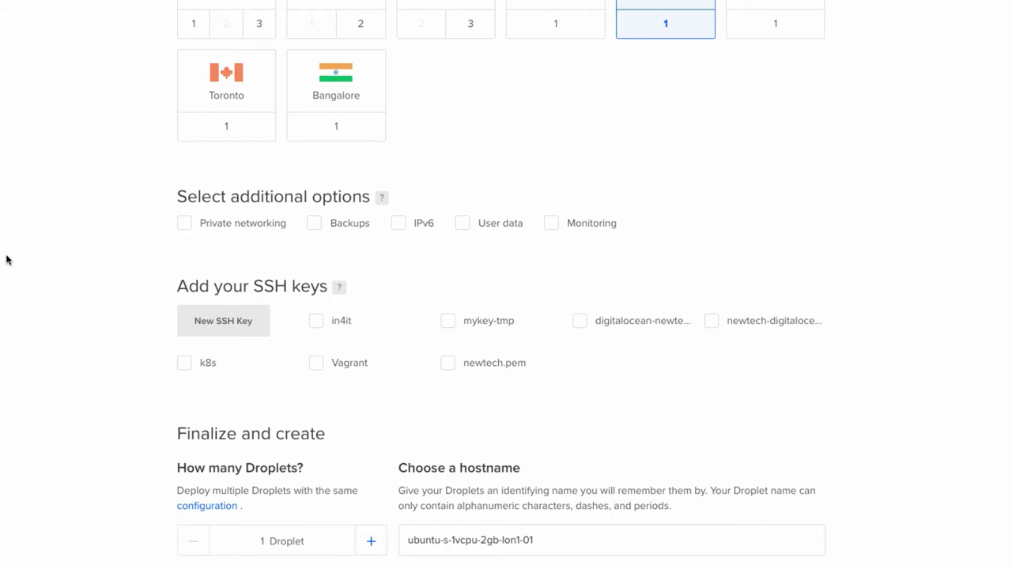
mouse_move(123, 279)
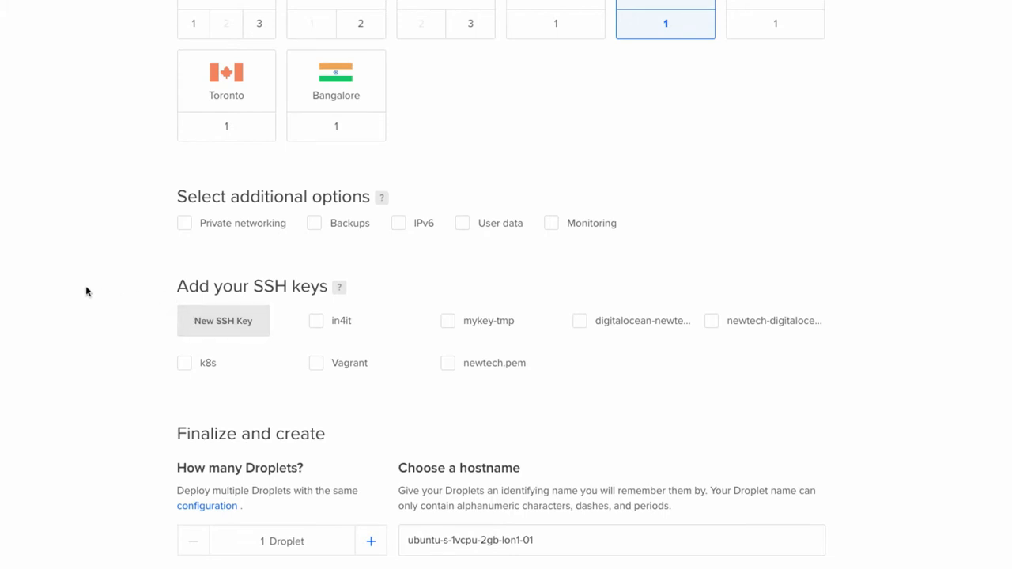
mouse_move(85, 289)
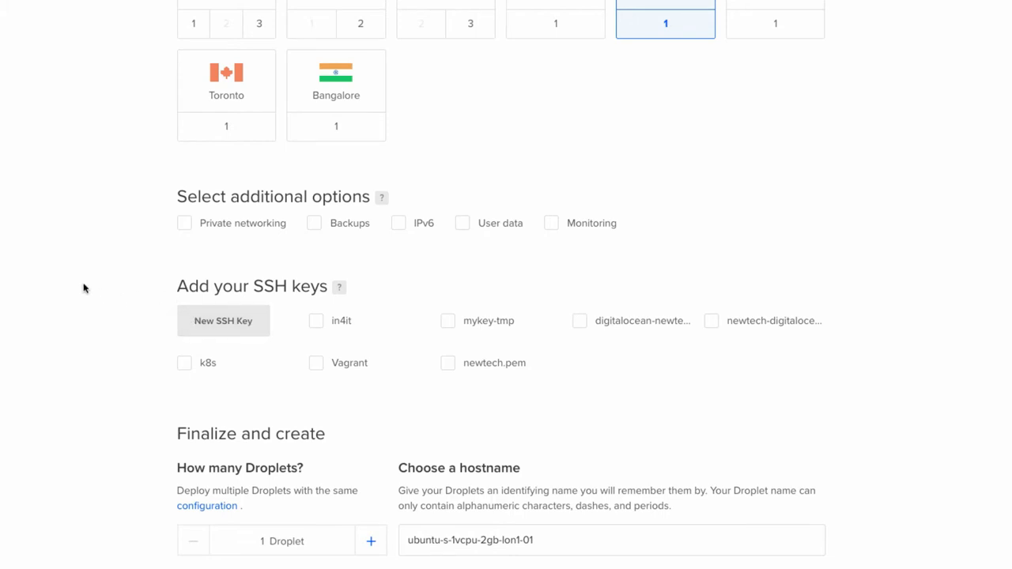
mouse_move(616, 392)
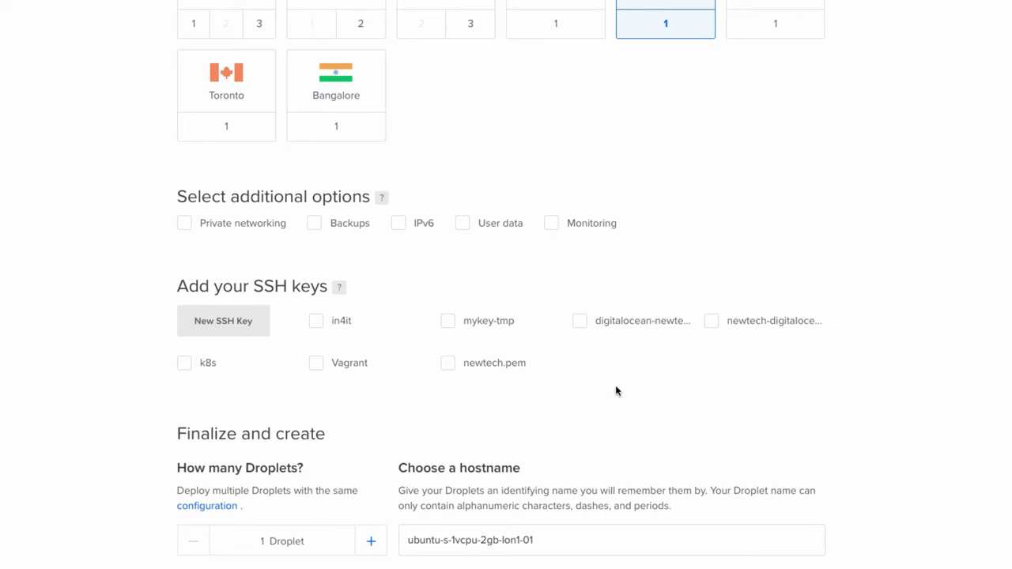
mouse_move(450, 386)
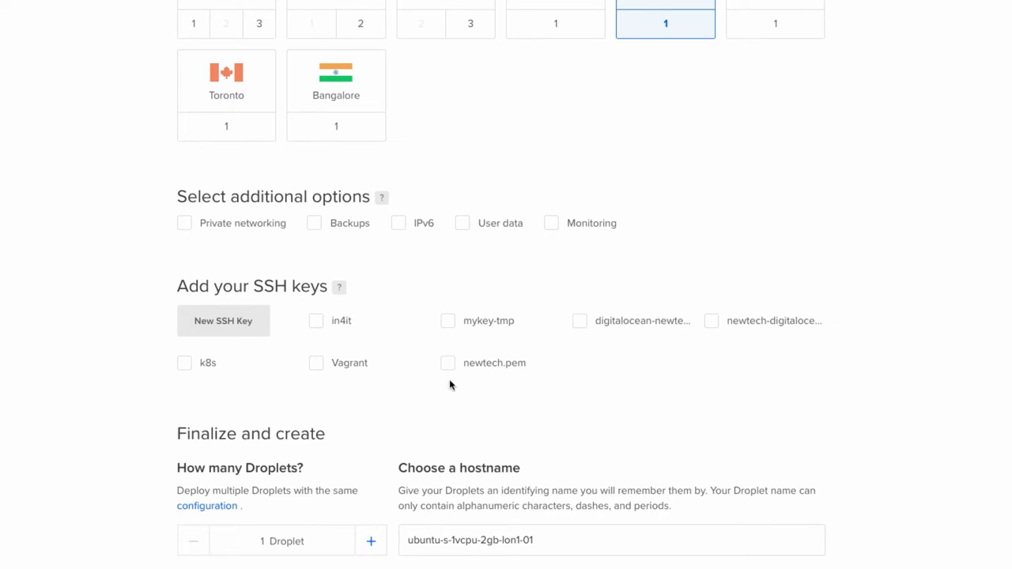
Add the newtech.pem SSH key and make two droplets named kubernetes-master and kubernetes-node-01
left_click(447, 362)
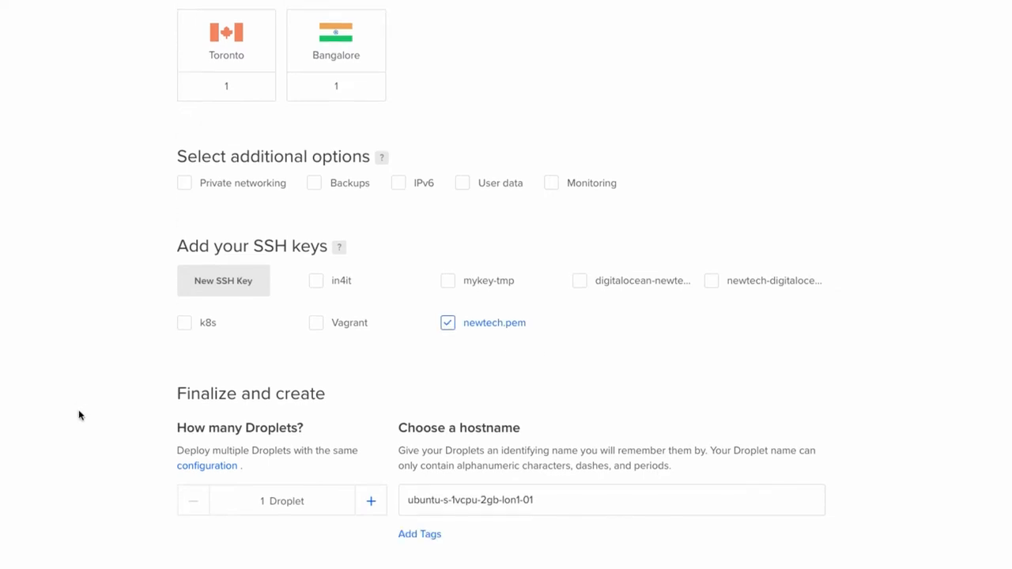
scroll("down", 3)
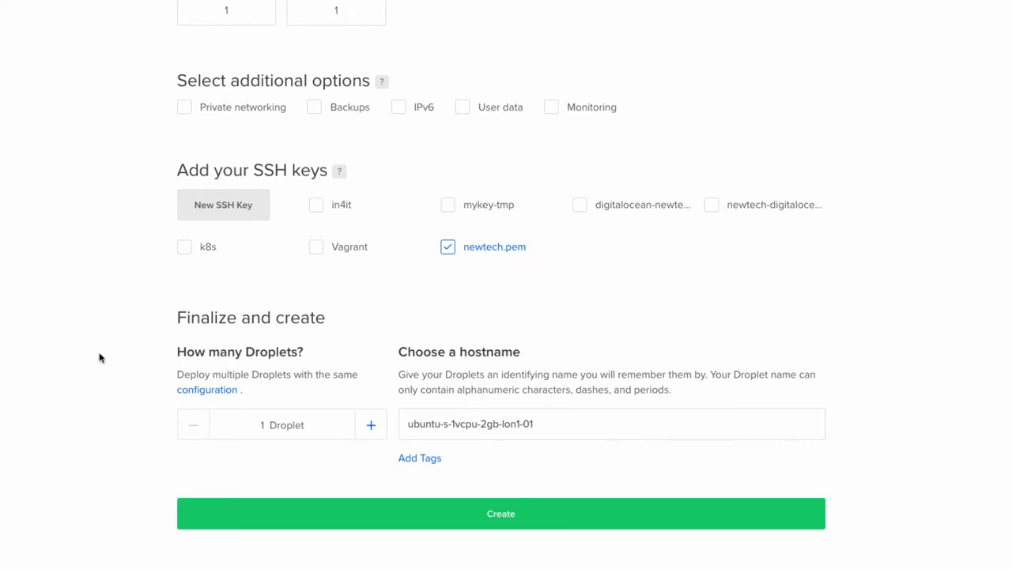
left_click(370, 424)
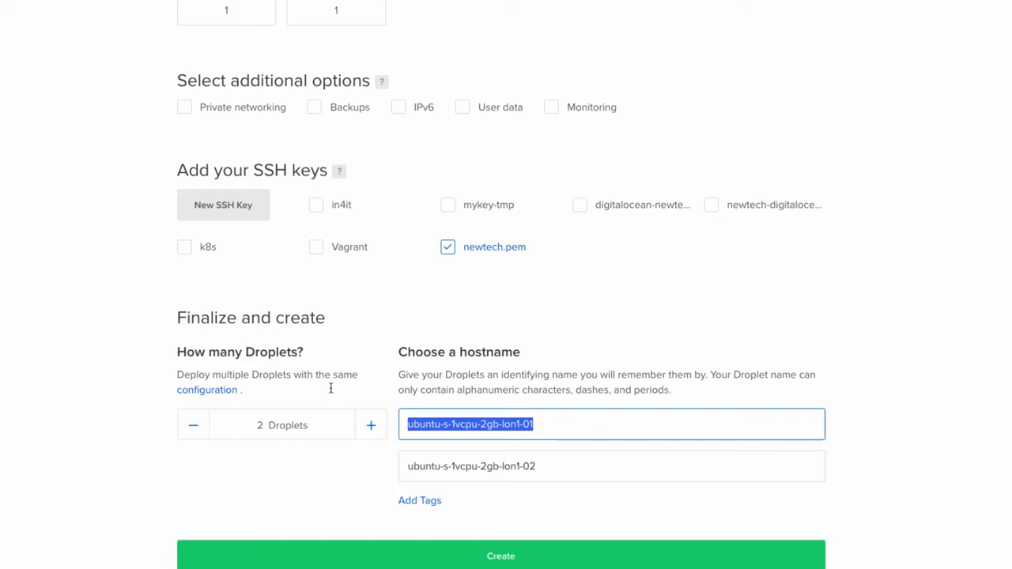
type("kubernetes-master")
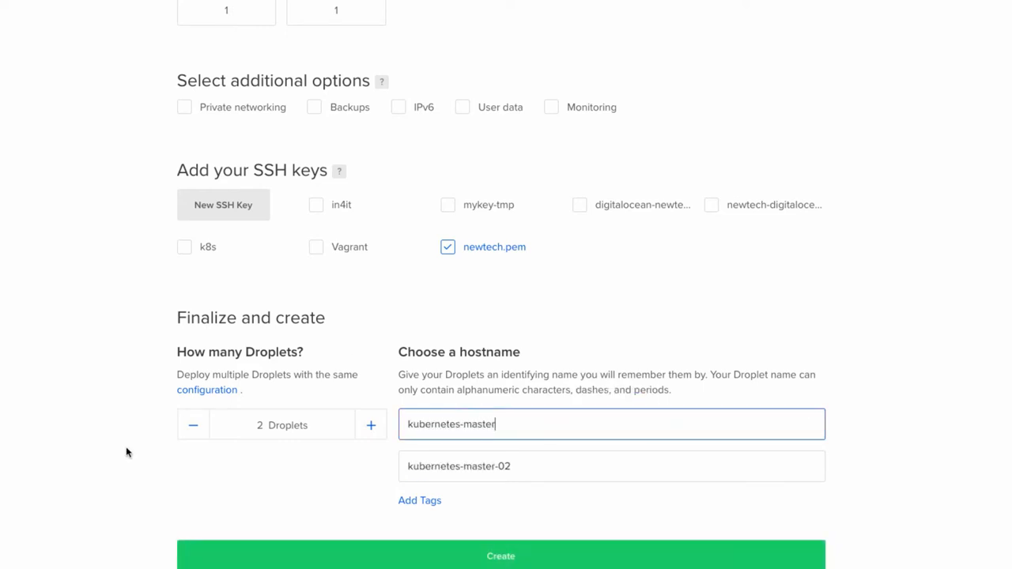
double_click(480, 465)
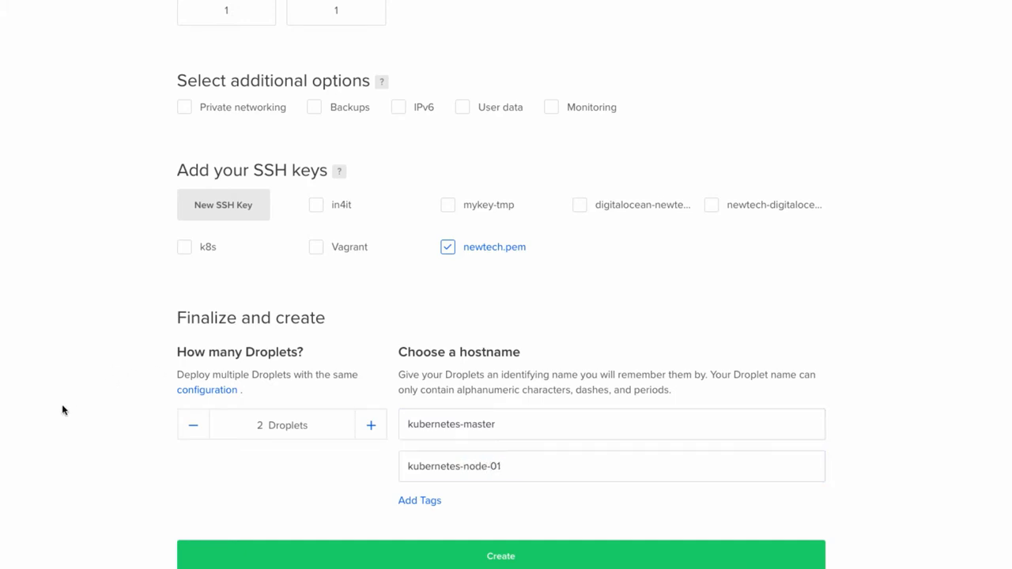
Tag both droplets with kubernetes-cluster
left_click(419, 499)
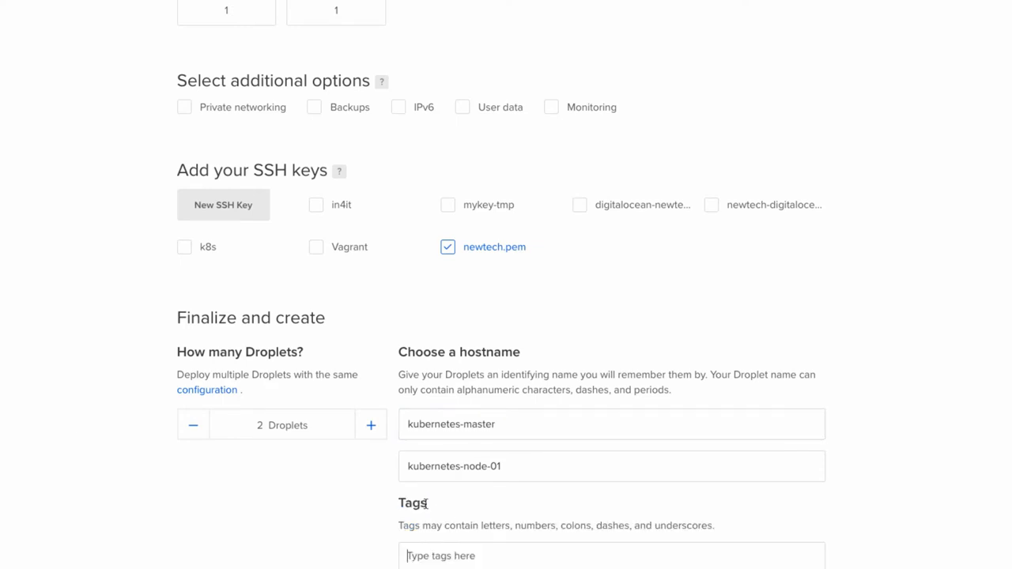
type("kubernetes-cluster")
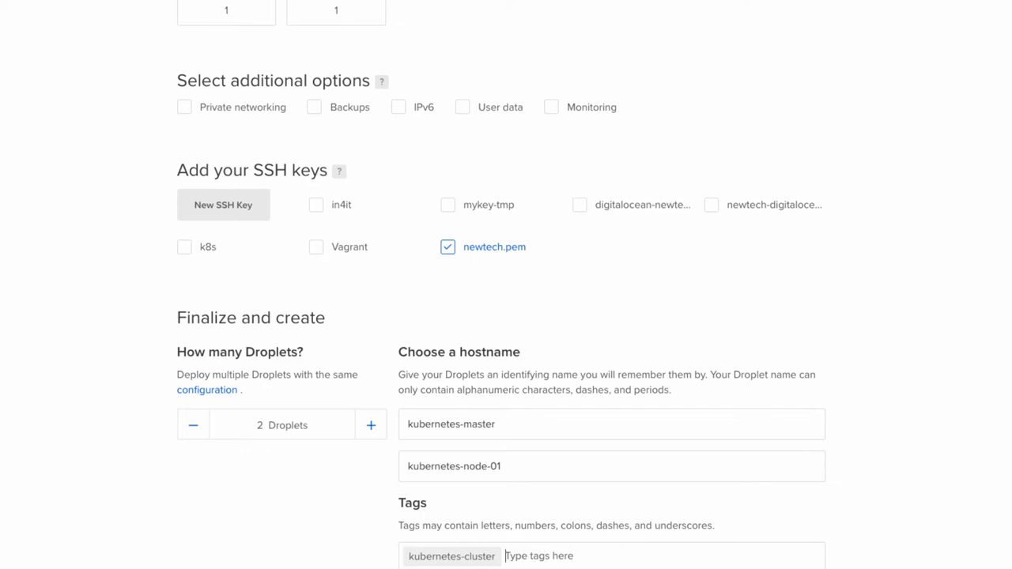
scroll("down", 3)
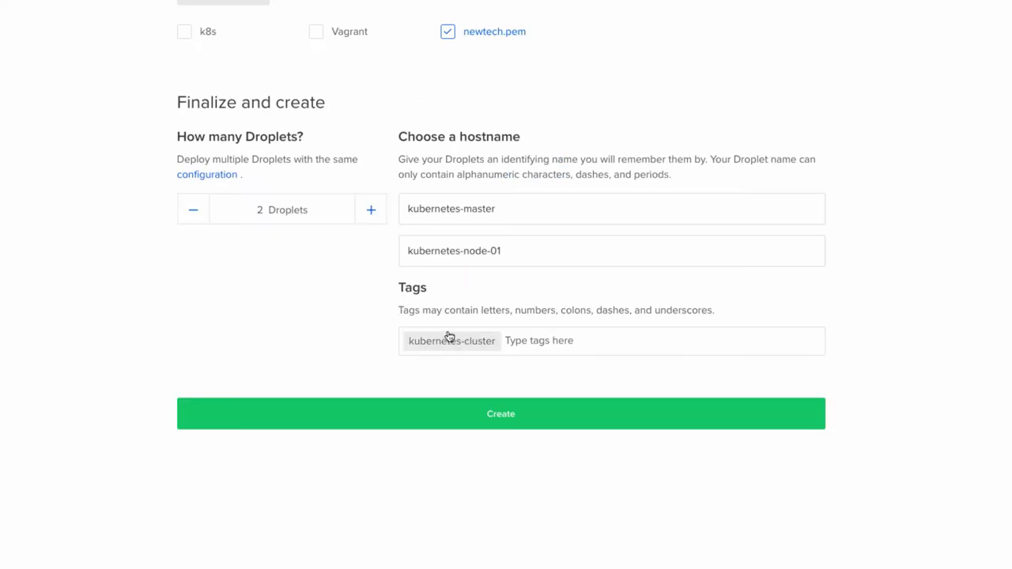
mouse_move(344, 332)
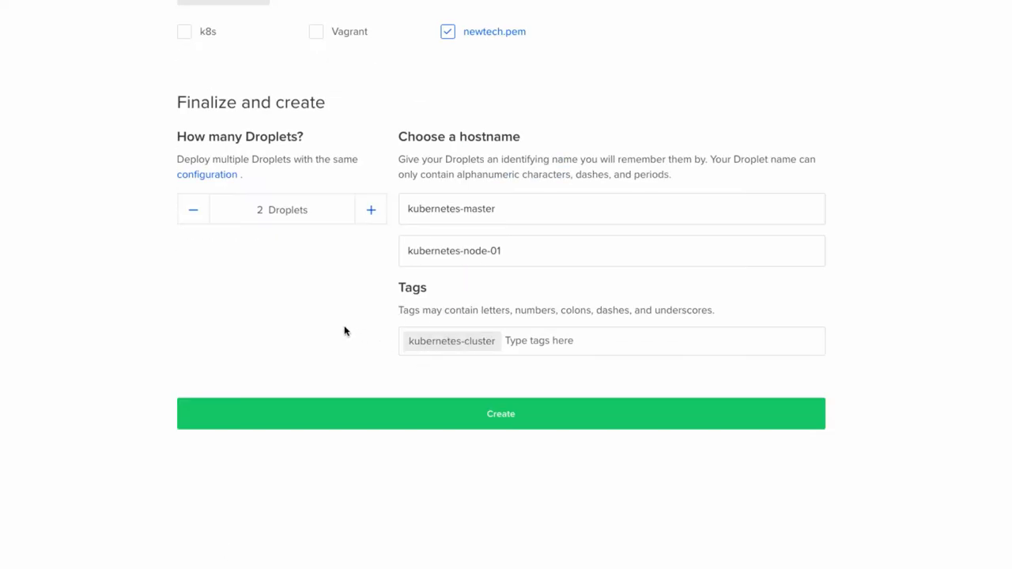
mouse_move(187, 319)
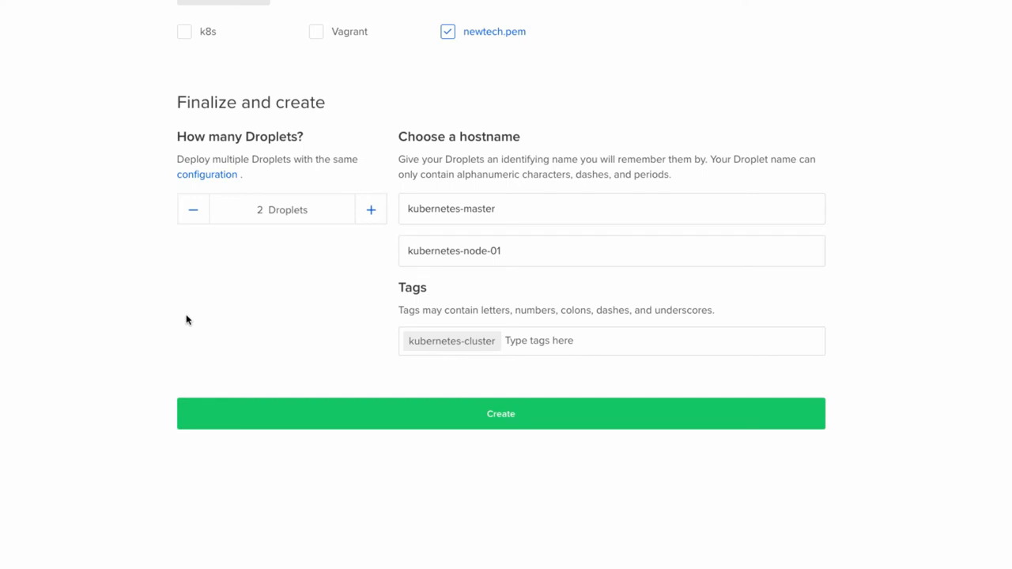
mouse_move(187, 318)
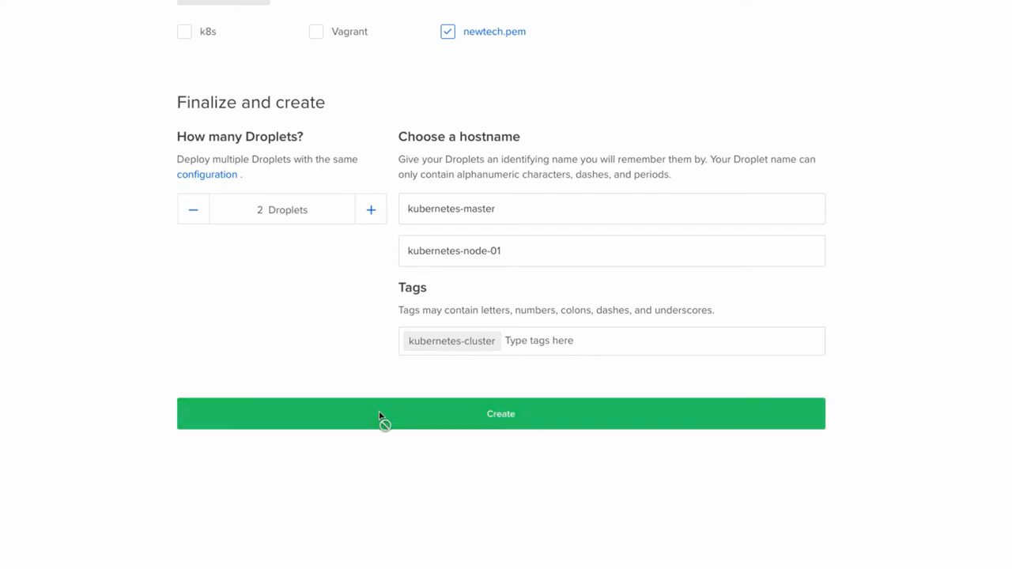
Create the two droplets and bring up the Networking firewalls list
left_click(499, 415)
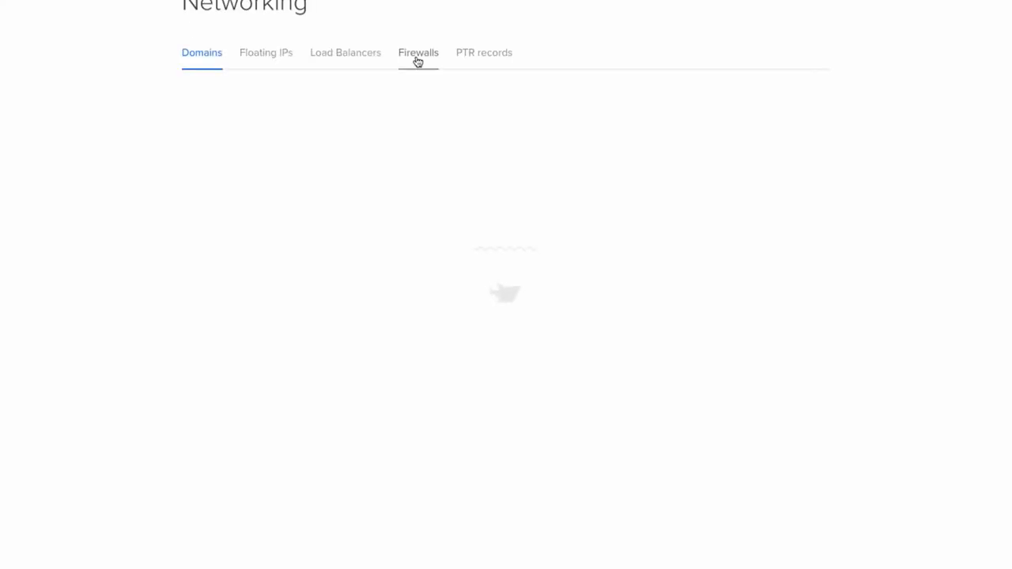
left_click(417, 52)
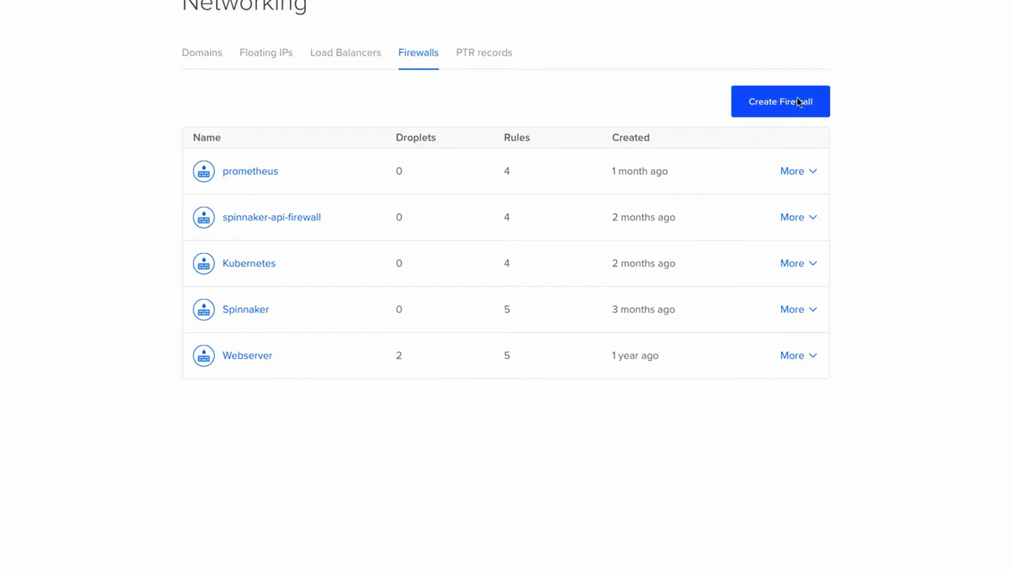
Create a kubernetes-cluster firewall with All TCP and All UDP inbound rules sourced from the kubernetes-cluster tag
left_click(780, 101)
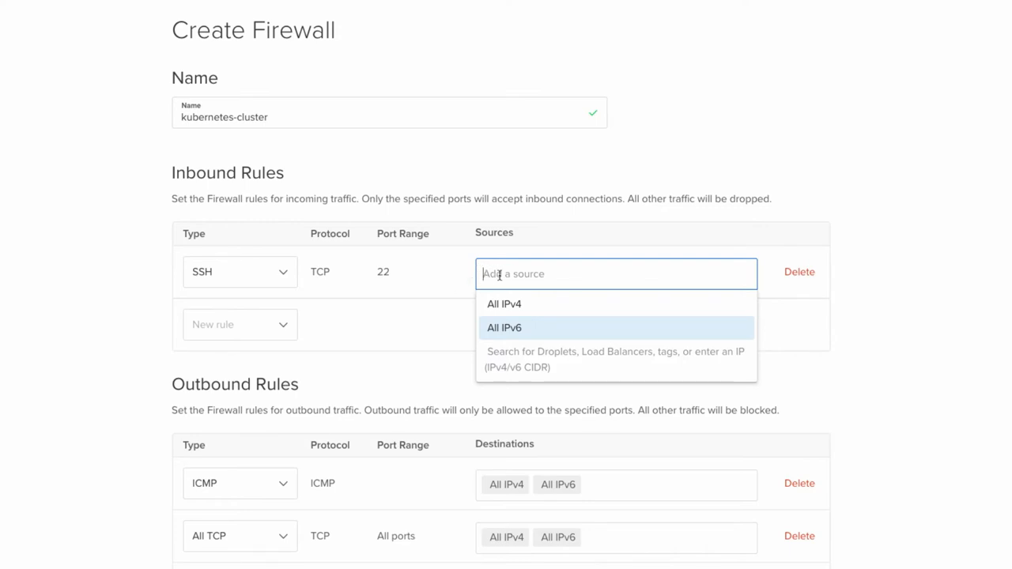
left_click(240, 325)
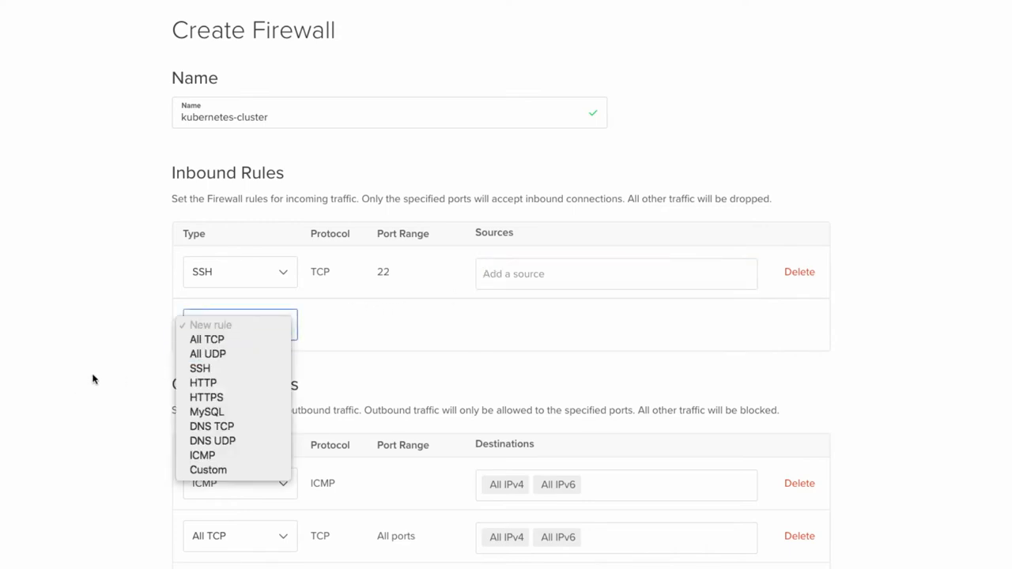
mouse_move(111, 357)
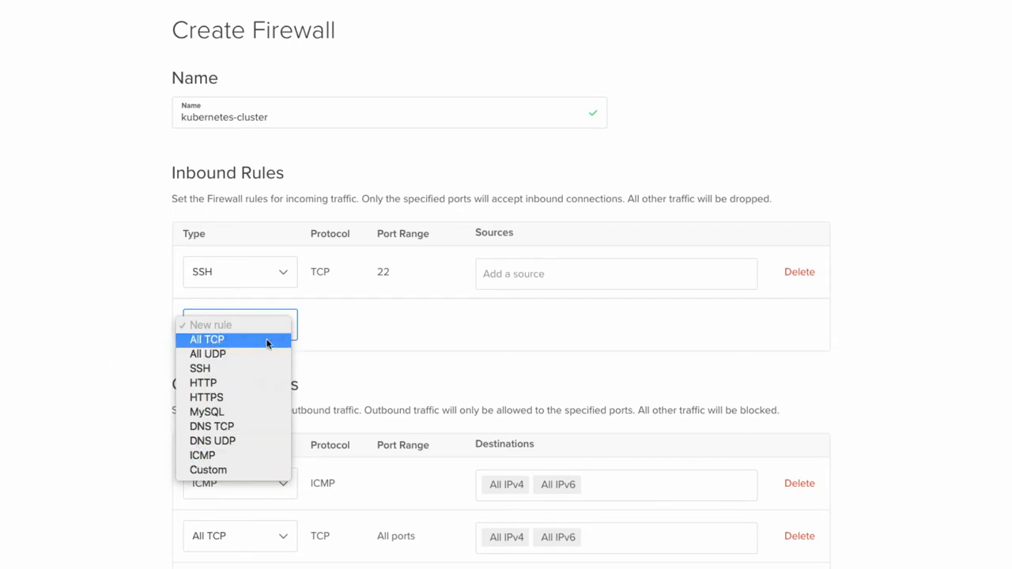
left_click(206, 338)
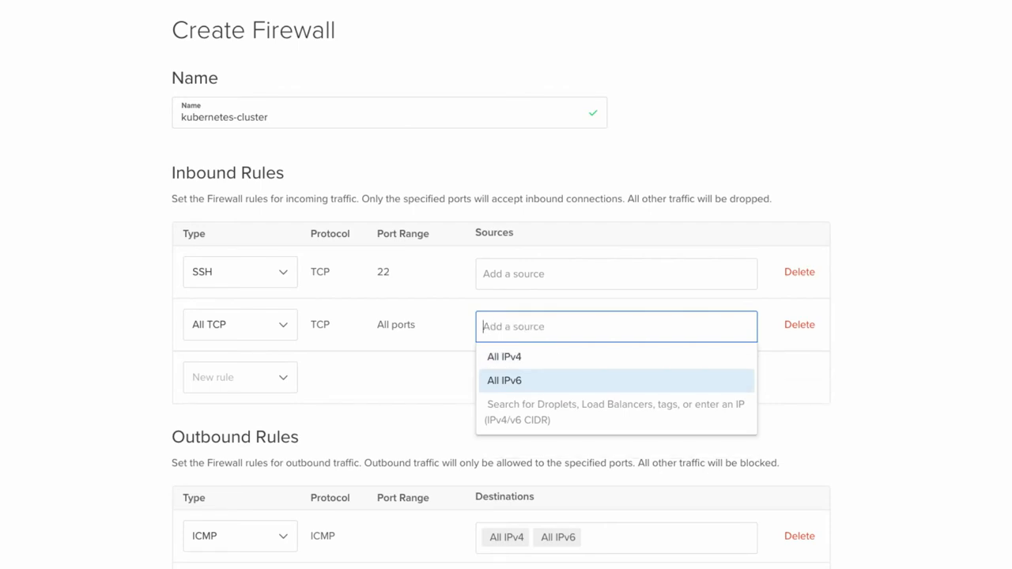
type("kubernetes-cluster")
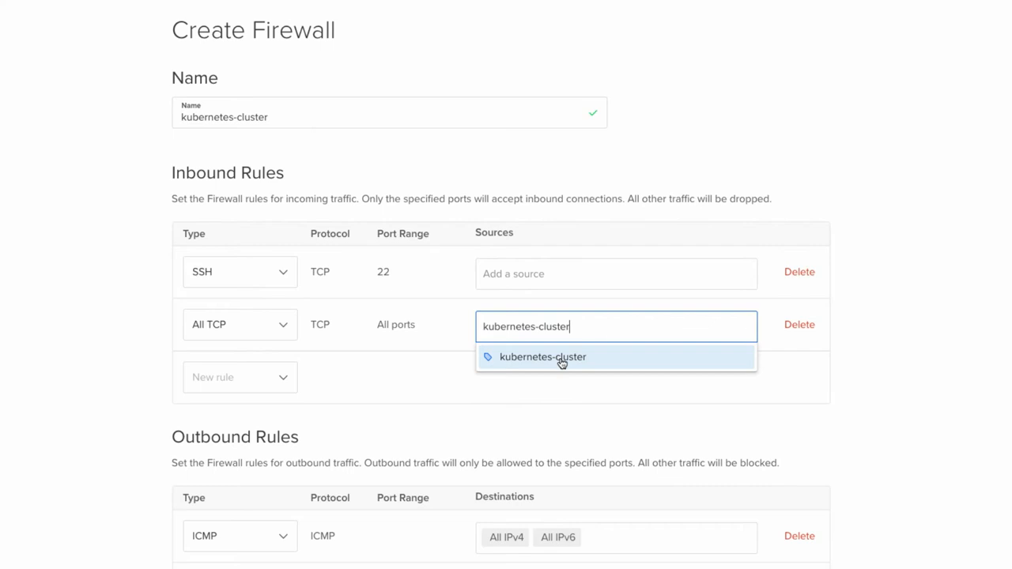
left_click(542, 357)
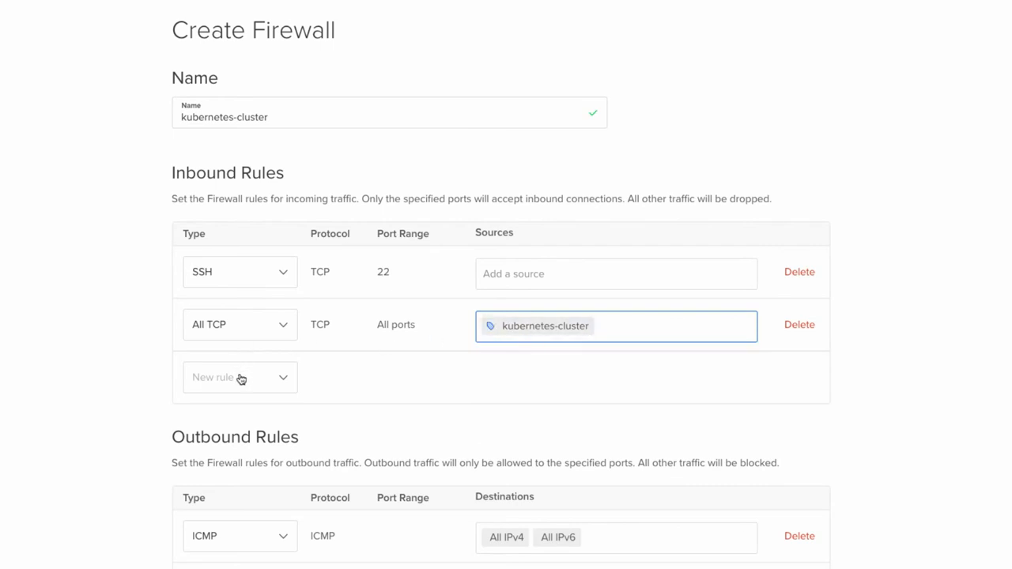
left_click(241, 376)
type("All IPv")
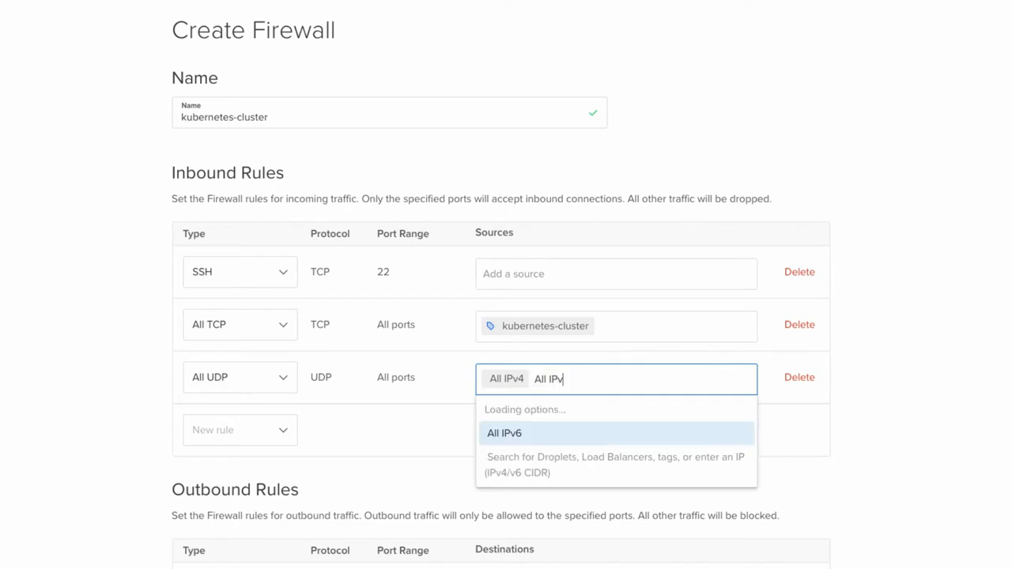
type("kubernetes-cluster")
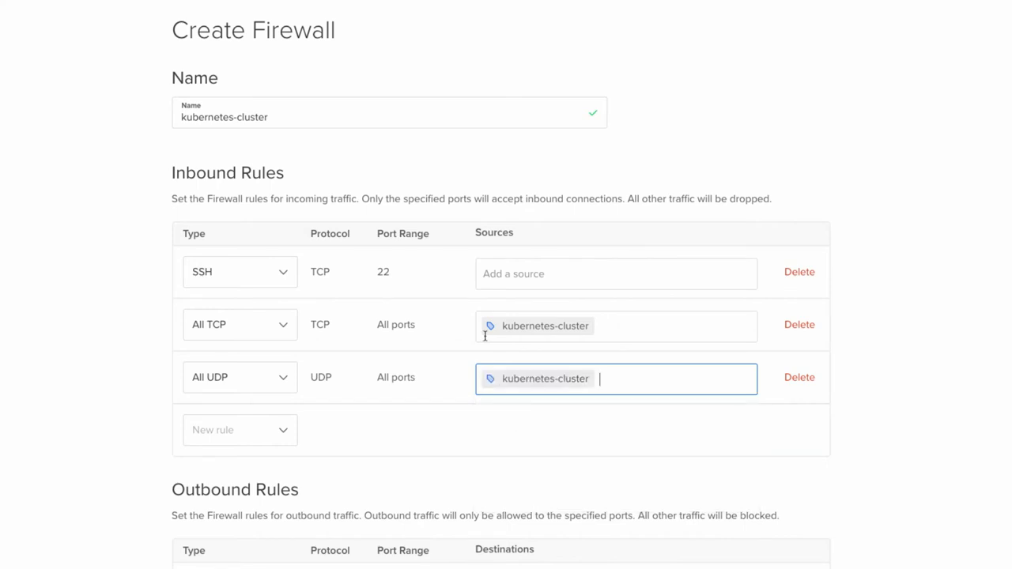
left_click(616, 273)
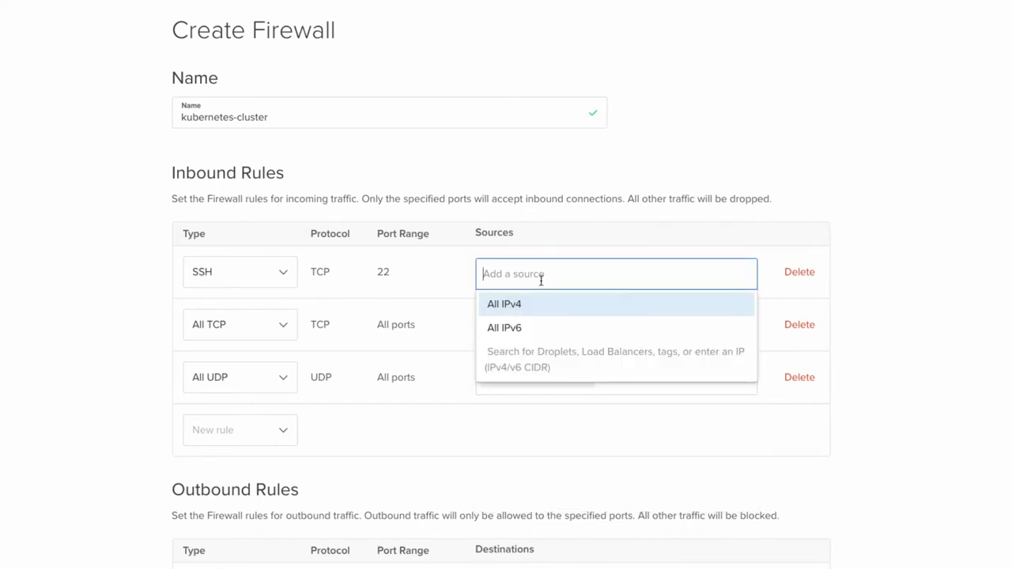
left_click(240, 272)
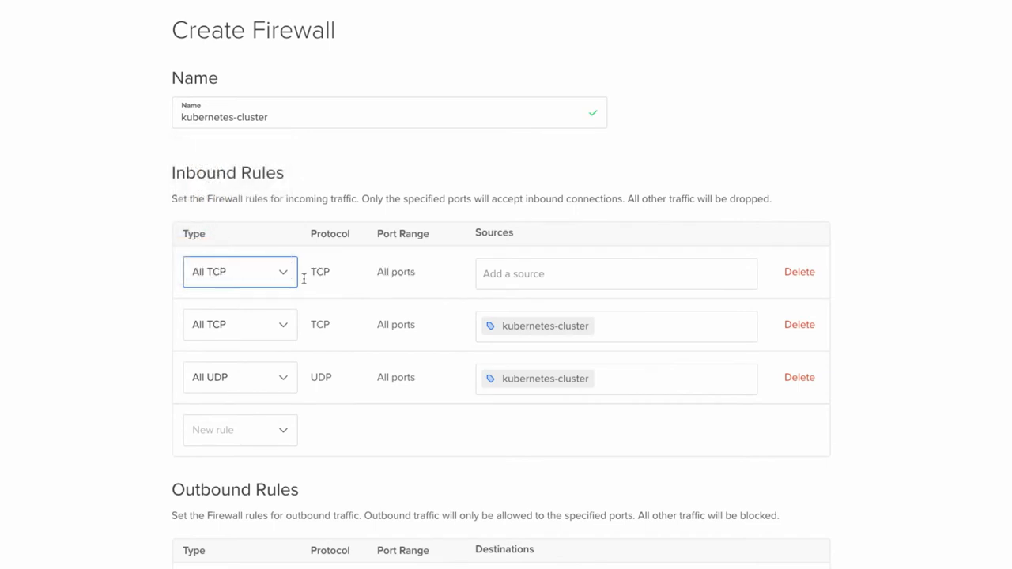
mouse_move(530, 273)
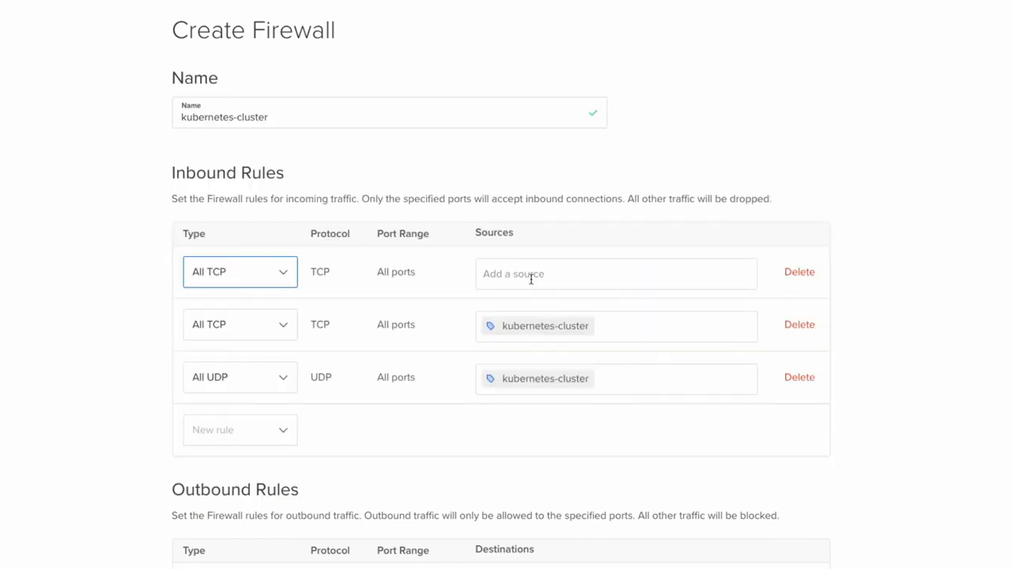
type("109.133.11.159")
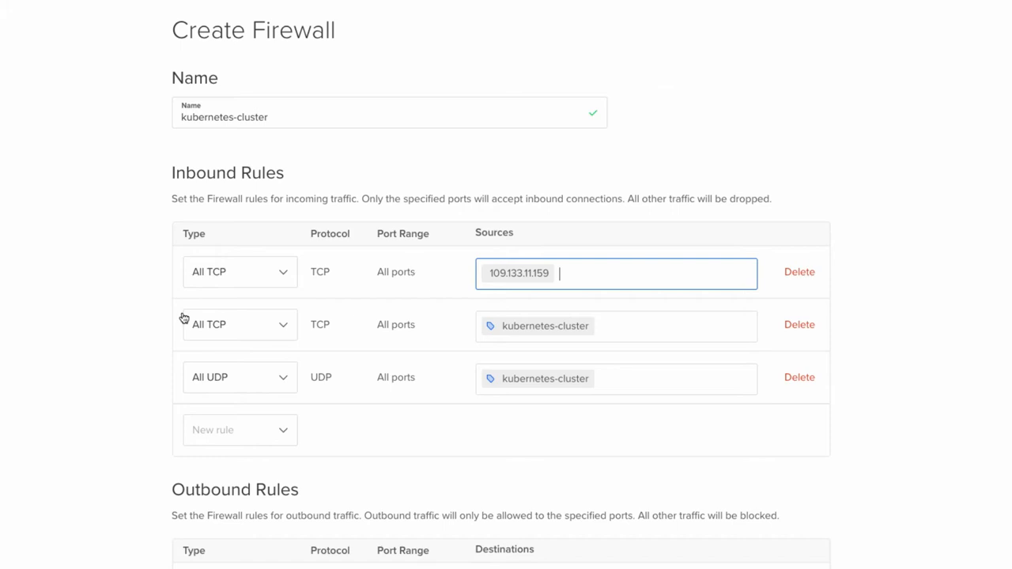
mouse_move(493, 288)
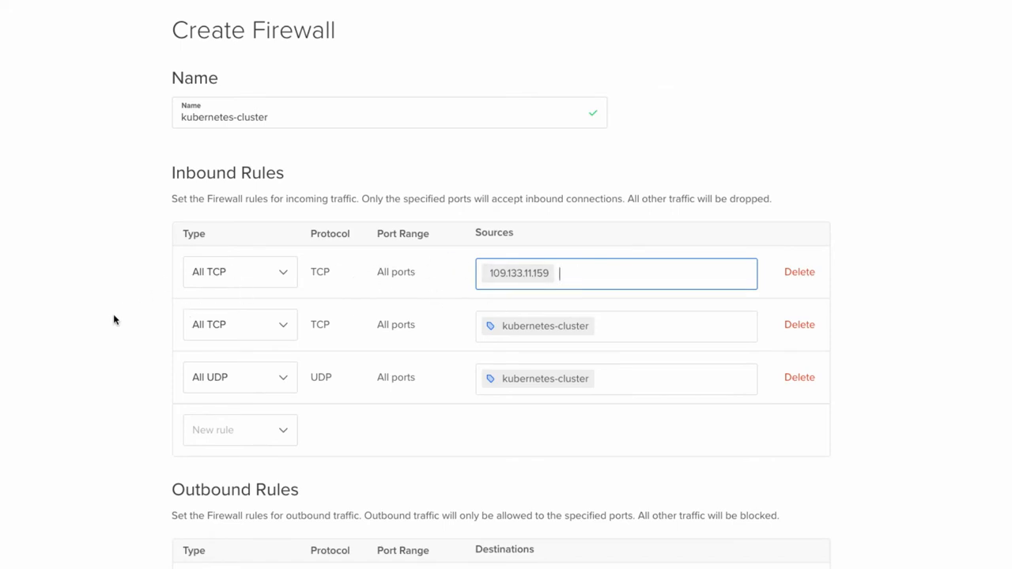
Apply the firewall to the kubernetes-cluster tag, create it, then return to the account dashboard
scroll("down", 3)
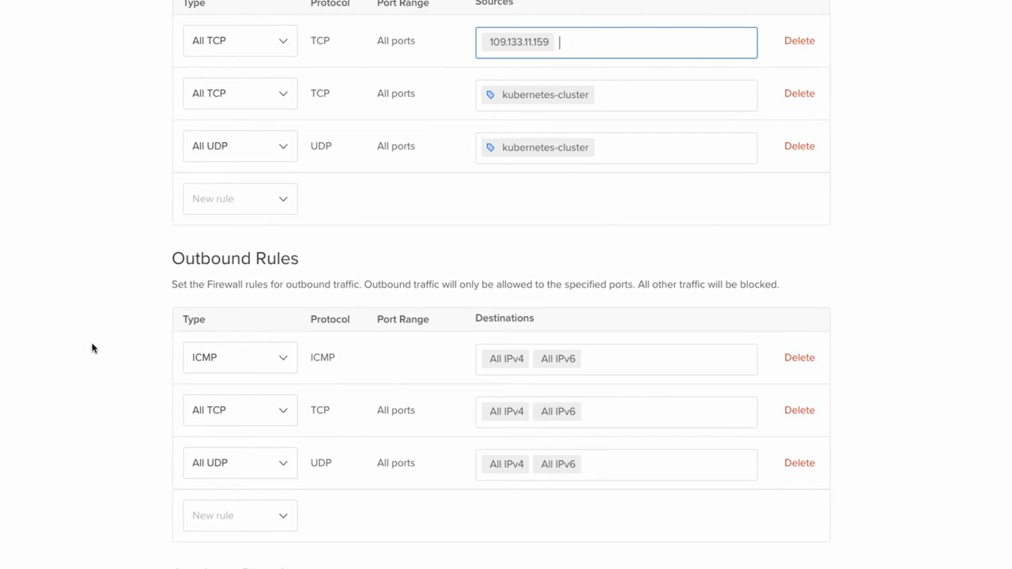
scroll("down", 3)
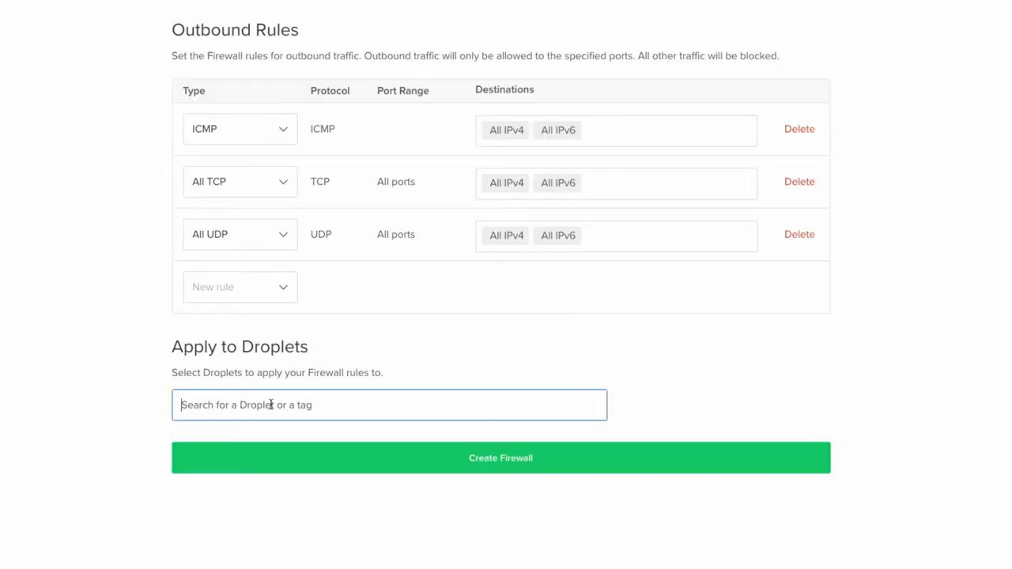
type("kubernetes-cluster")
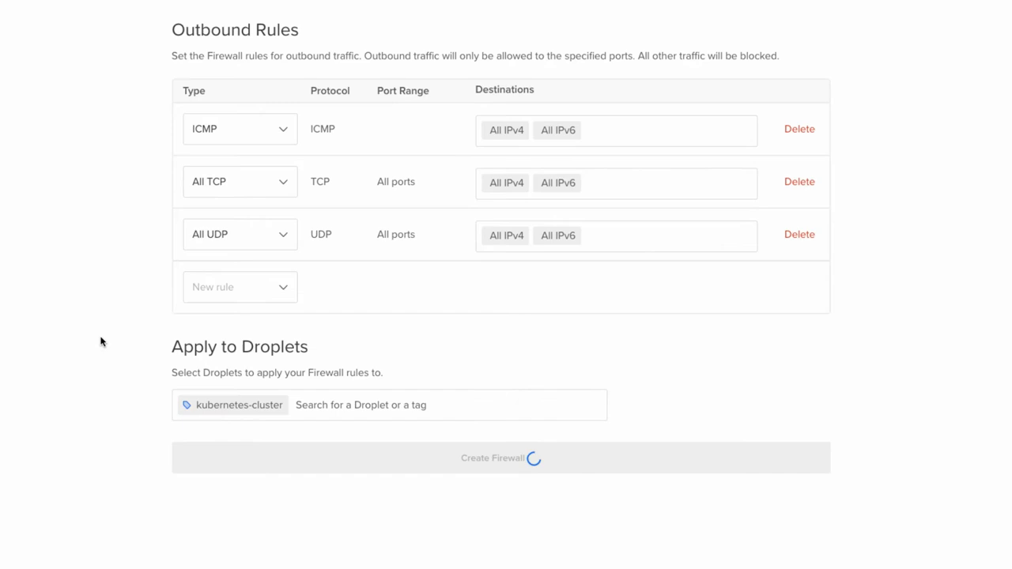
left_click(499, 459)
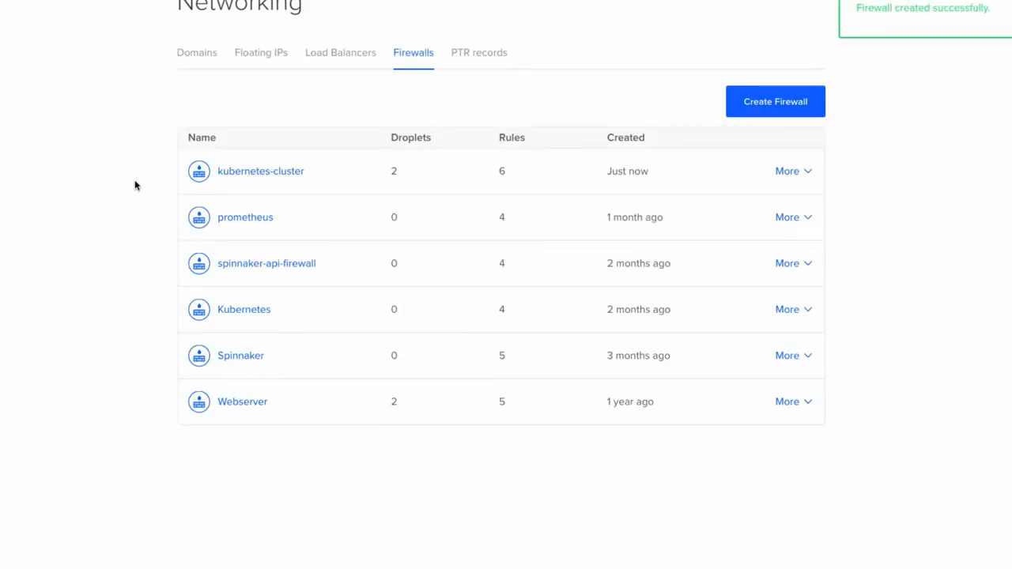
double_click(394, 171)
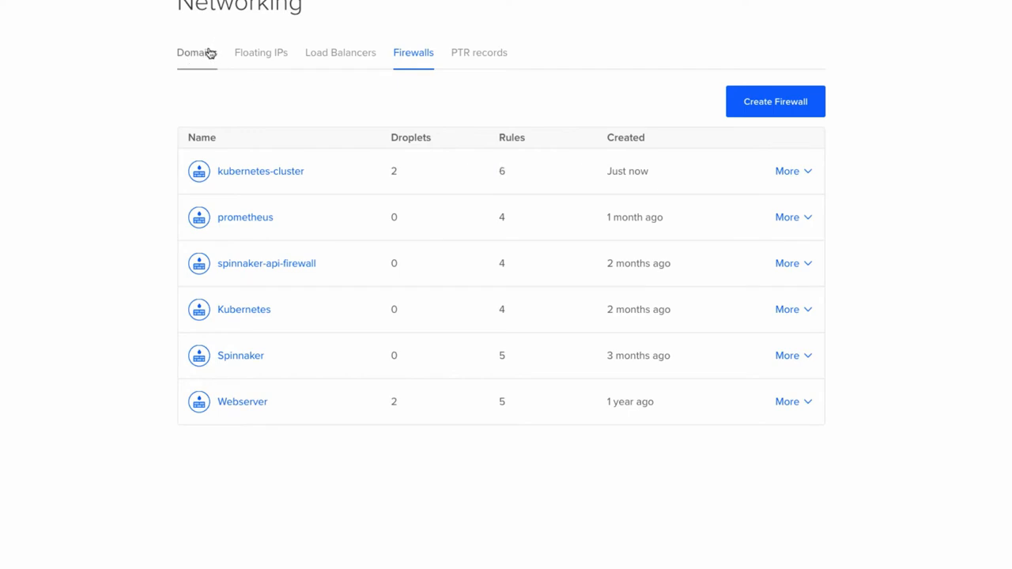
left_click(55, 15)
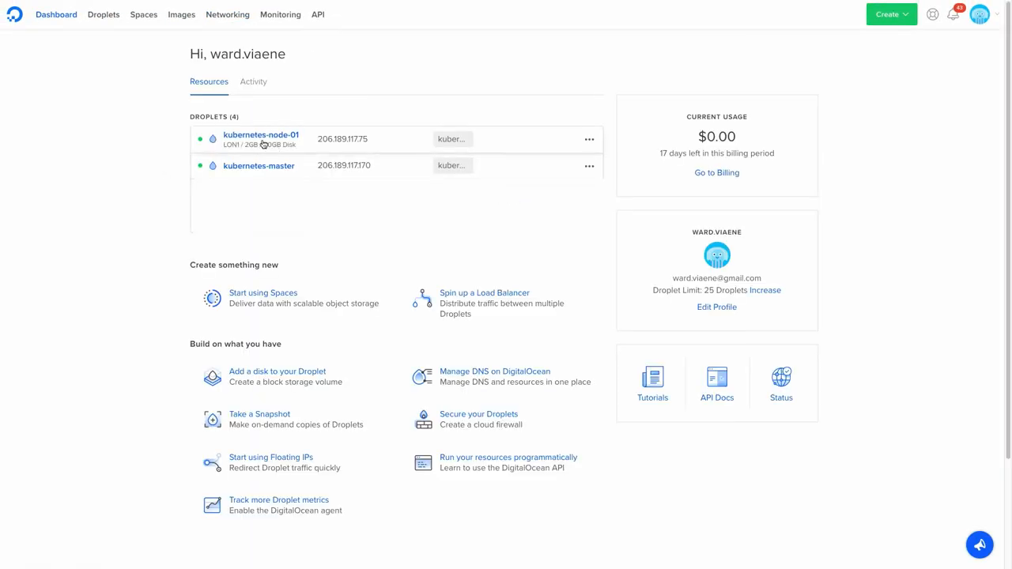
mouse_move(259, 136)
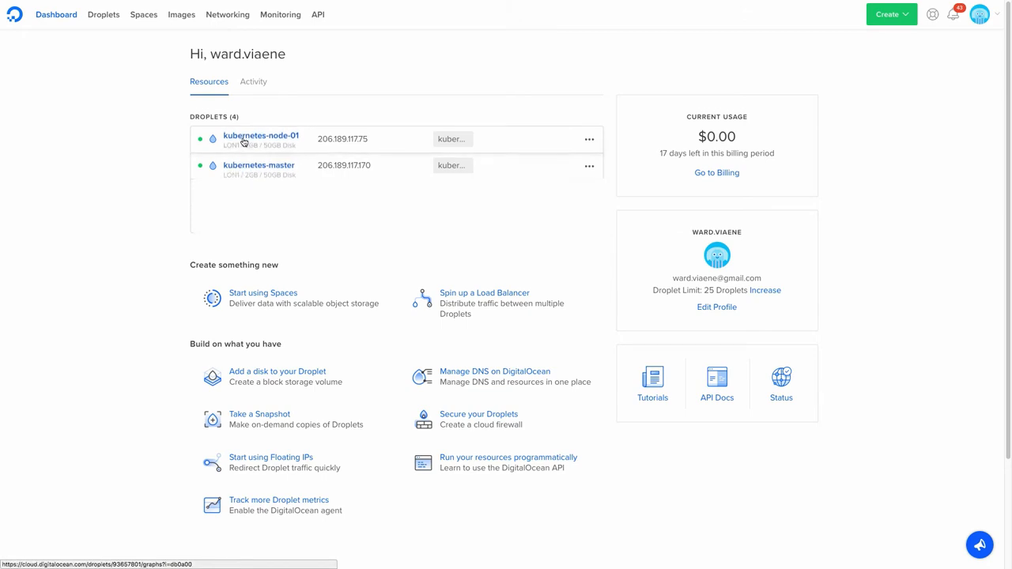
mouse_move(354, 158)
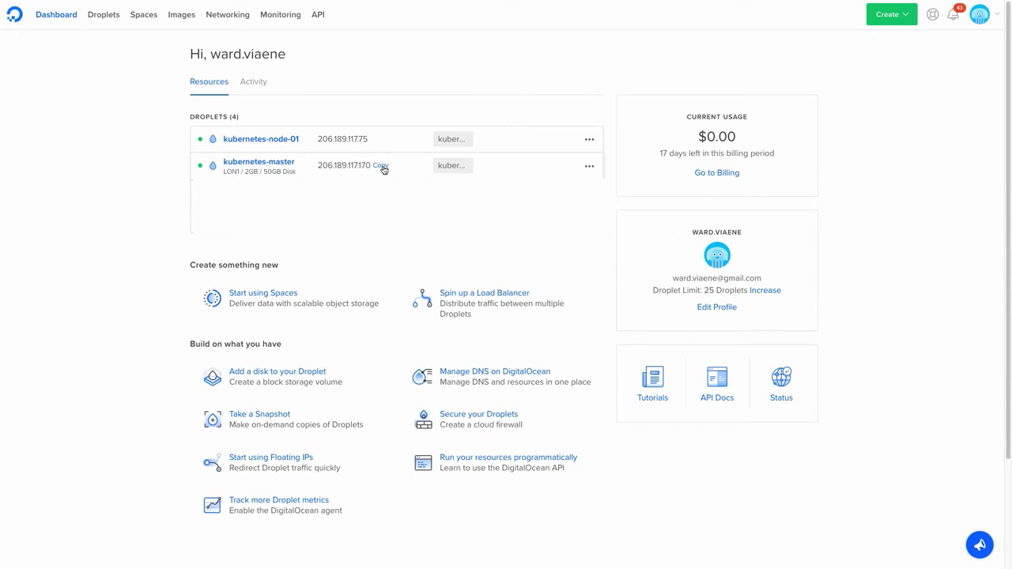
mouse_move(184, 190)
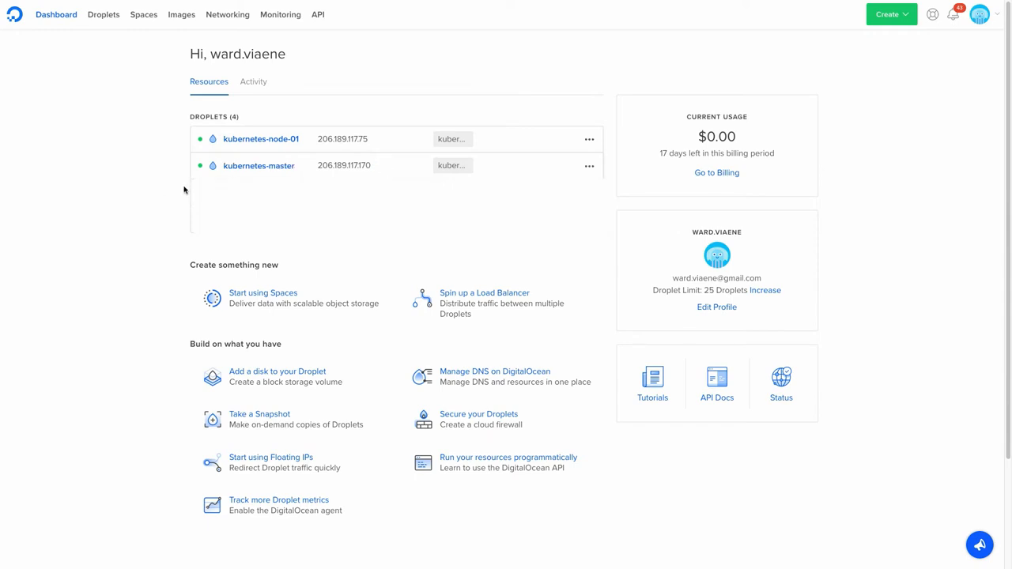
mouse_move(364, 109)
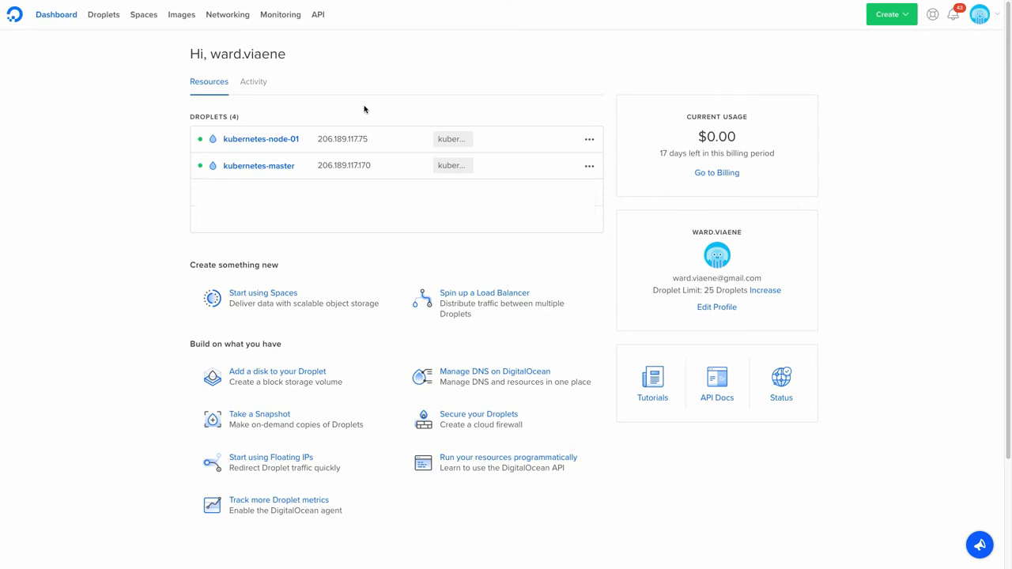
mouse_move(362, 112)
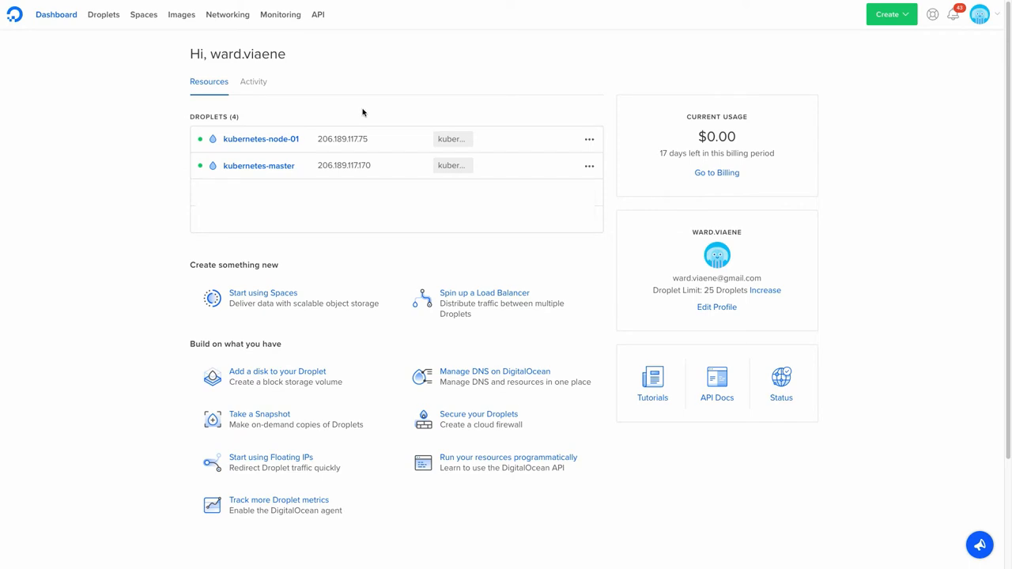
mouse_move(363, 142)
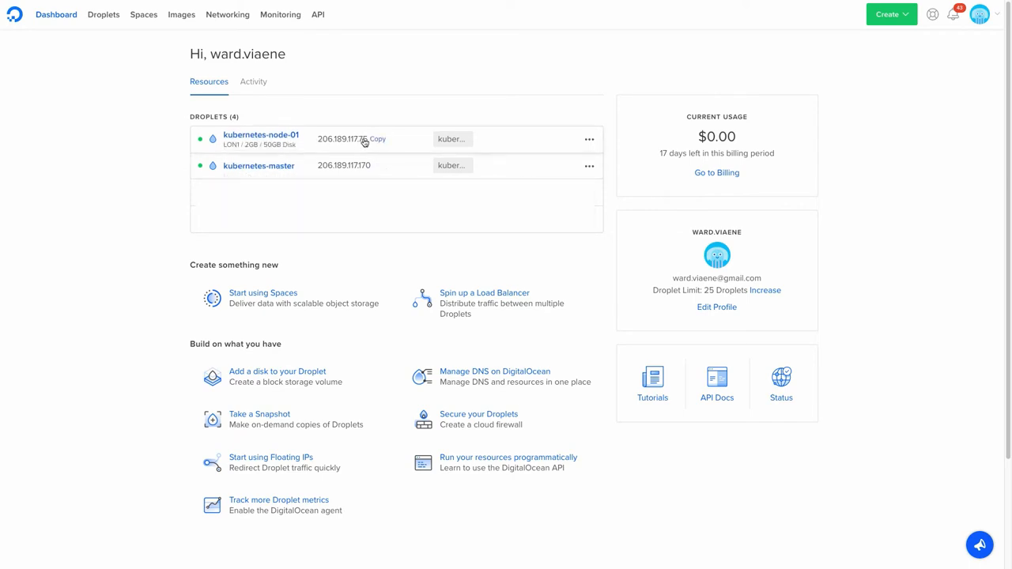
mouse_move(342, 167)
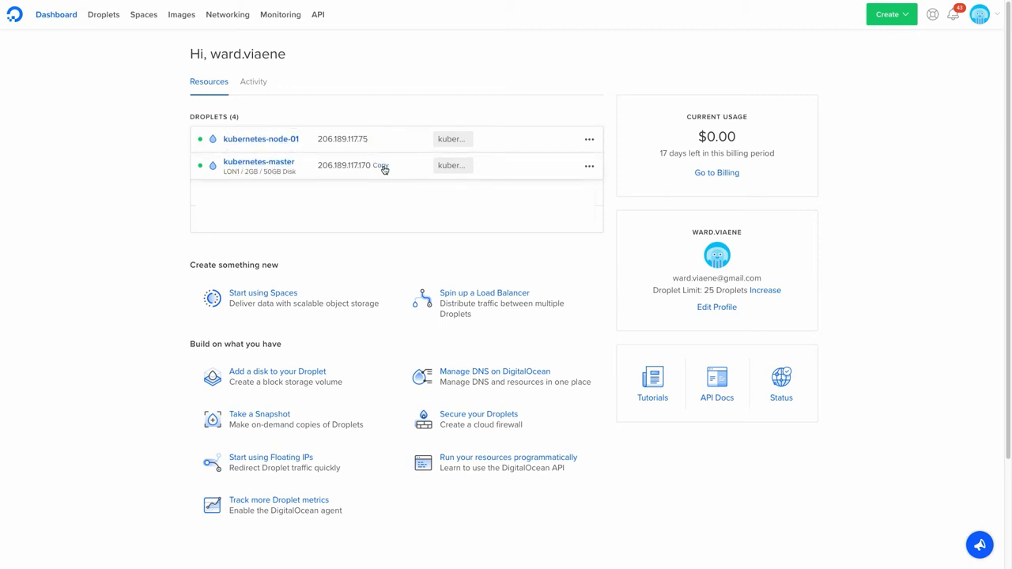
mouse_move(357, 142)
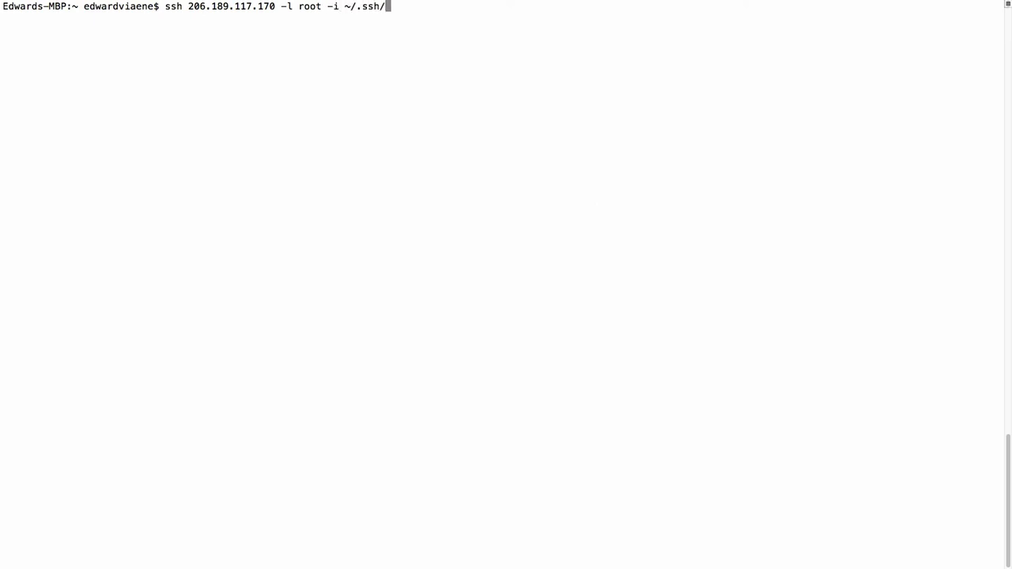
SSH as root with newtech.pem into the master and, in a second session, into 206.189.117.170, then return to the master
type("newtech.pem")
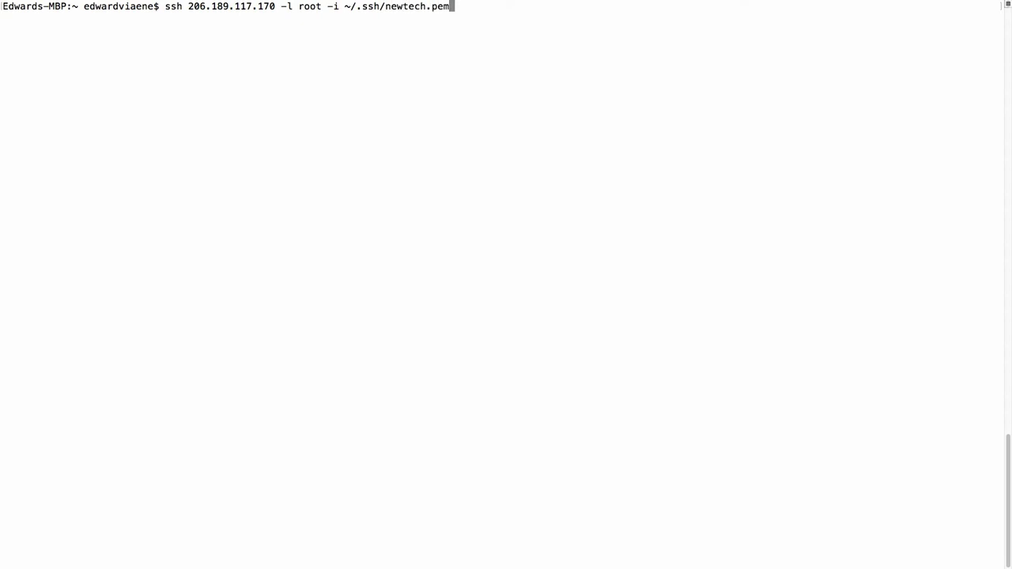
type("yes/no)? yes")
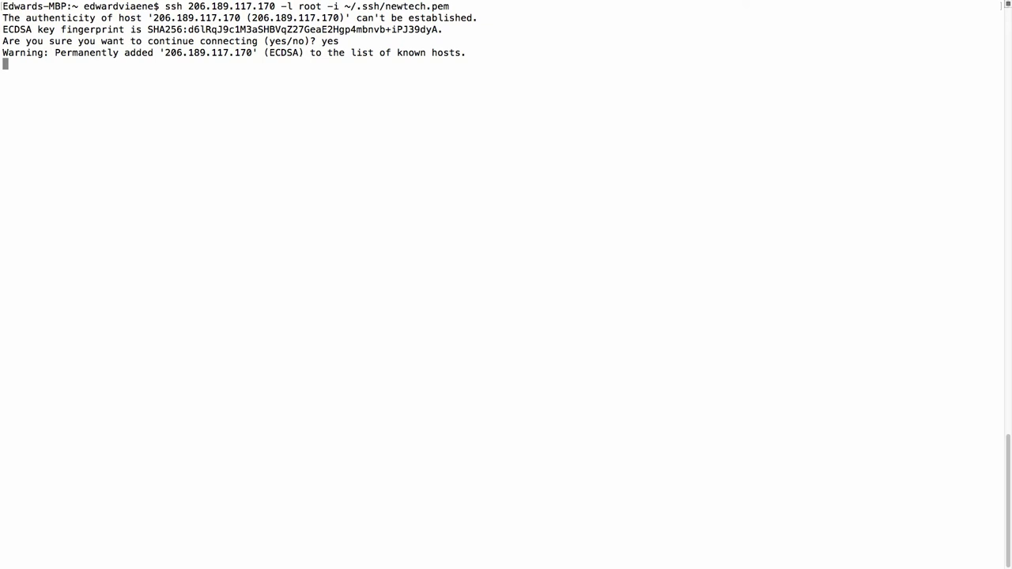
key("Return")
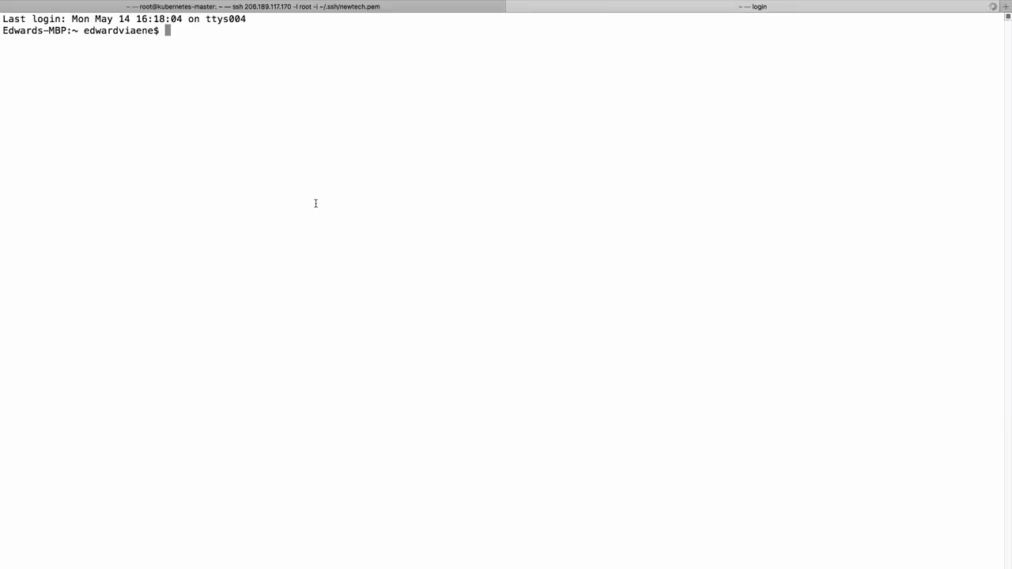
type("ssh 206.189.117.170 -l root -i ~/.ssh/newtech.pem")
type("yes")
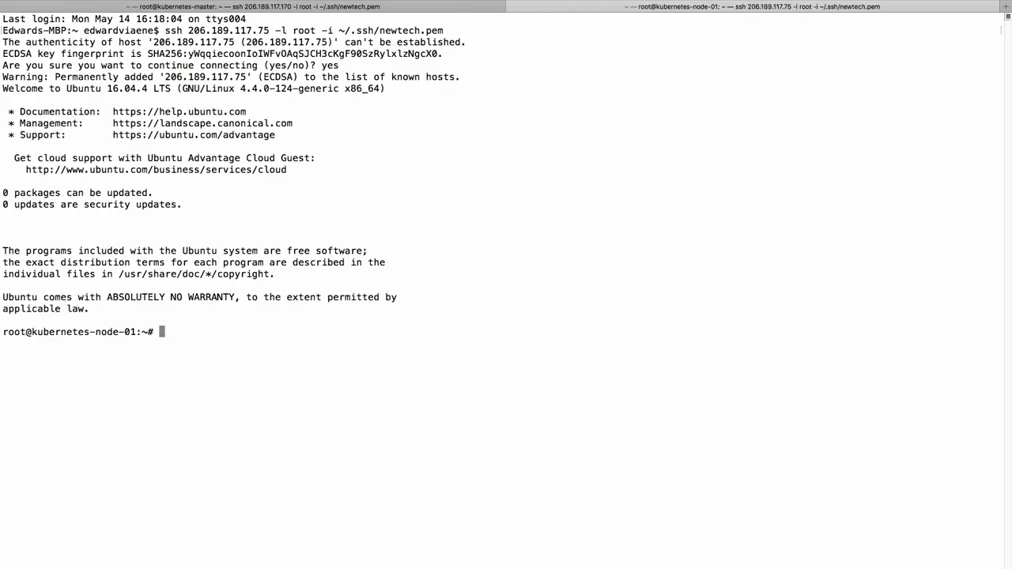
double_click(105, 332)
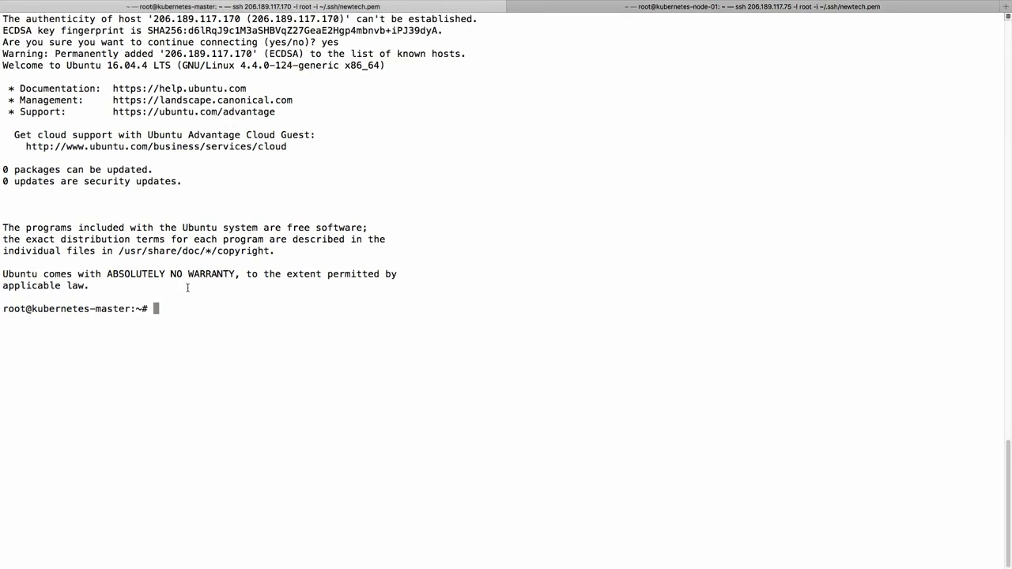
Git clone the on-prem-or-cloud-agnostic-kubernetes repository on the master and cd into it
type("gi")
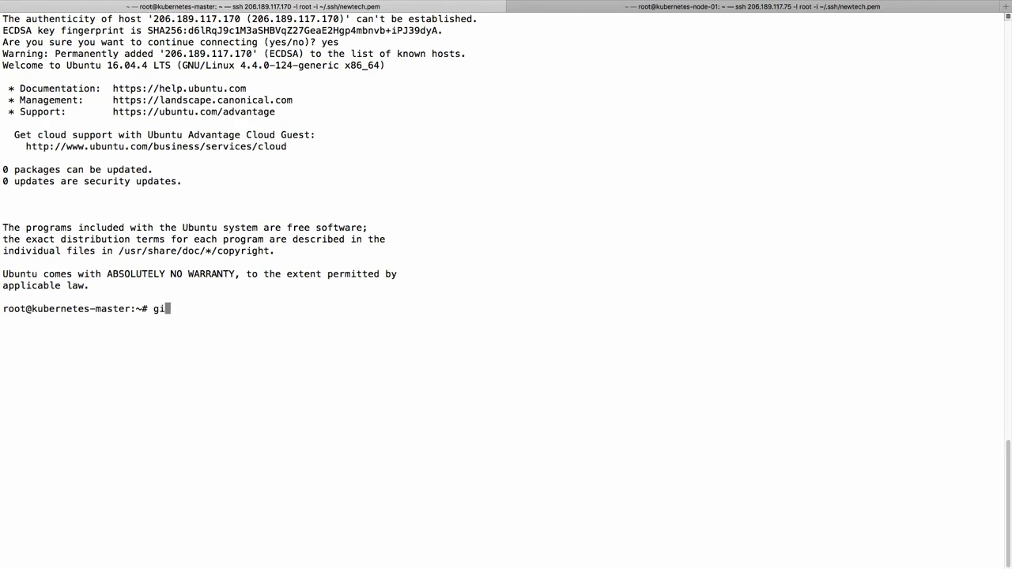
key("Tab")
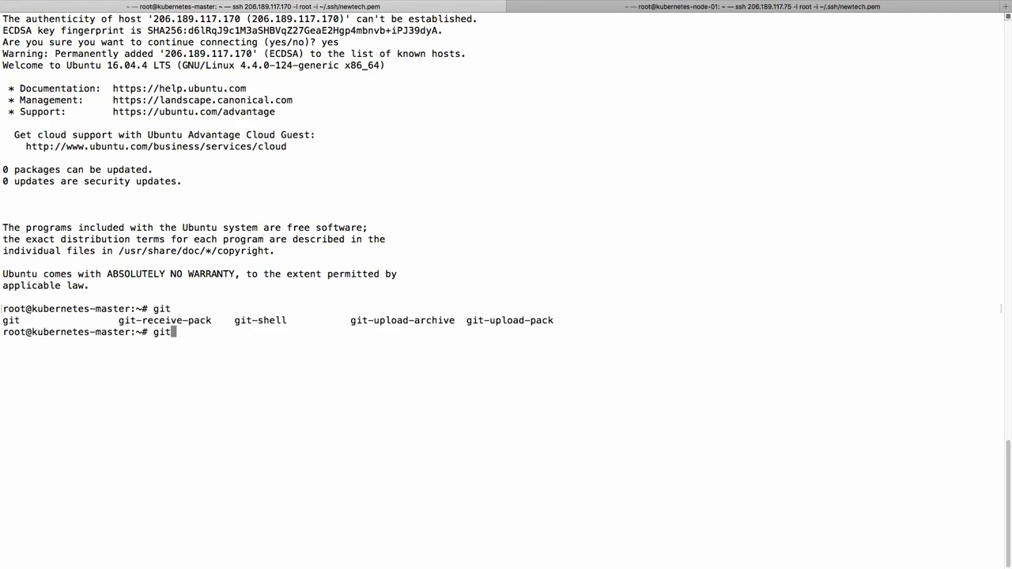
type("clone https://github.com/wardviaene/on-prem-or-cloud-agnostic-kubernetes.git")
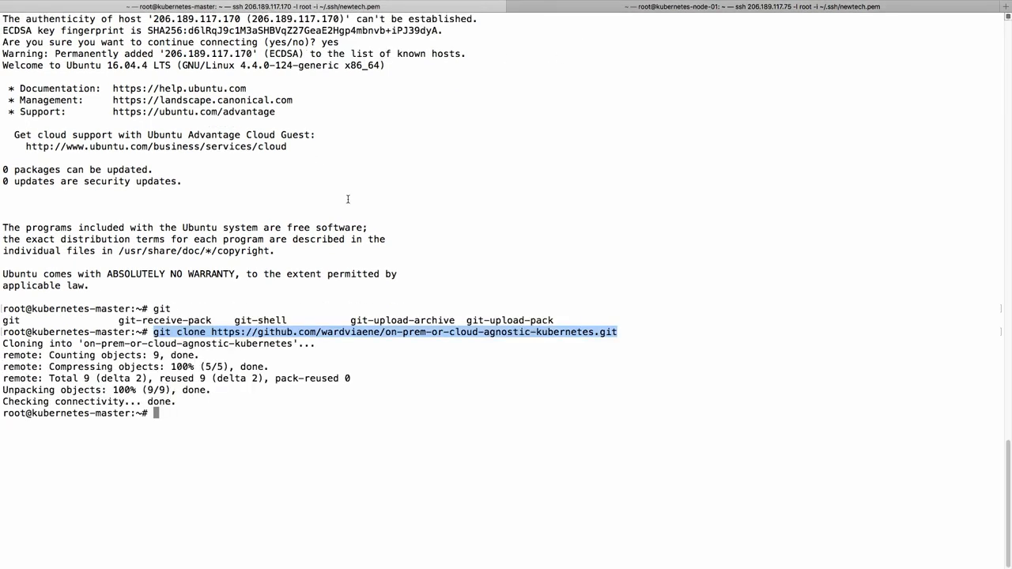
type("cd on-prem-or-cloud-agnostic-kubernetes/")
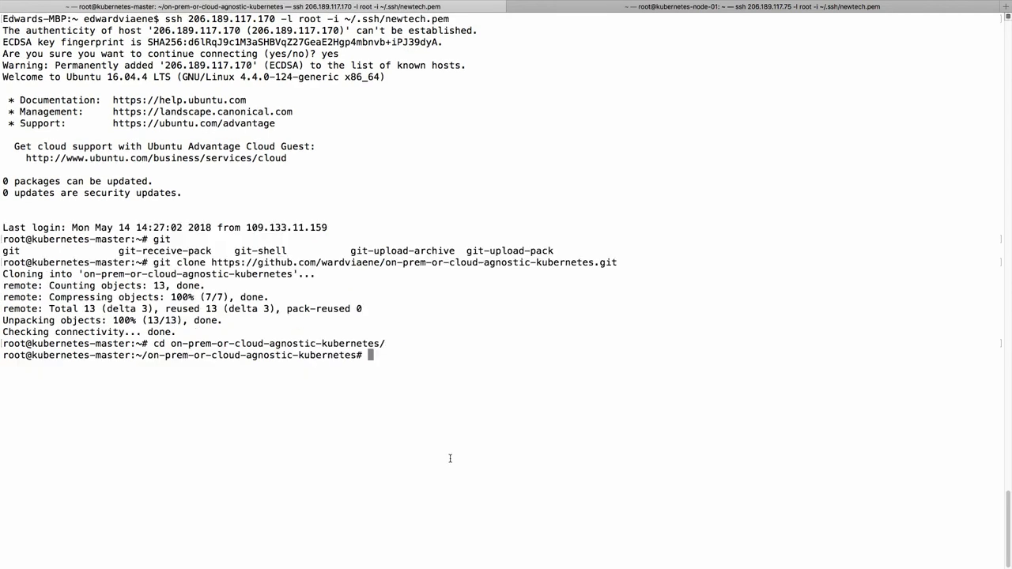
Open scripts/install-kubernetes.sh in vim on the master
type("vim scripts/")
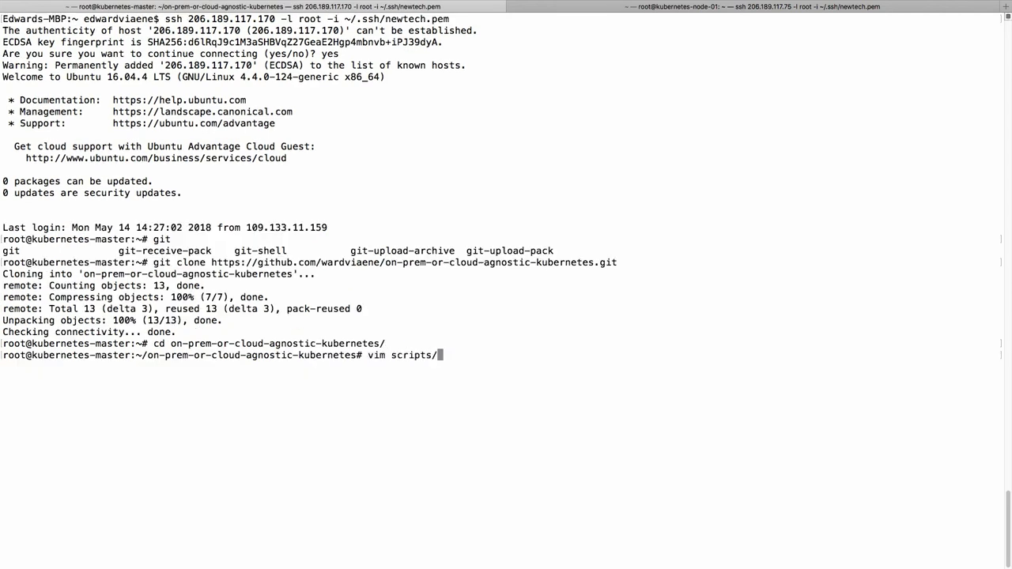
type("install-")
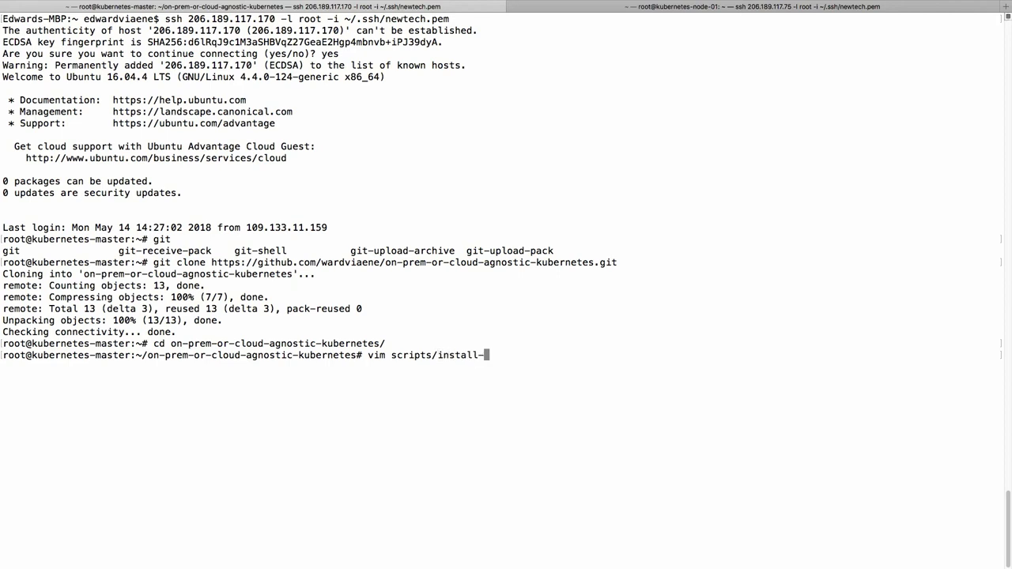
type("kubernetes.sh")
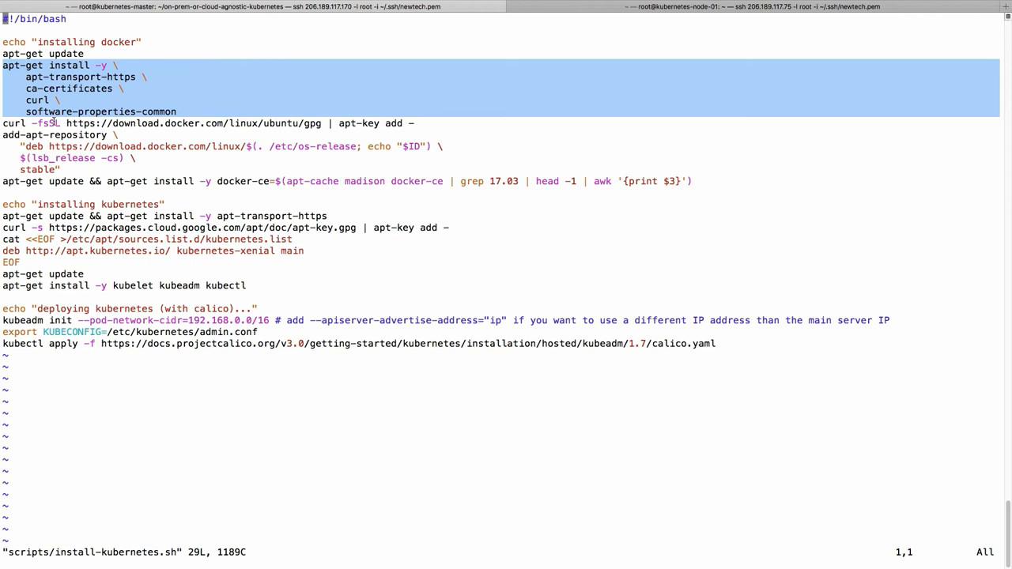
key("j")
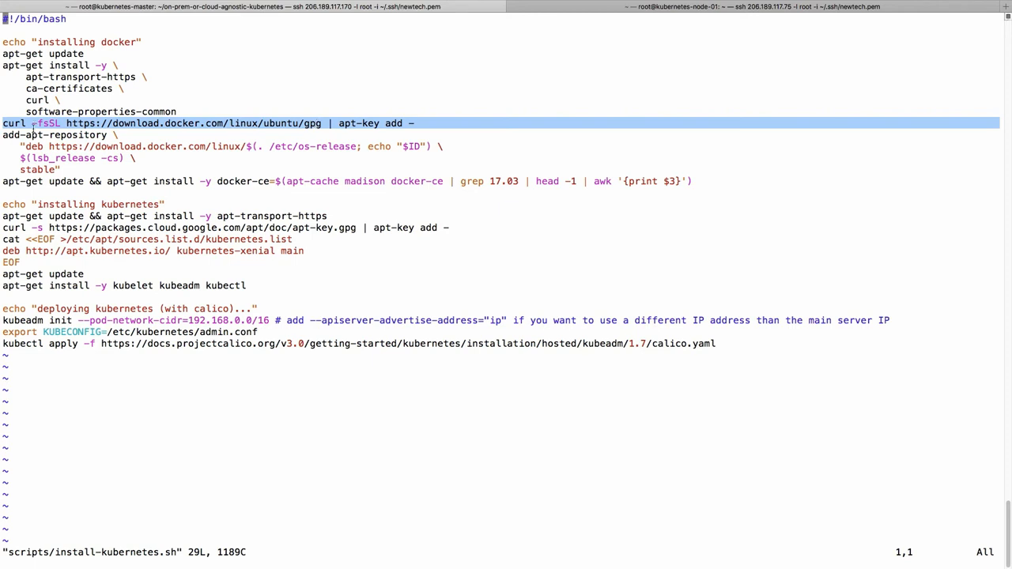
key("j")
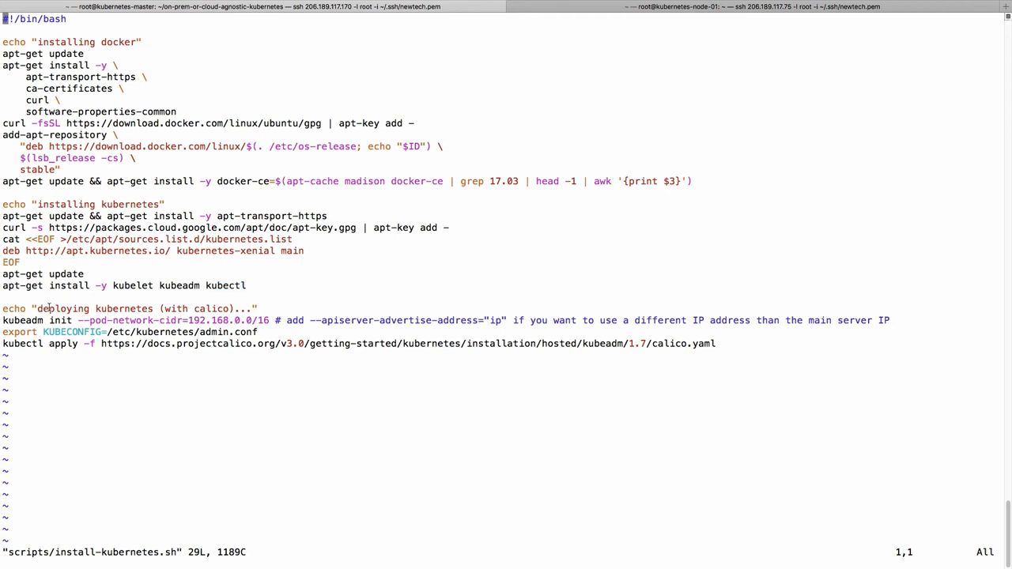
double_click(23, 319)
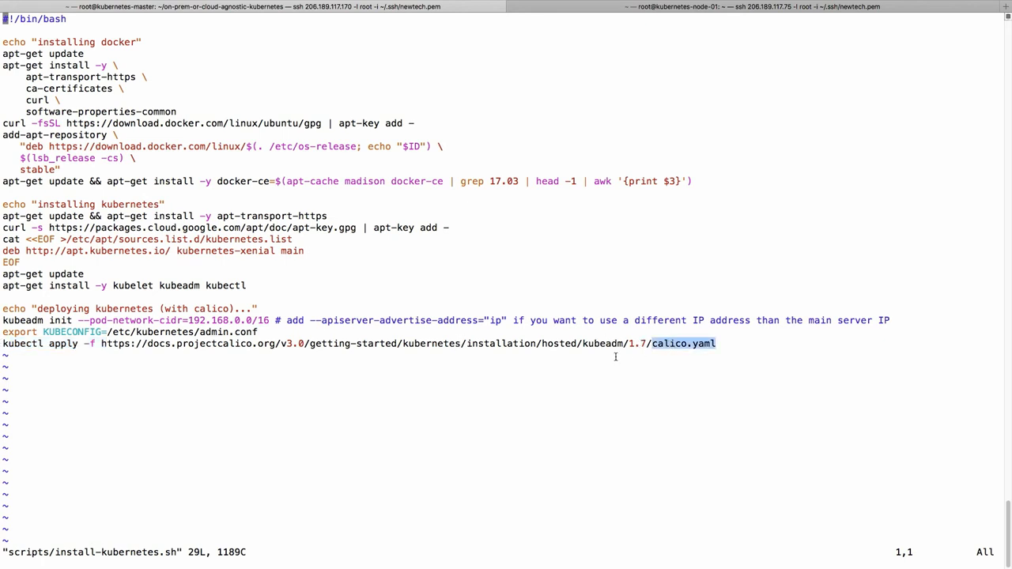
mouse_move(147, 420)
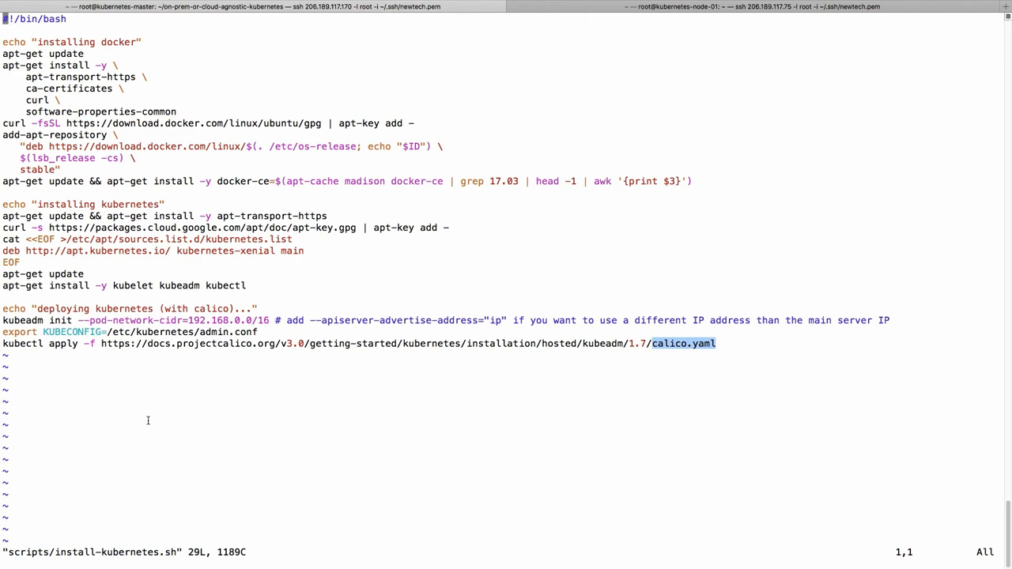
Quit vim on the master, then on the node cd into the cloned repo and open scripts/install-node.sh in vim
type(":q")
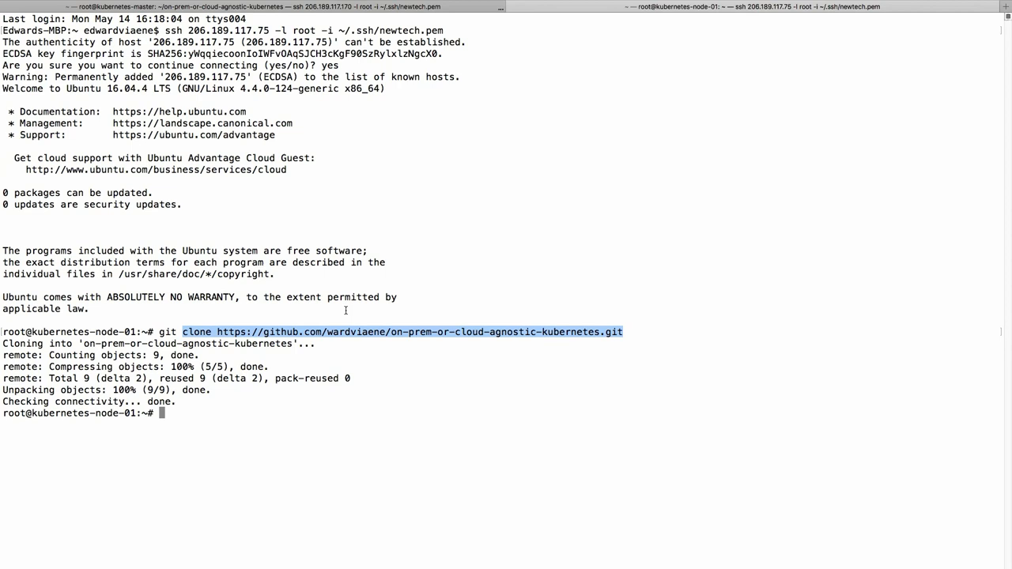
type("cd on-prem-or-cloud-agnostic-kubernetes/")
type("cat scripts/^C")
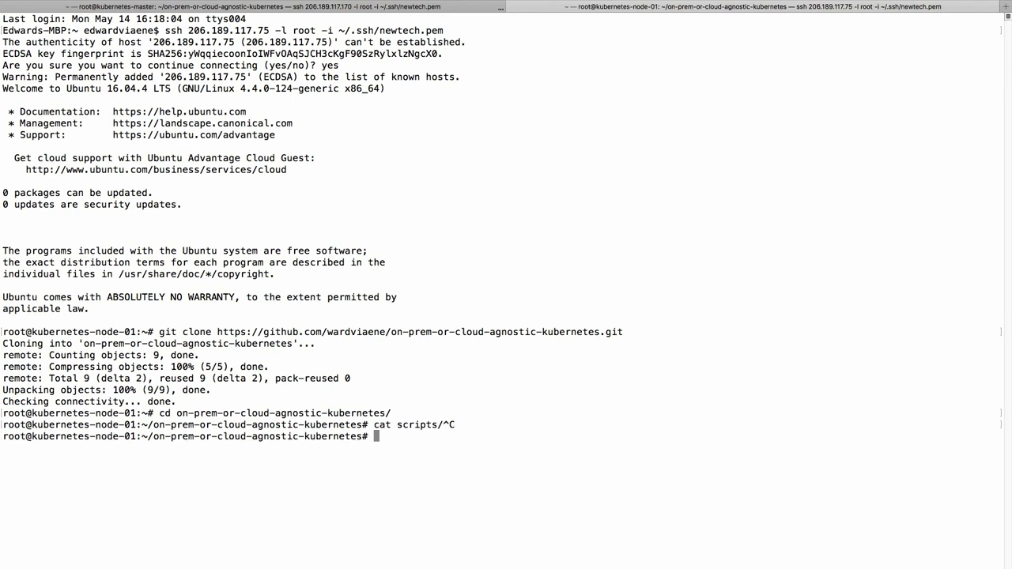
type("vim scripts/")
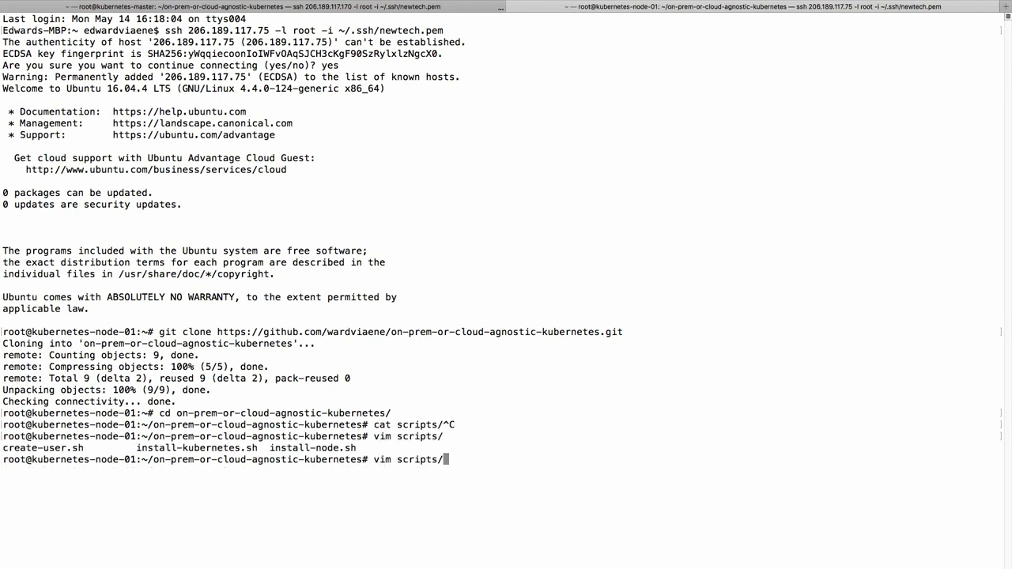
type("install-node.sh")
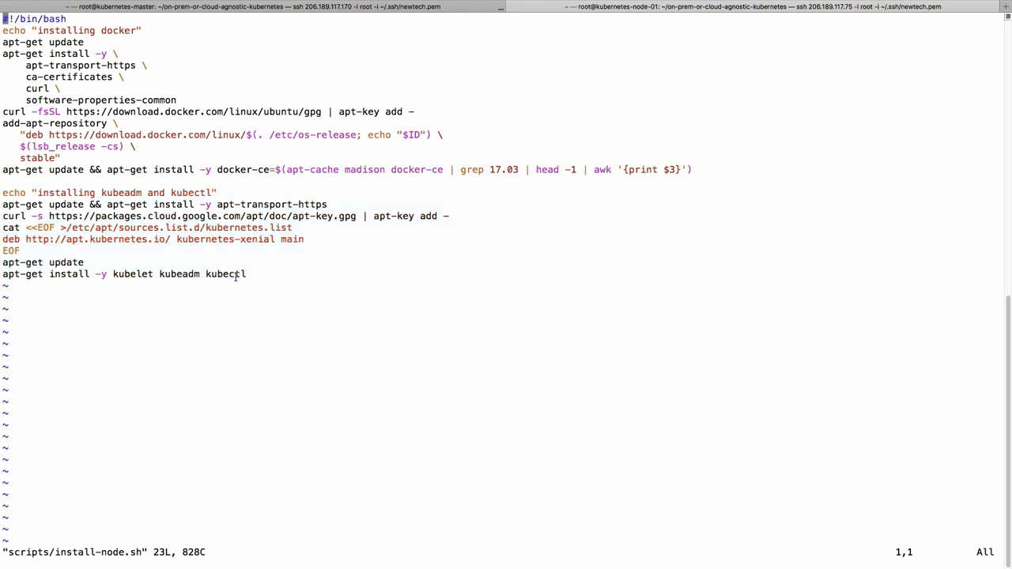
mouse_move(127, 306)
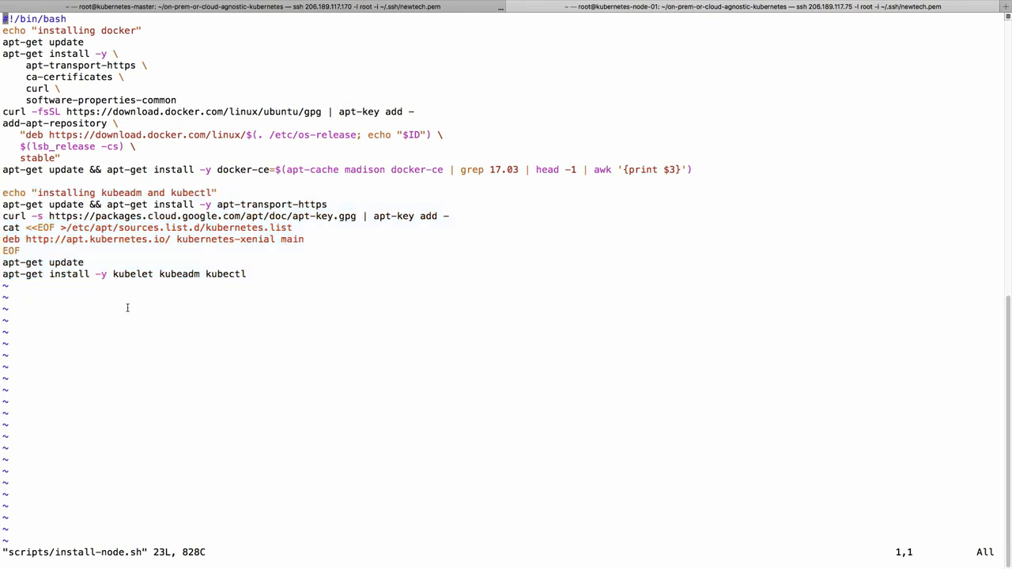
mouse_move(126, 296)
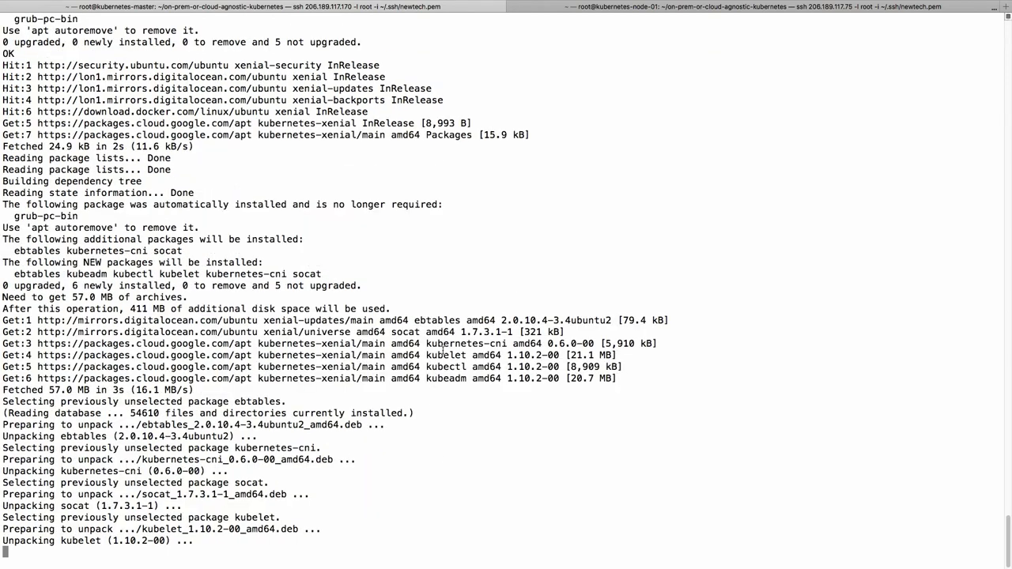
Review the master's kubeadm init output and select the full kubeadm join command to copy
scroll("down", 3)
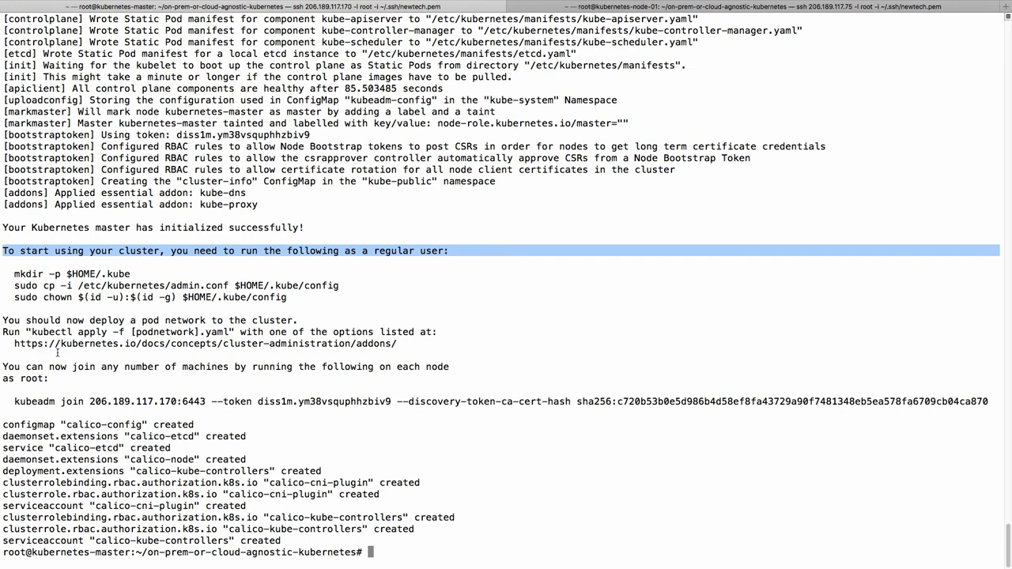
double_click(35, 367)
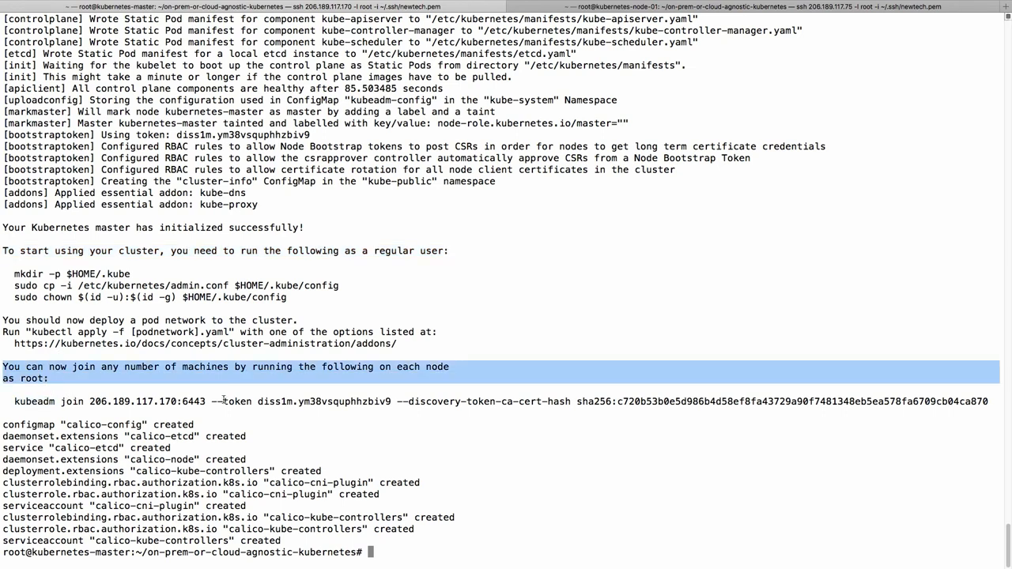
double_click(323, 401)
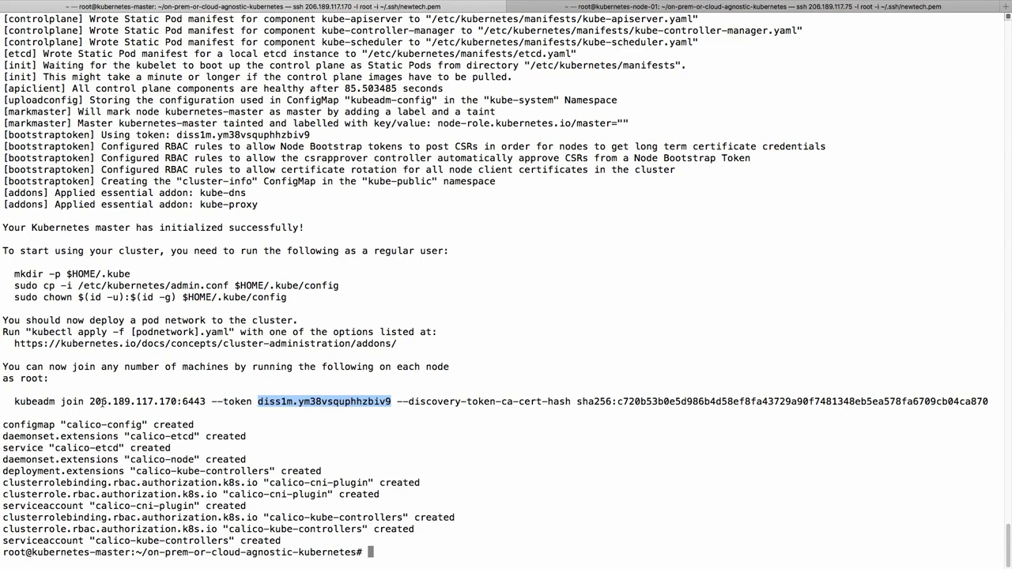
mouse_move(88, 387)
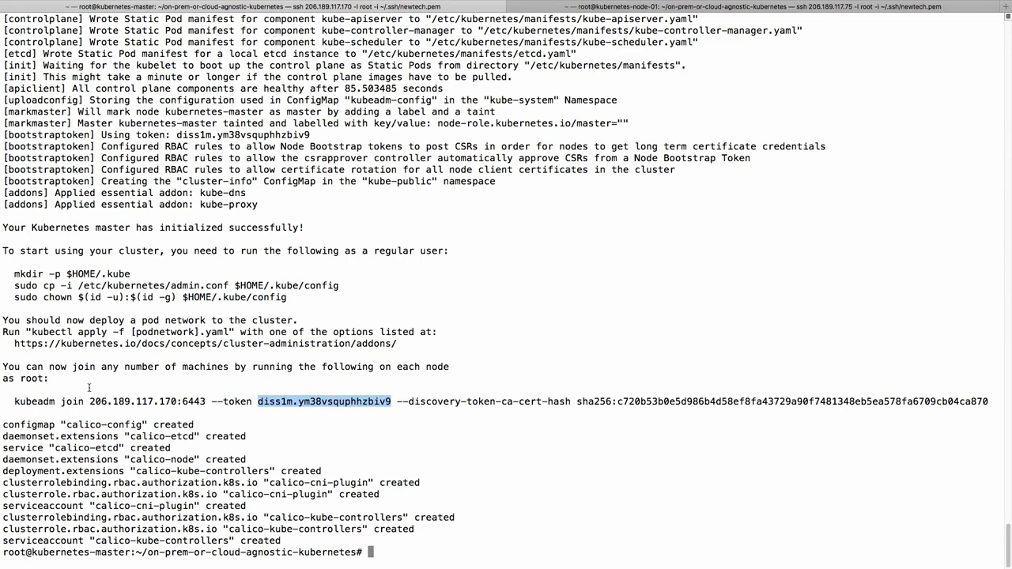
double_click(33, 402)
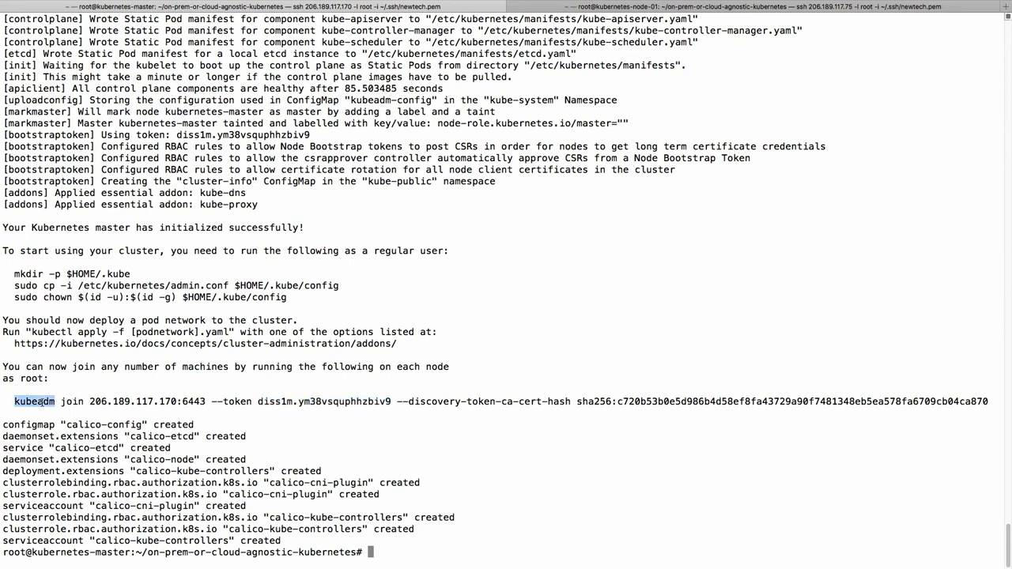
left_click_drag(14, 401, 988, 401)
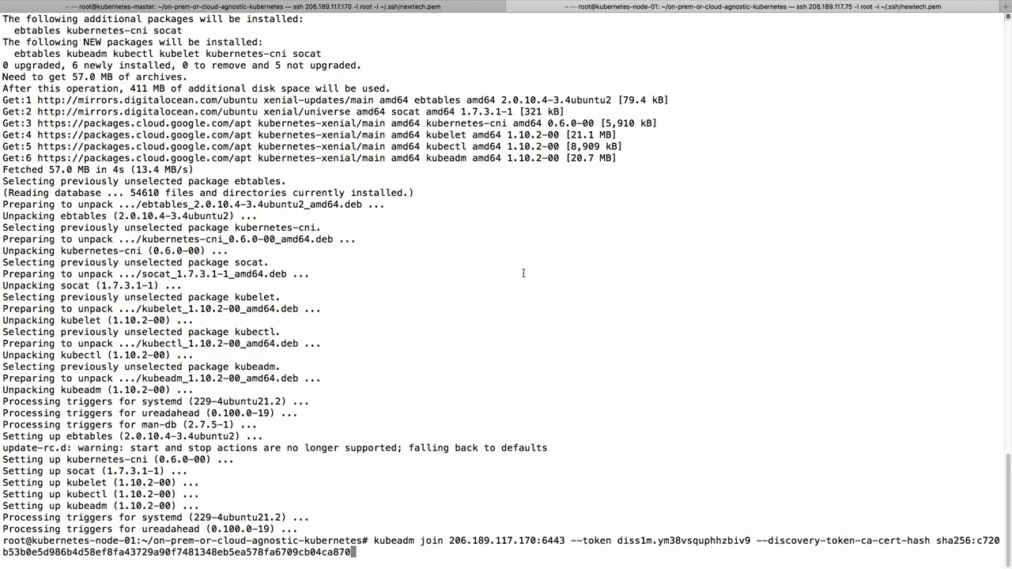
Run the pasted kubeadm join command on kubernetes-node-01 to join it to the cluster
key("Return")
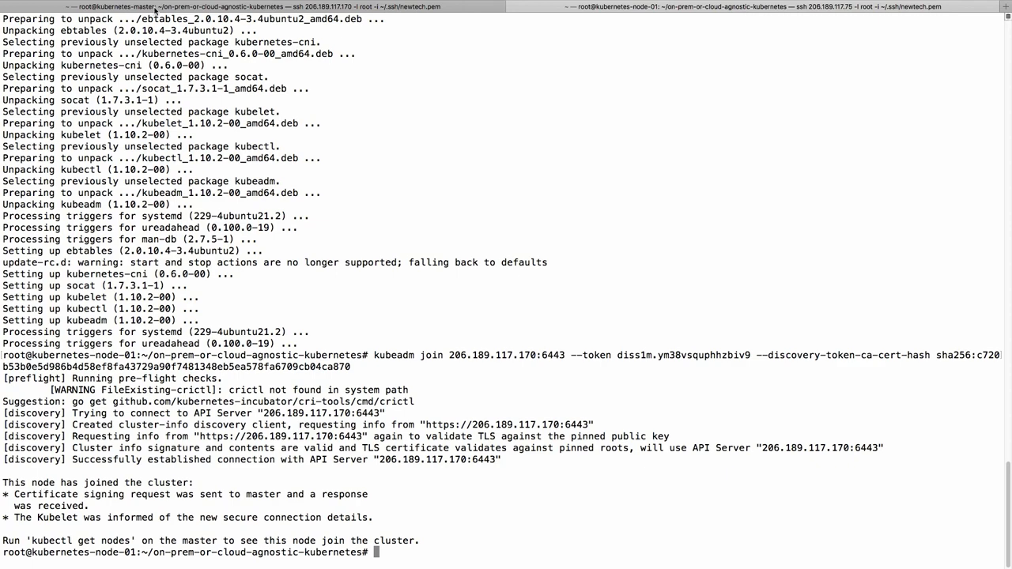
mouse_move(177, 10)
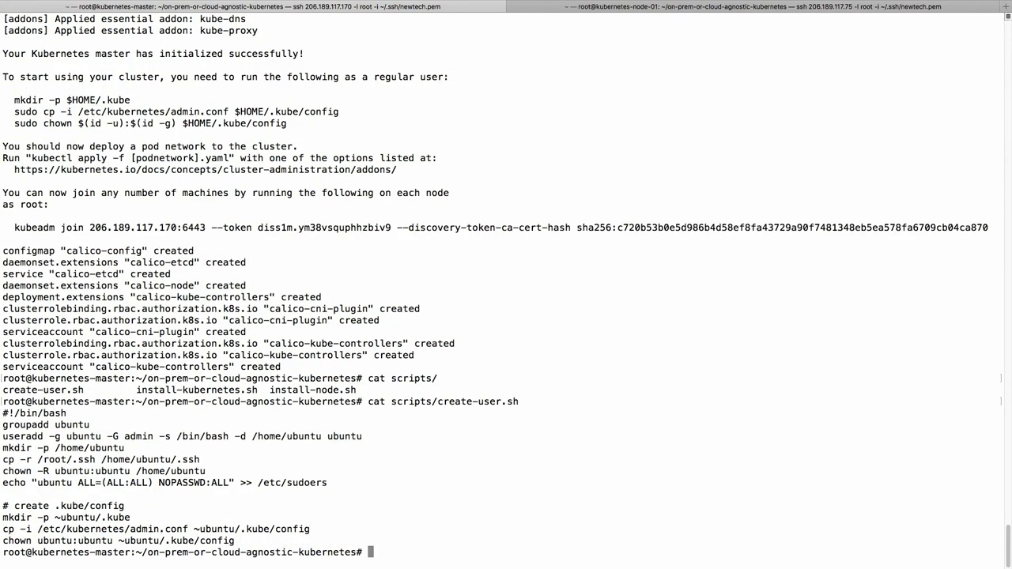
Review create-user.sh on the master — groupadd, SSH key copy and passwordless sudo lines — and start typing scripts/create-user.sh
double_click(26, 424)
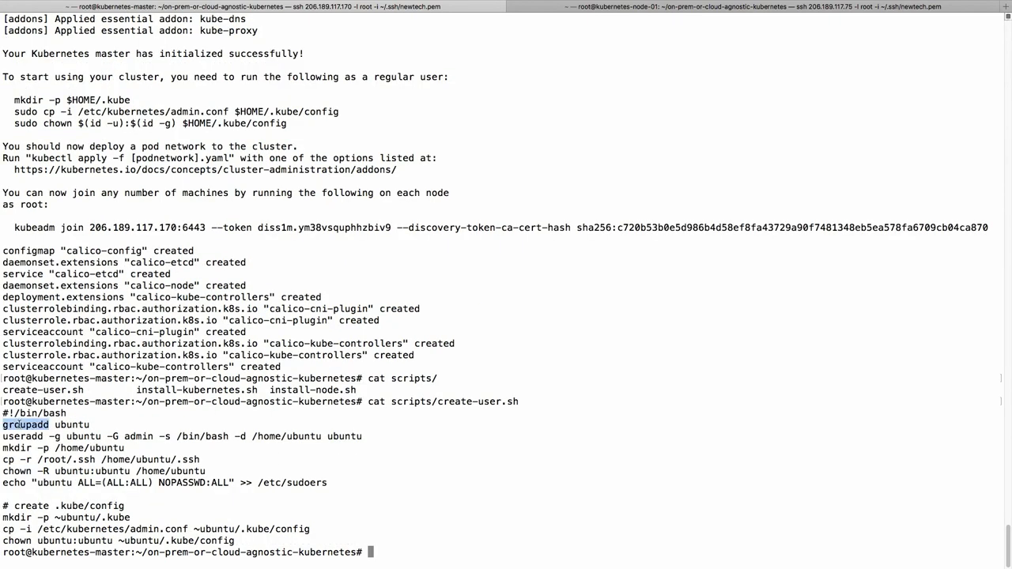
left_click_drag(49, 424, 364, 436)
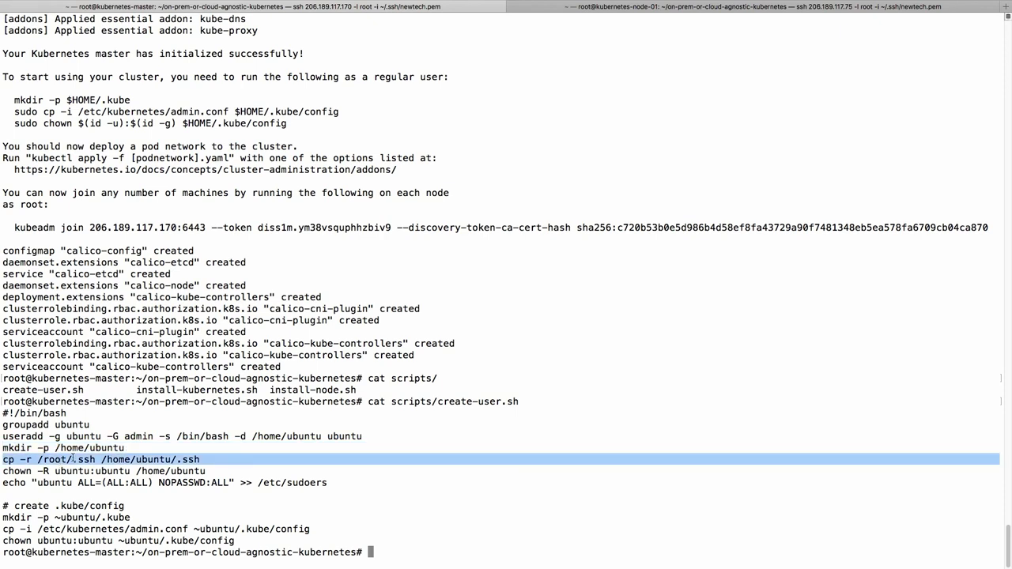
type("passwd ubuntu")
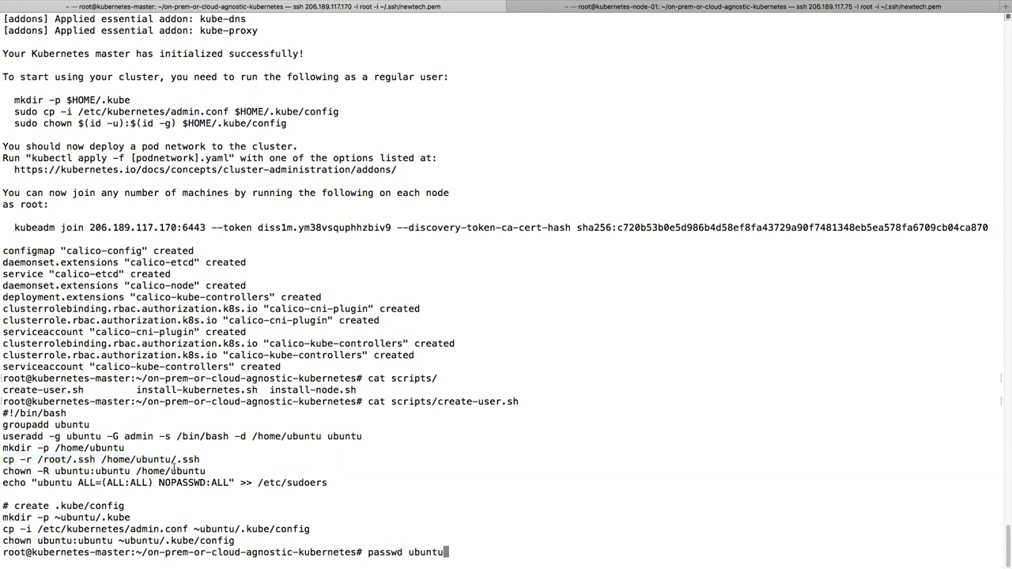
double_click(386, 552)
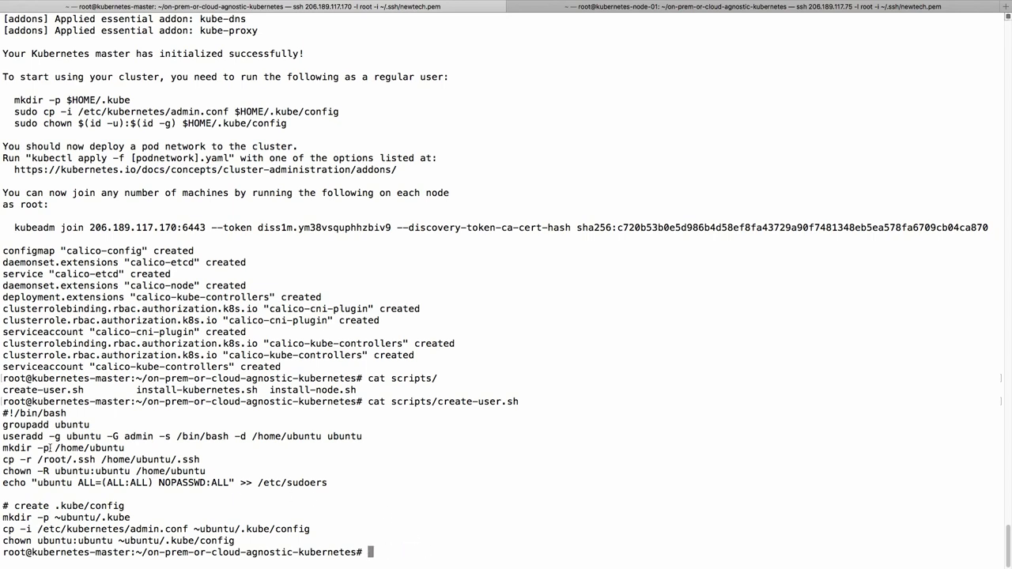
double_click(103, 471)
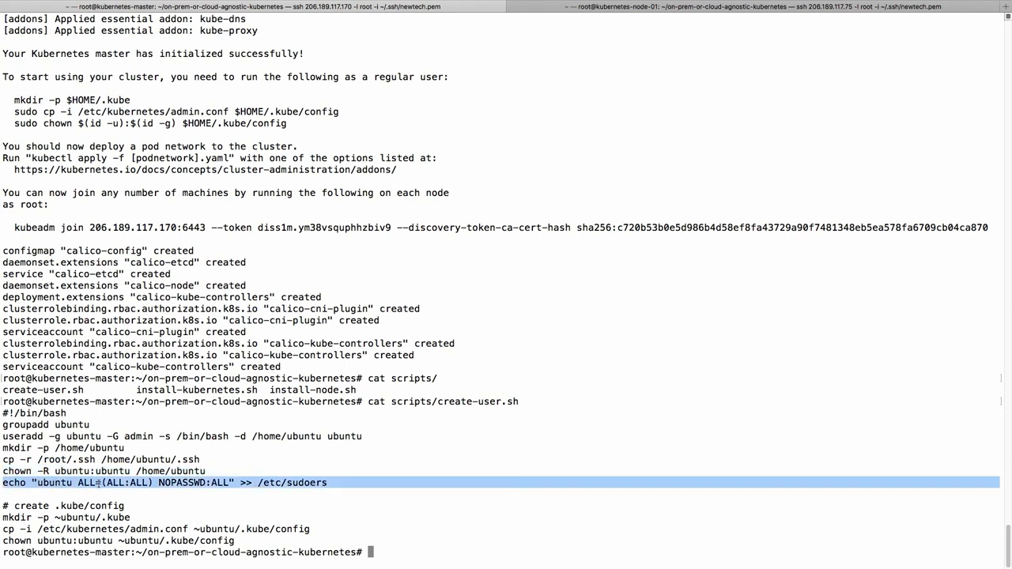
mouse_move(297, 481)
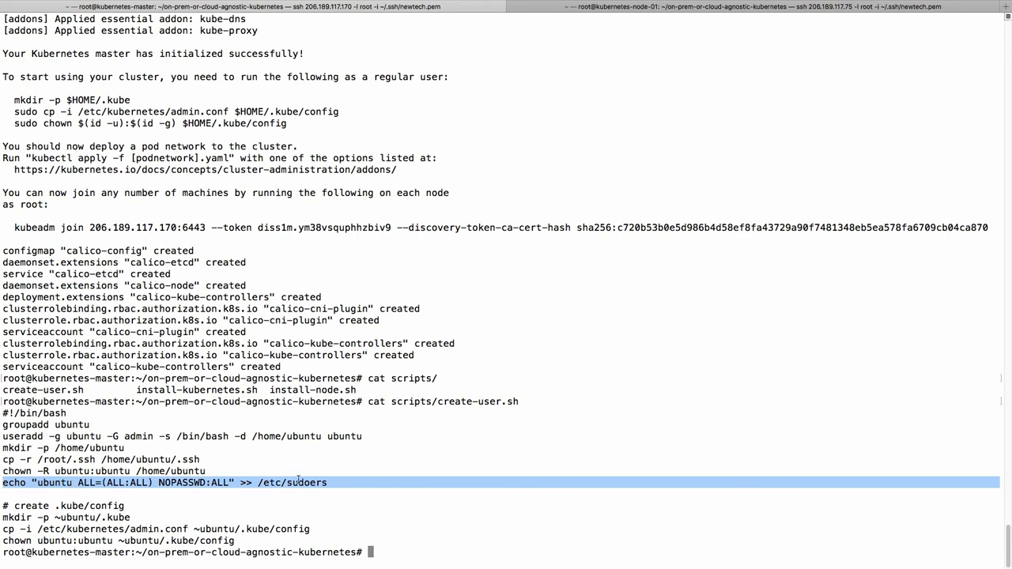
mouse_move(221, 490)
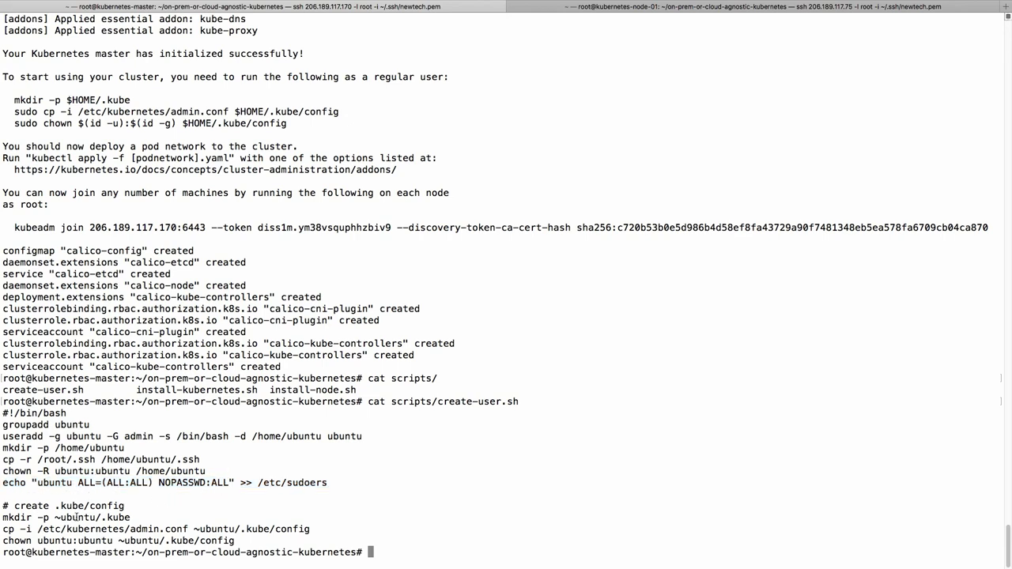
double_click(117, 517)
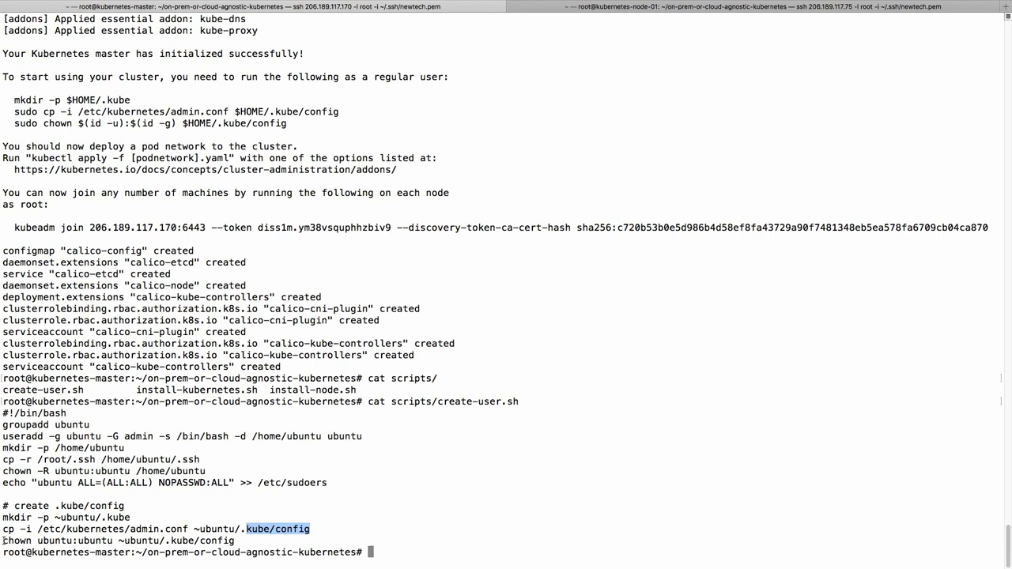
type("scripts/create-user.sh")
type("ssh 206.189.117.170 -l ubuntu -i ~/.ssh/newtech.pem")
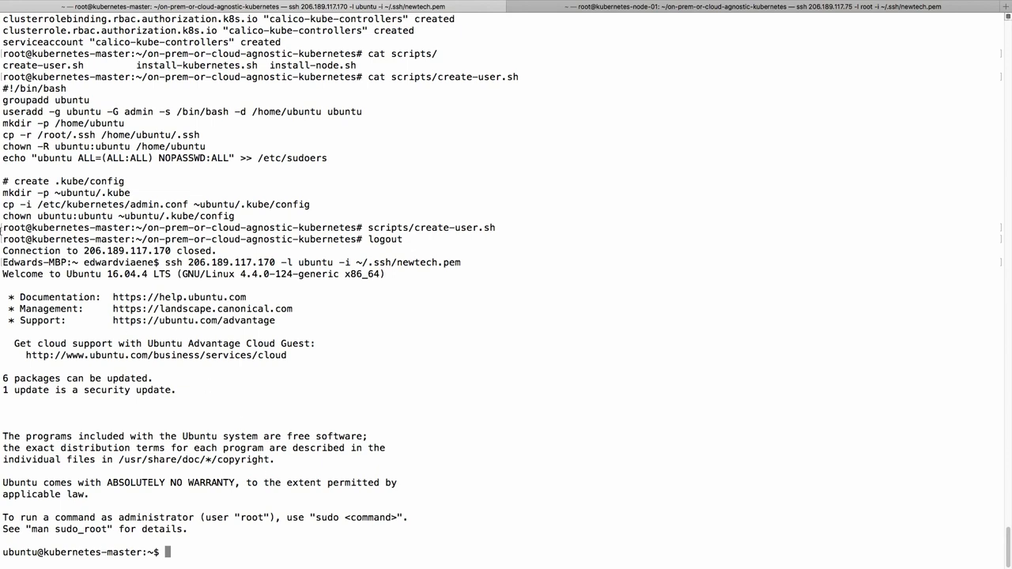
Select the user-creation commands to reuse on kubernetes-node-01
left_click_drag(3, 99, 327, 158)
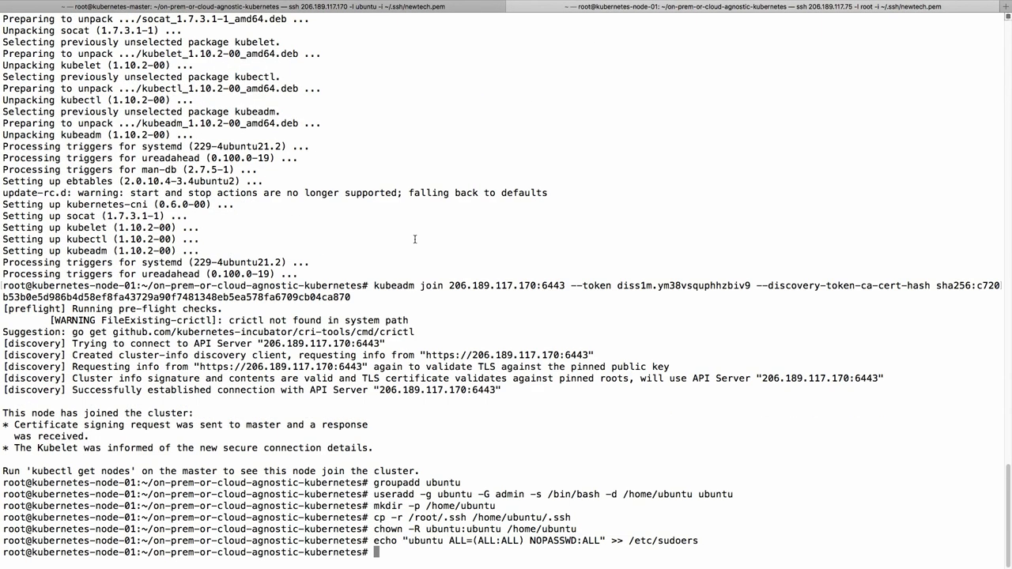
mouse_move(357, 377)
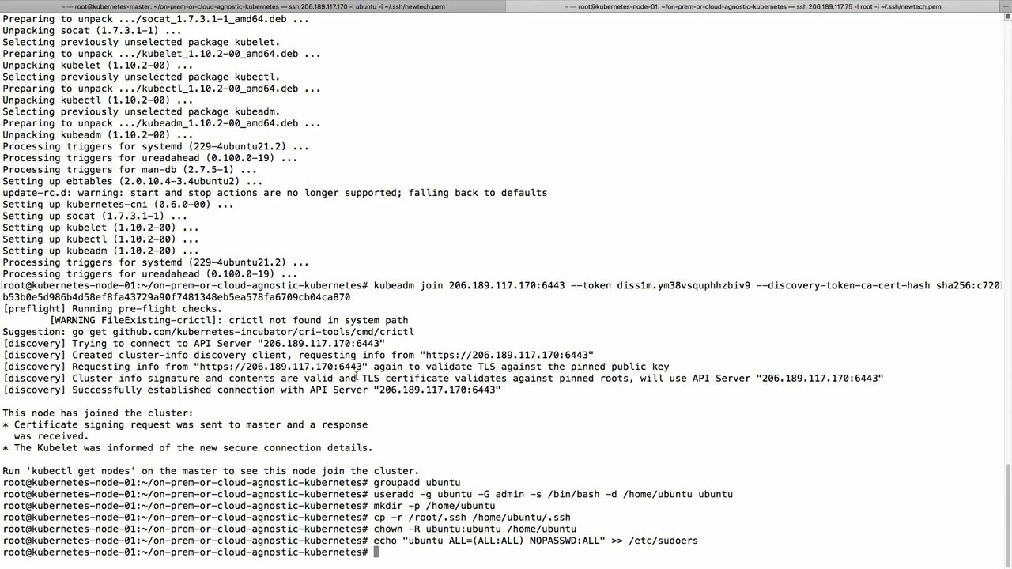
Log out of root on node-01 and finish logging back in as the ubuntu user
type("logout")
type("ssh 206.189.117.75 -l ubuntu -i ~/.ssh/newtech.pem")
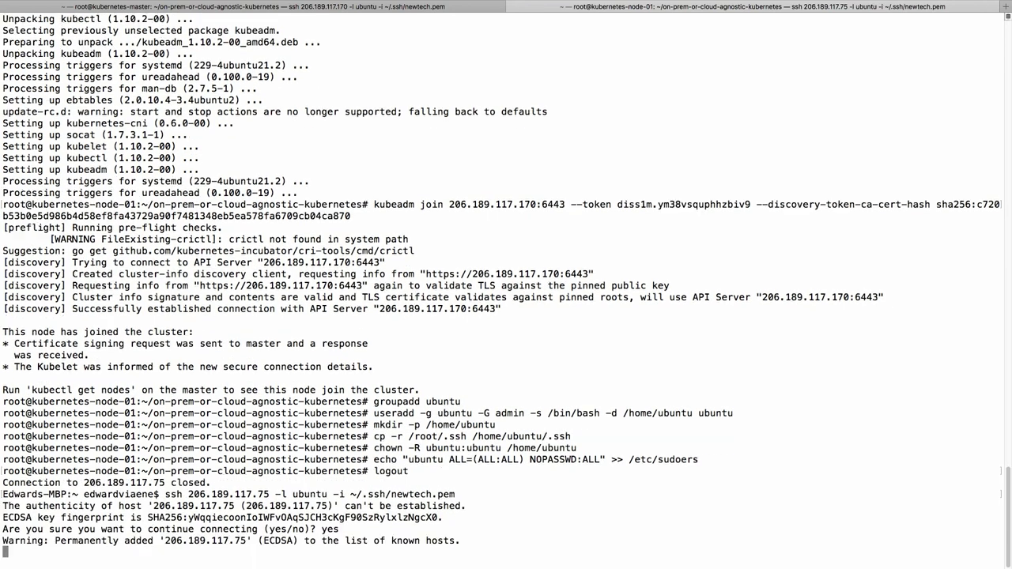
key("Return")
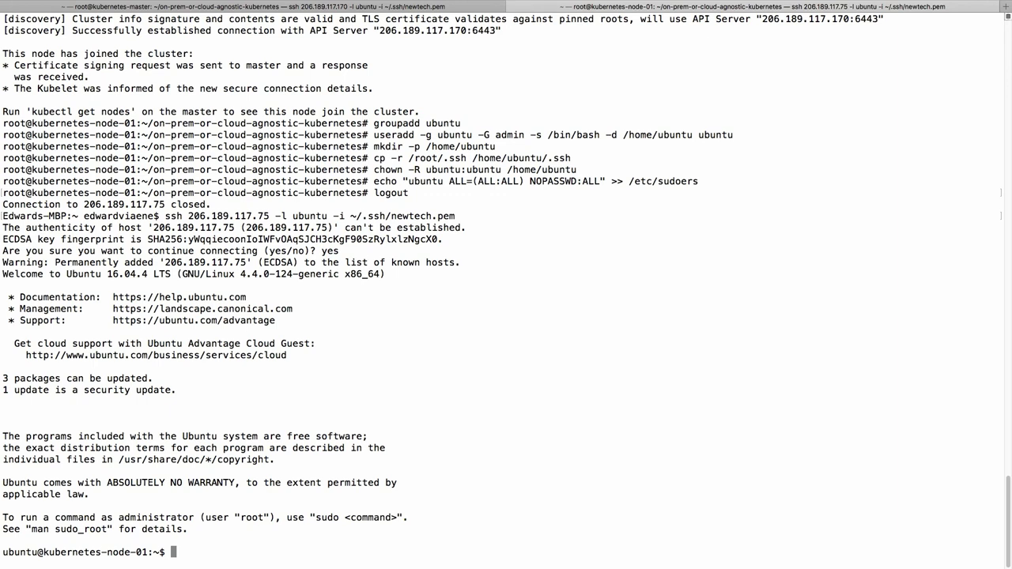
mouse_move(352, 373)
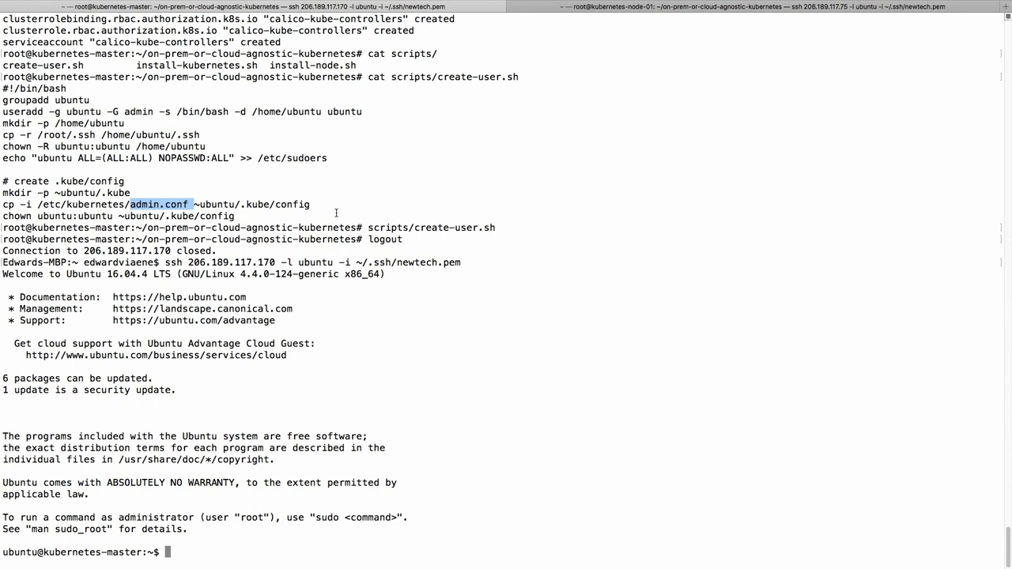
Run kubectl get nodes and confirm node-01 has joined the cluster
type("kubectl get nodes")
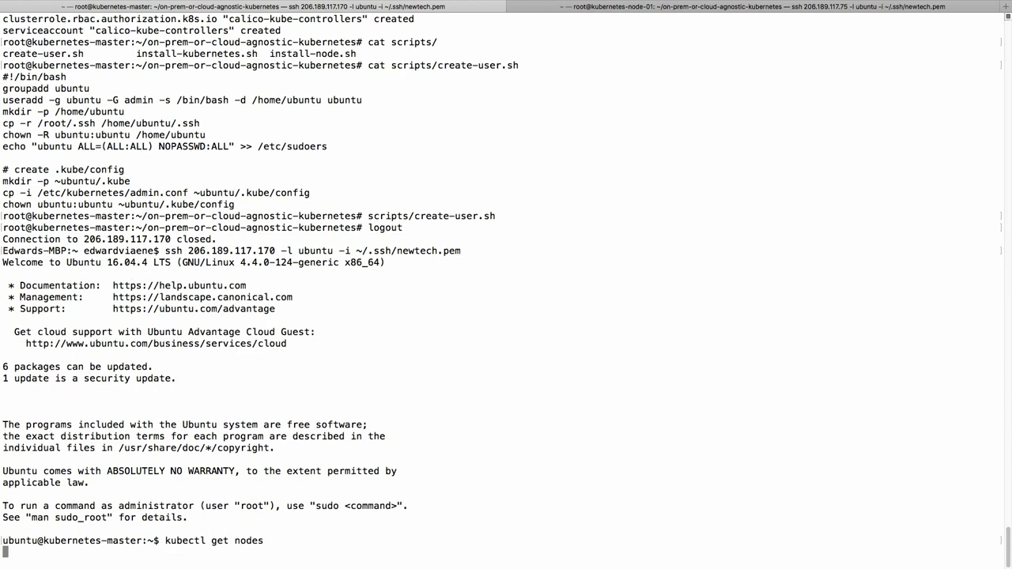
key("Return")
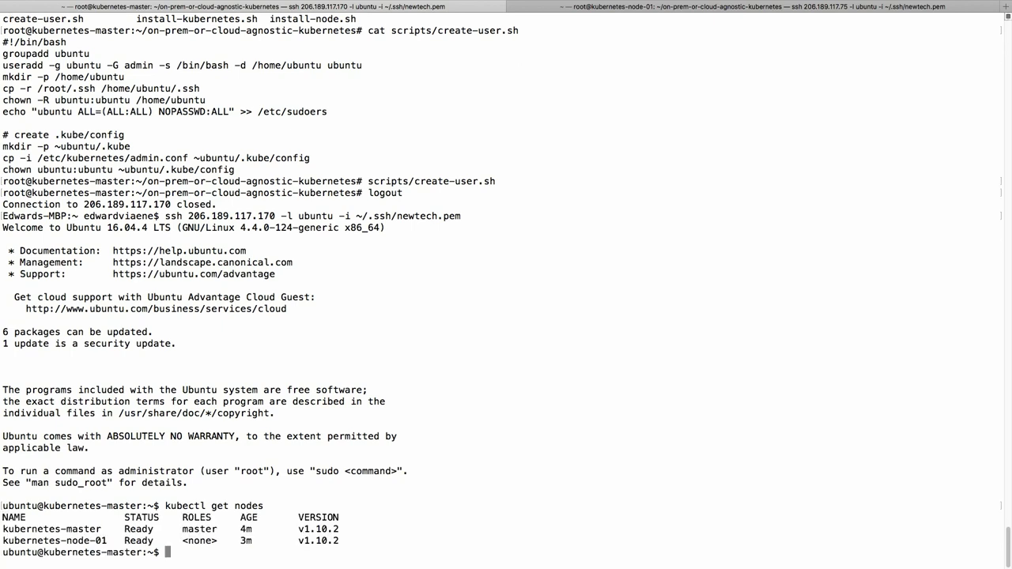
double_click(199, 528)
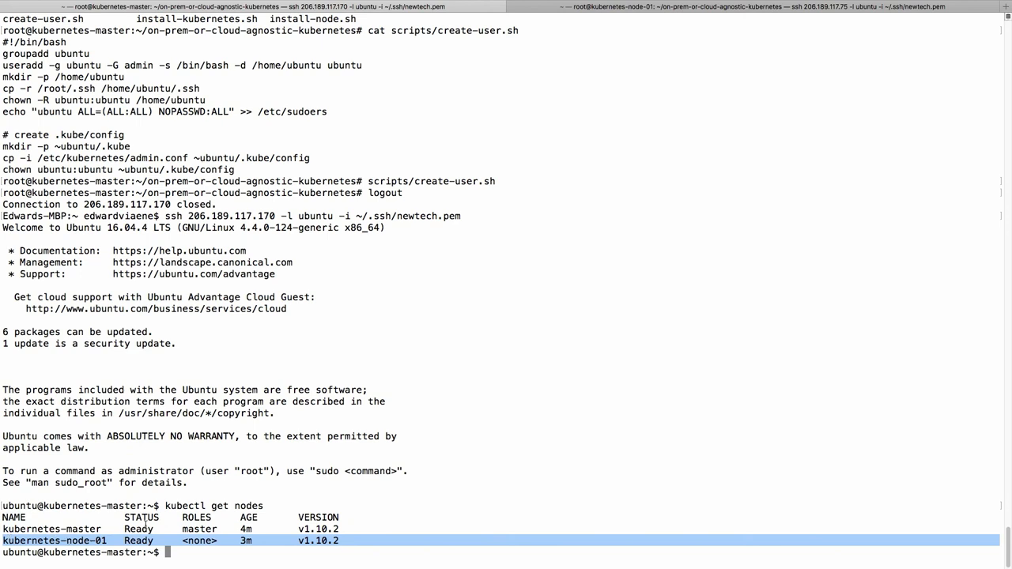
Create the helloworld deployment from k8s.gcr.io/echoserver:1.4 on port 8080
type("kubectl run helloworld --image=k8s.gcr.io/echoserver:1.4 --port=8080")
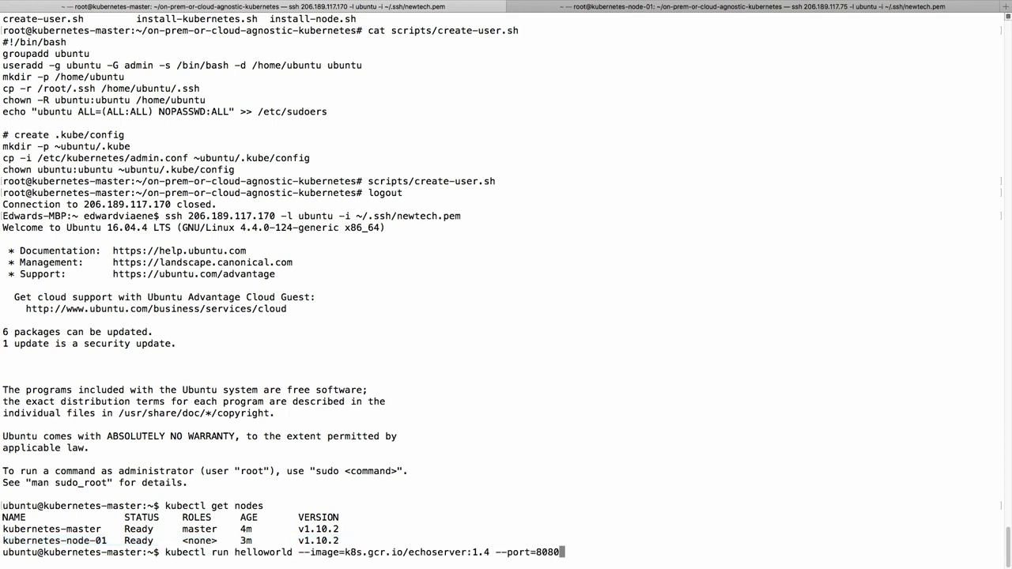
double_click(438, 552)
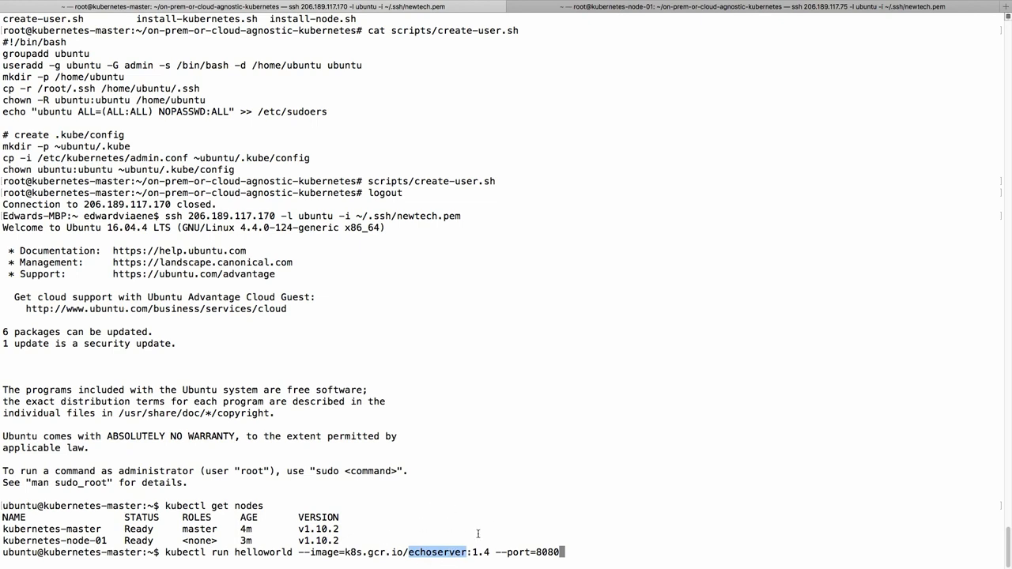
key("Return")
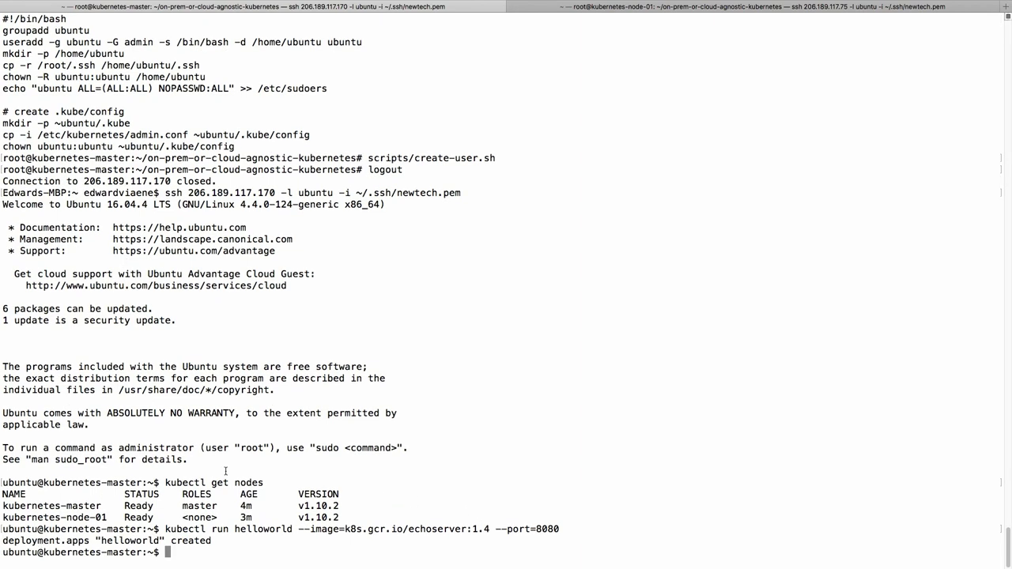
Check the pod with kubectl get pods and type a NodePort expose command for the deployment
type("kubectl get pods")
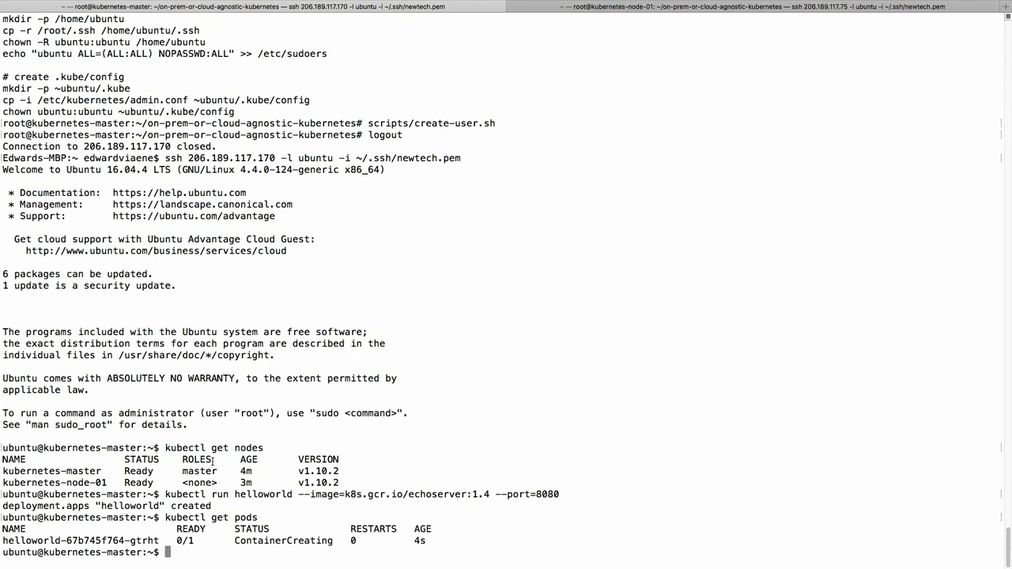
double_click(79, 540)
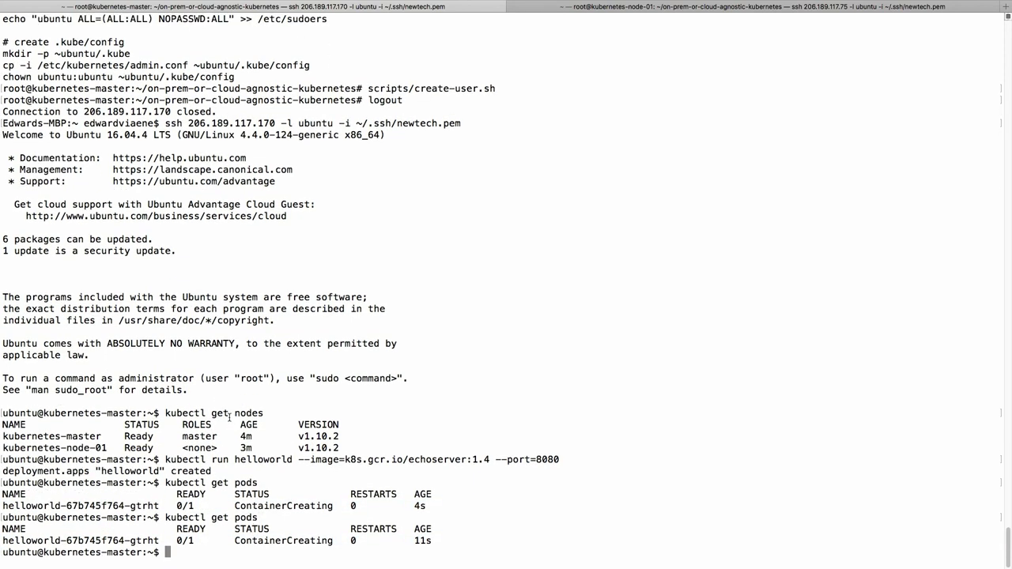
type("kubectl expose deployment hello-minikube --type=NodePort")
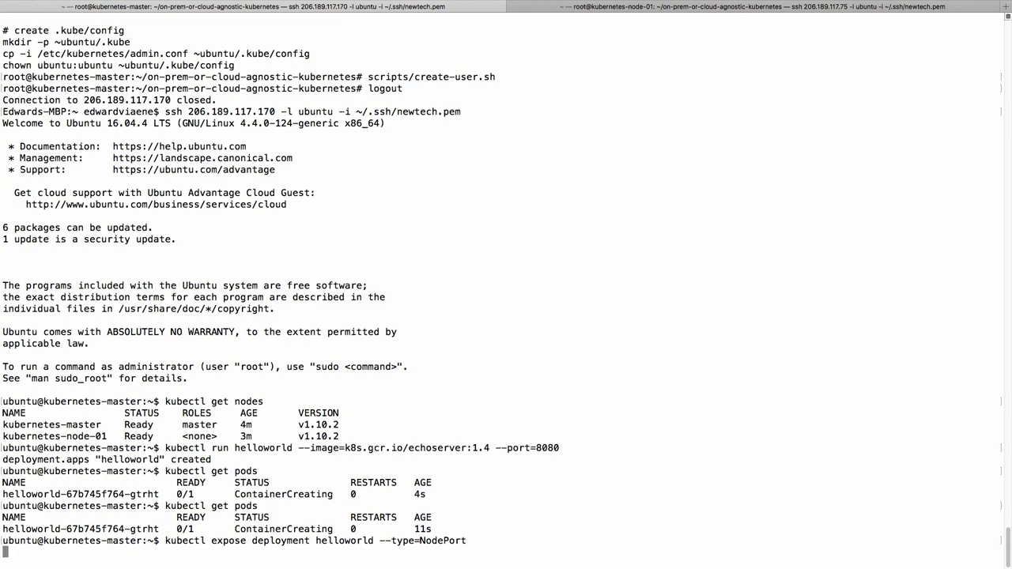
Expose the helloworld deployment as a NodePort service with kubectl expose --type=NodePort
type("kubectl get svc")
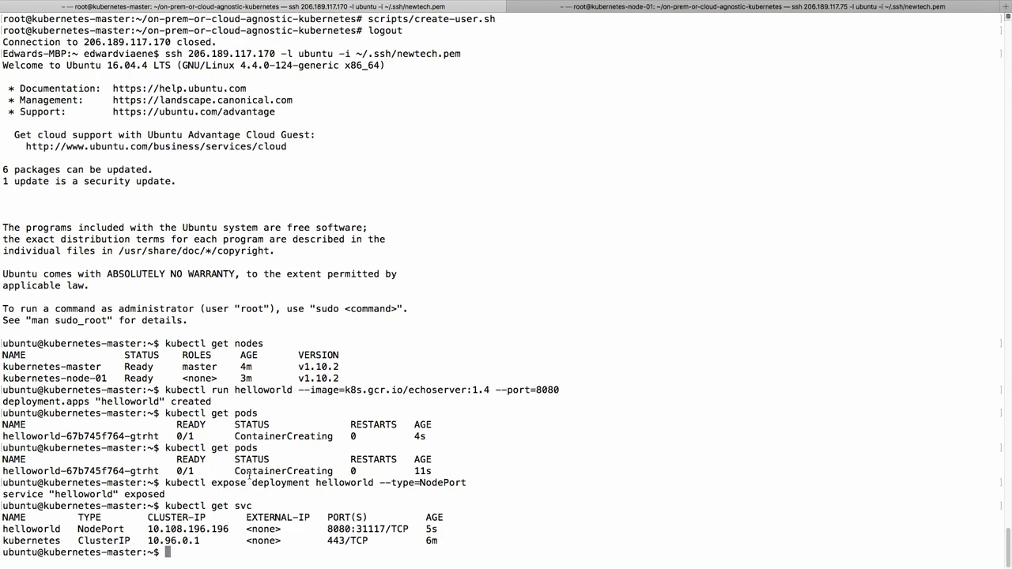
type("kubectl expose deployment helloworld --type=NodePort")
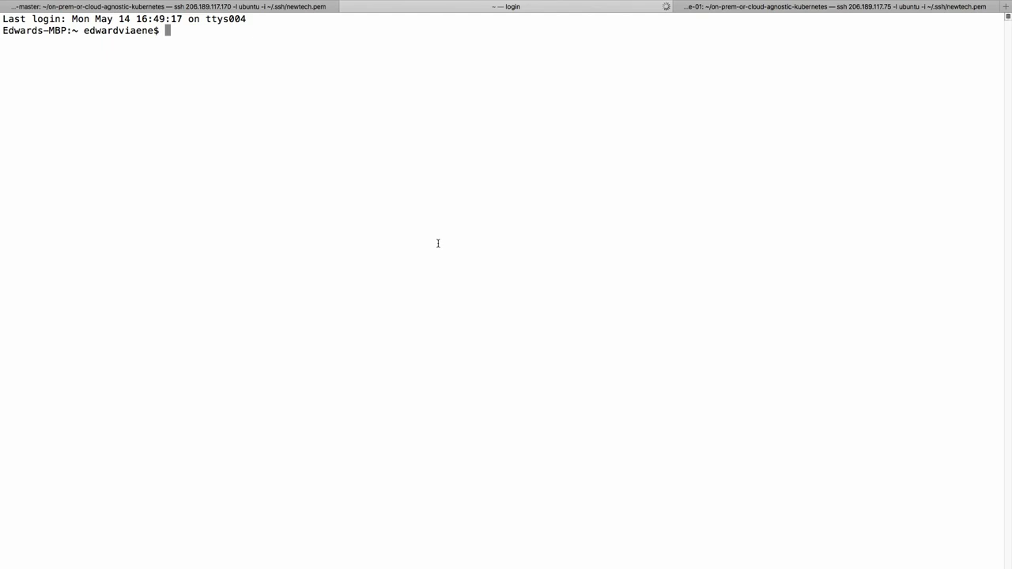
Curl the node at 206.189.117.75:31117 from the laptop and read the echoserver's reply
type("curl")
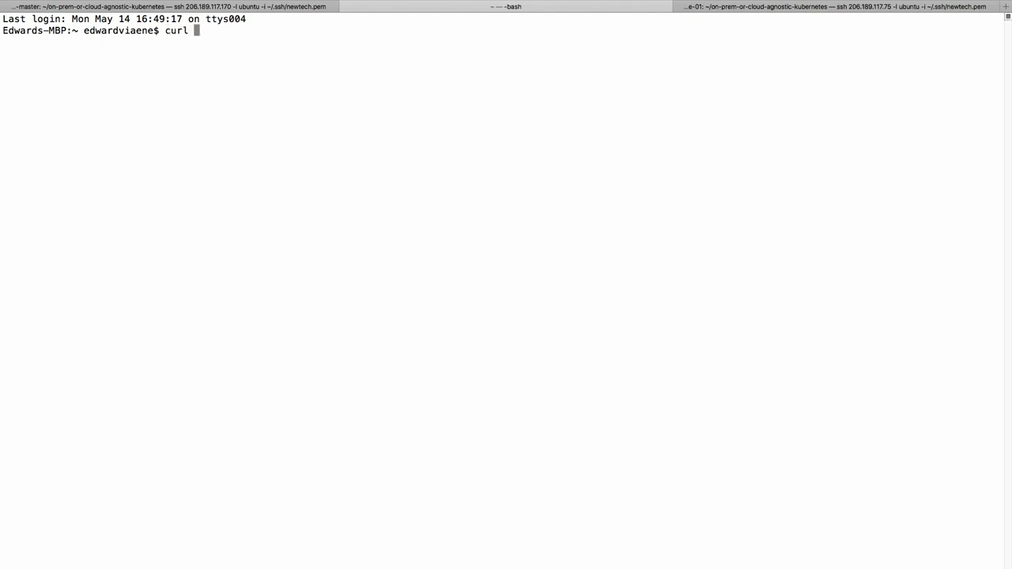
type("206.189.117.75")
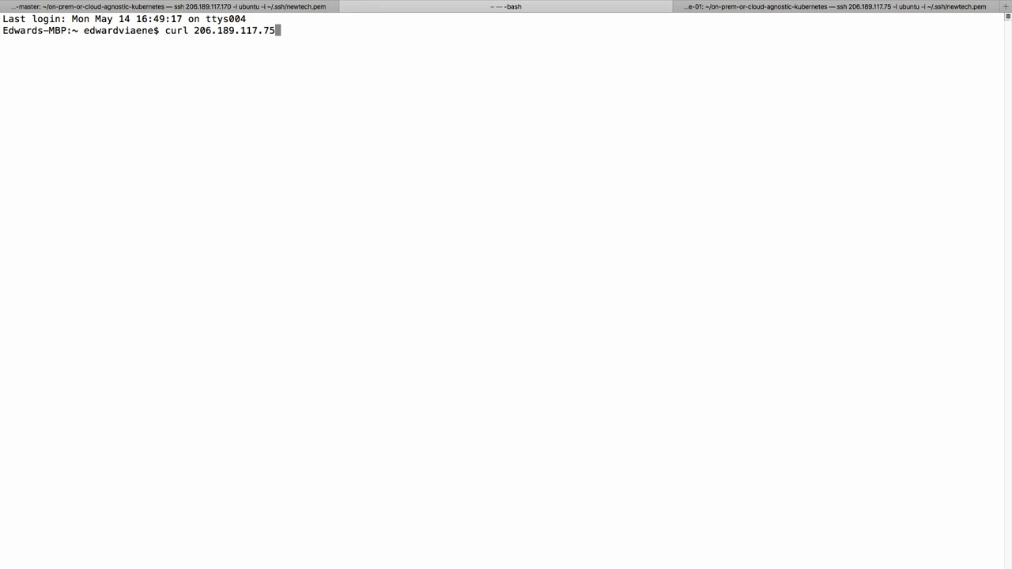
double_click(234, 30)
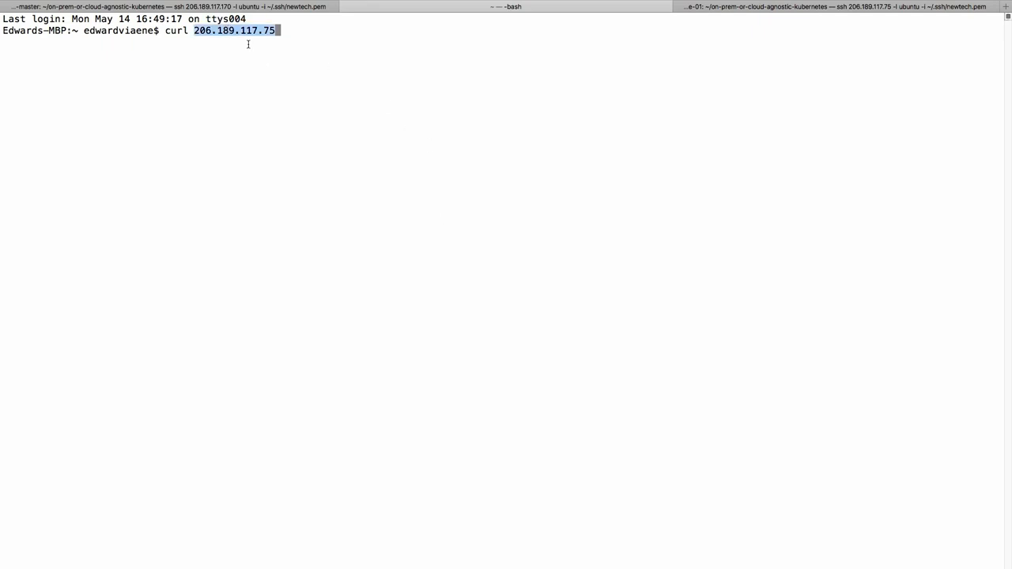
mouse_move(225, 49)
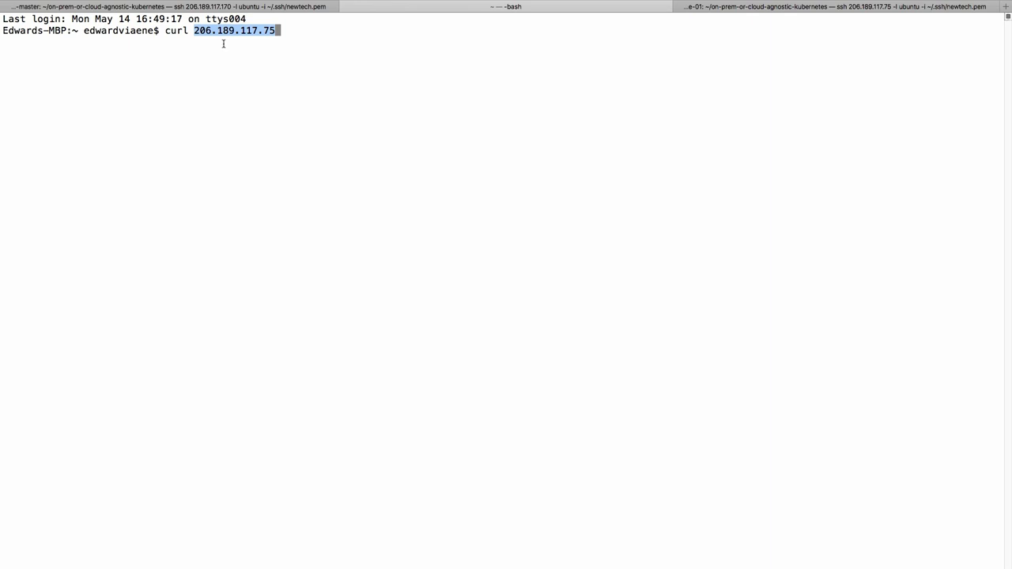
mouse_move(229, 48)
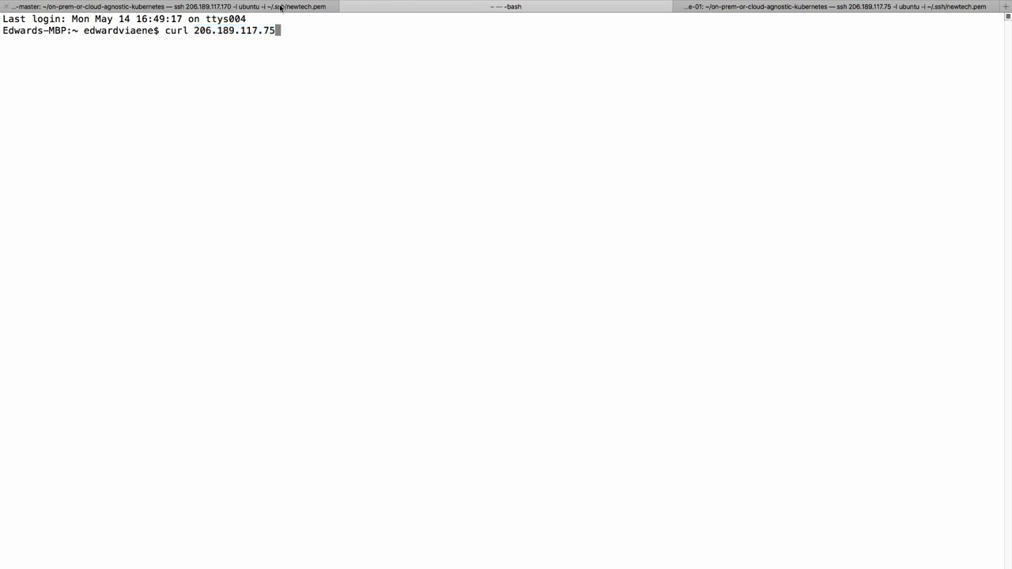
type(":31117")
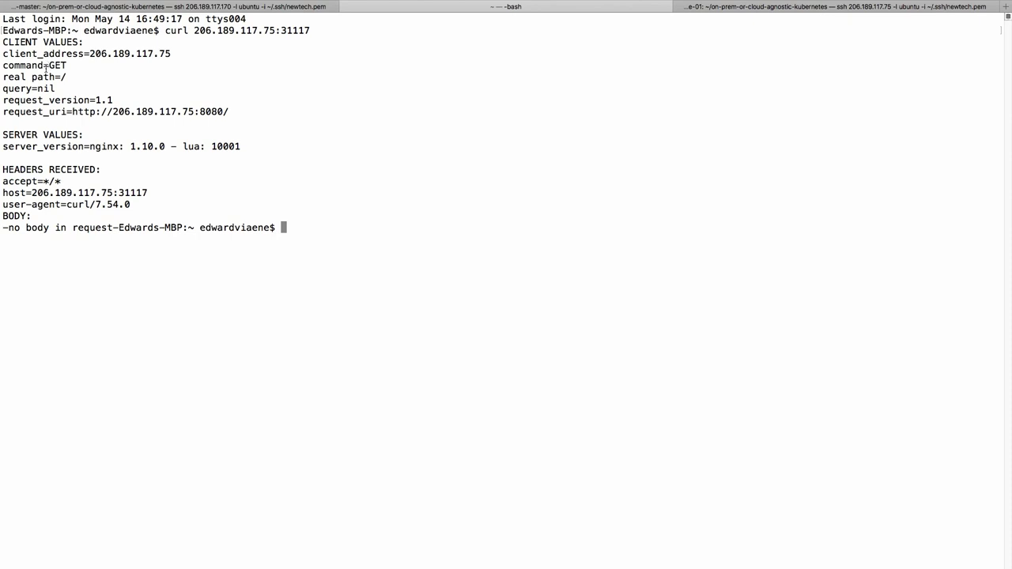
Curl 206.189.117.75:31117 at the /directory path after noting the client address in the reply
triple_click(51, 170)
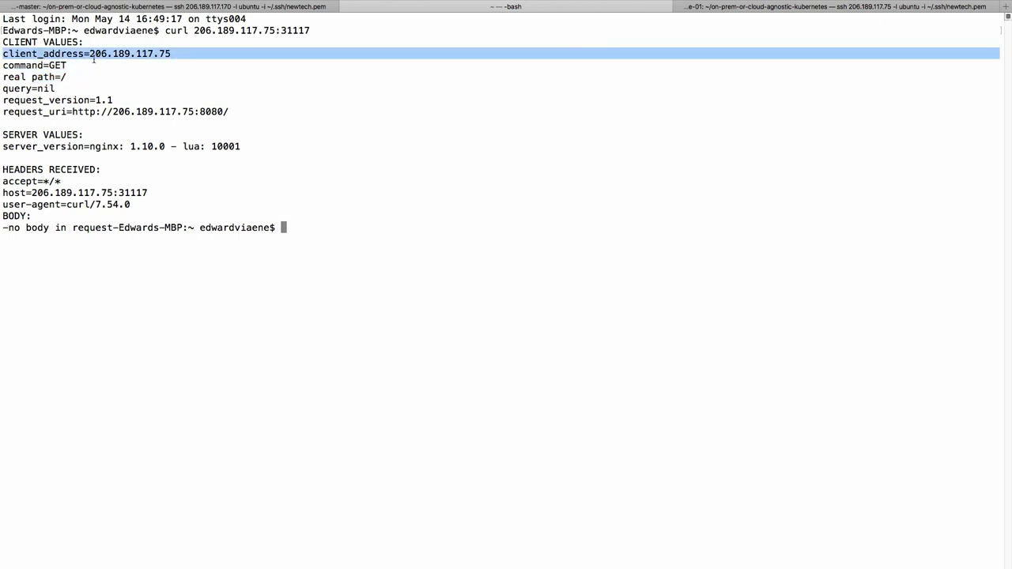
mouse_move(106, 88)
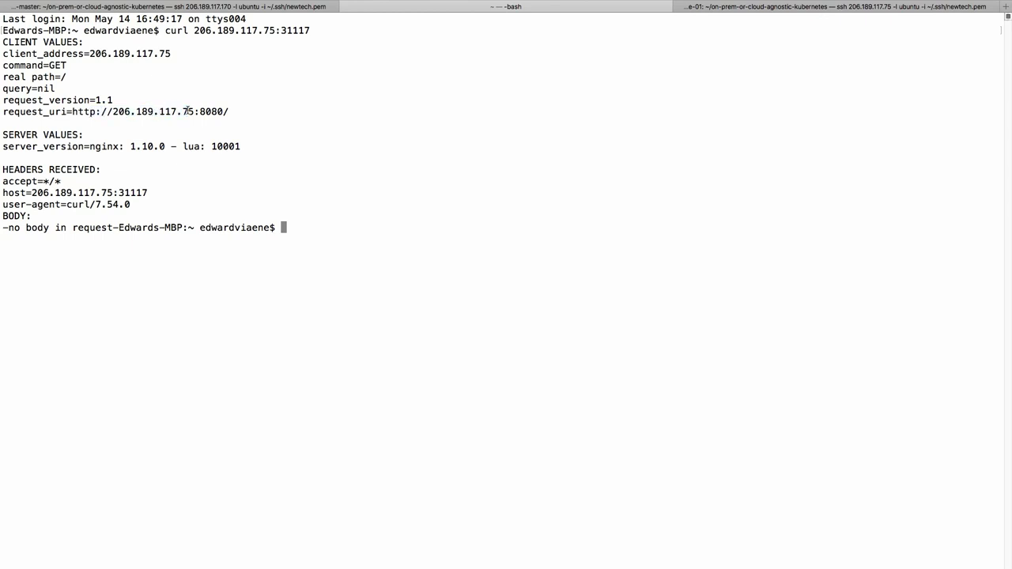
type("curl 206.189.117.75:31117/ask")
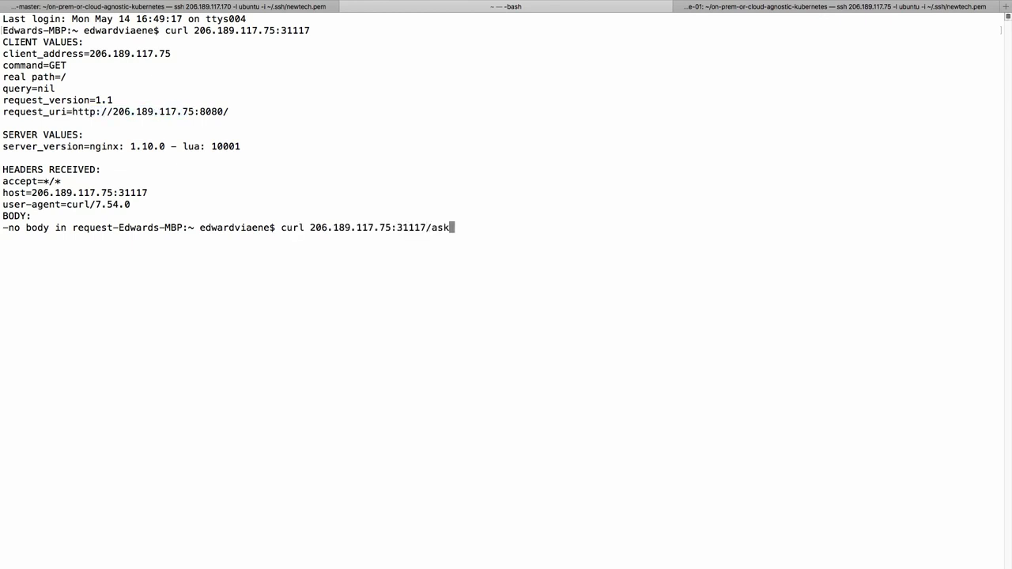
key("Backspace")
type("directory")
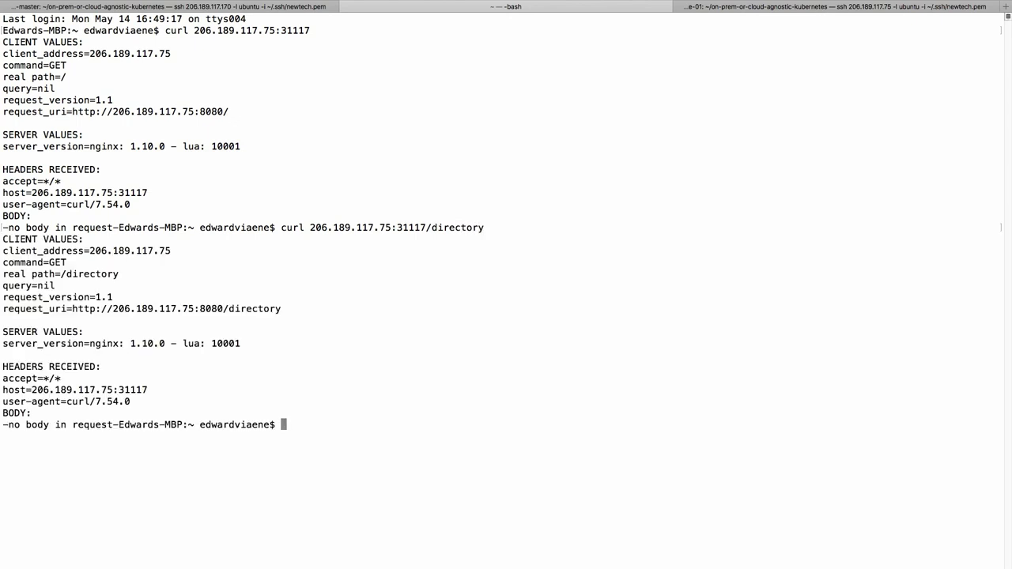
Compare the reply's request_uri on port 8080 with the 31117 node port in the request
double_click(35, 309)
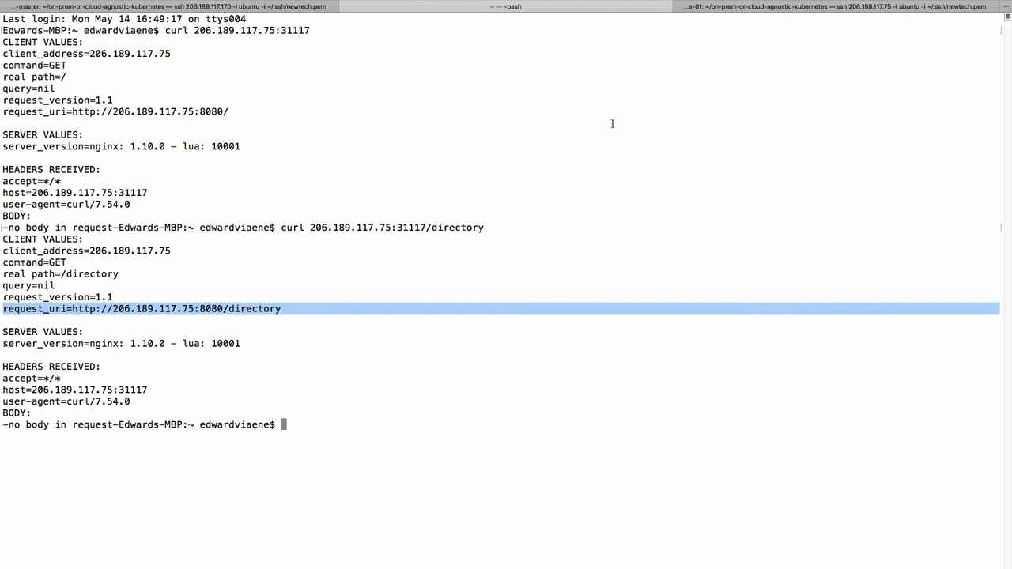
double_click(291, 228)
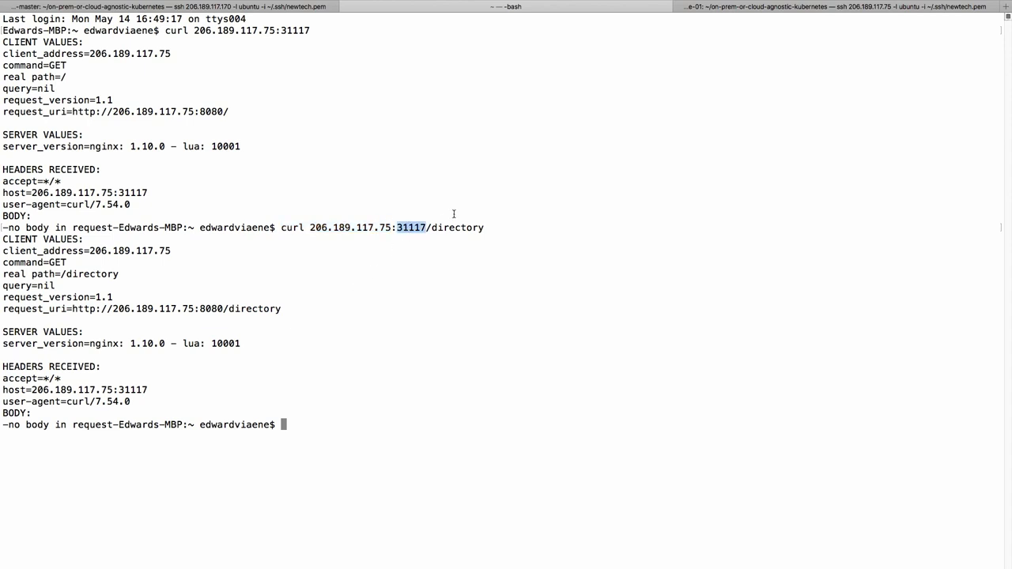
mouse_move(303, 219)
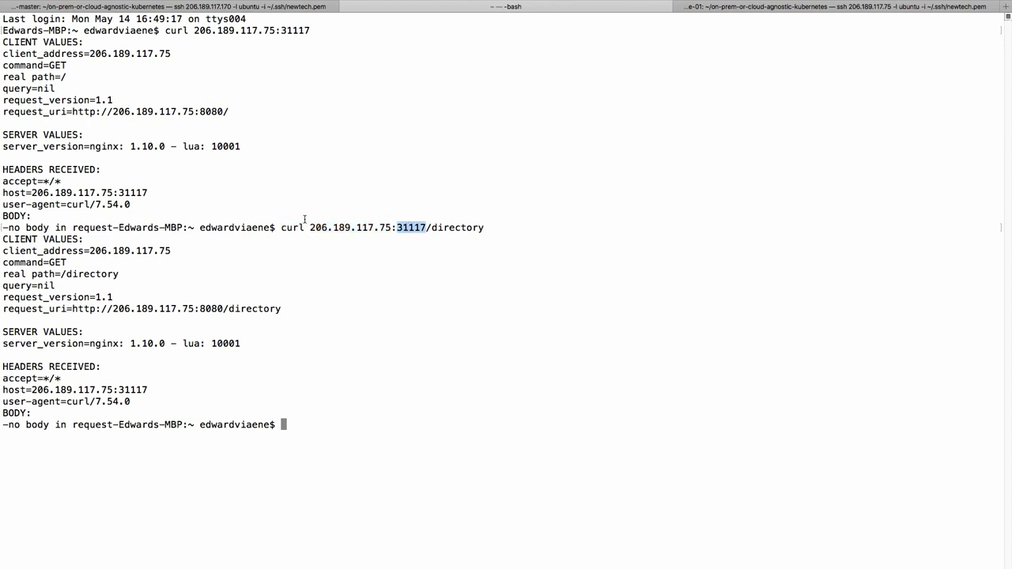